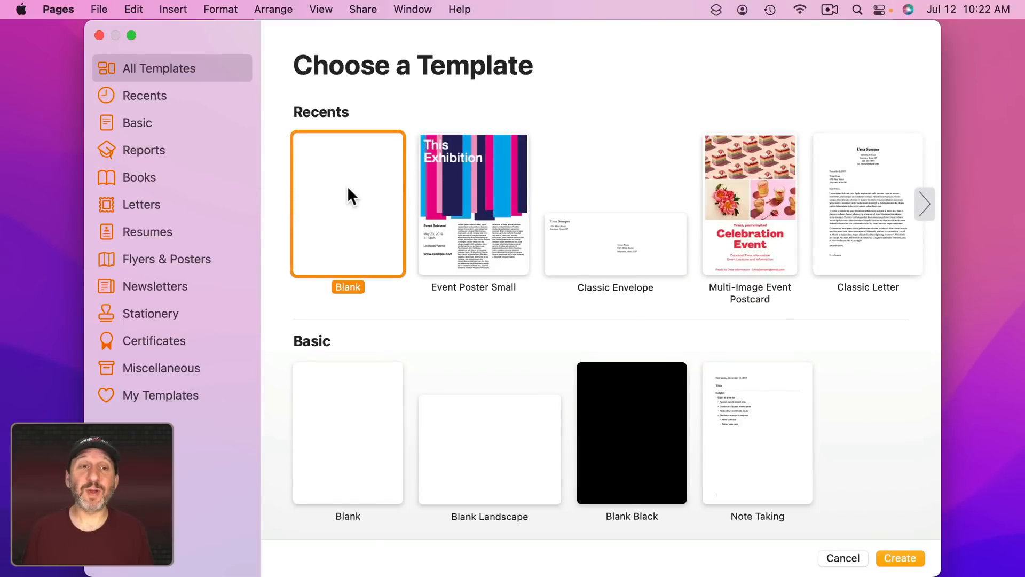
Step: Create a new blank document and convert it to a page layout document
left_click(899, 558)
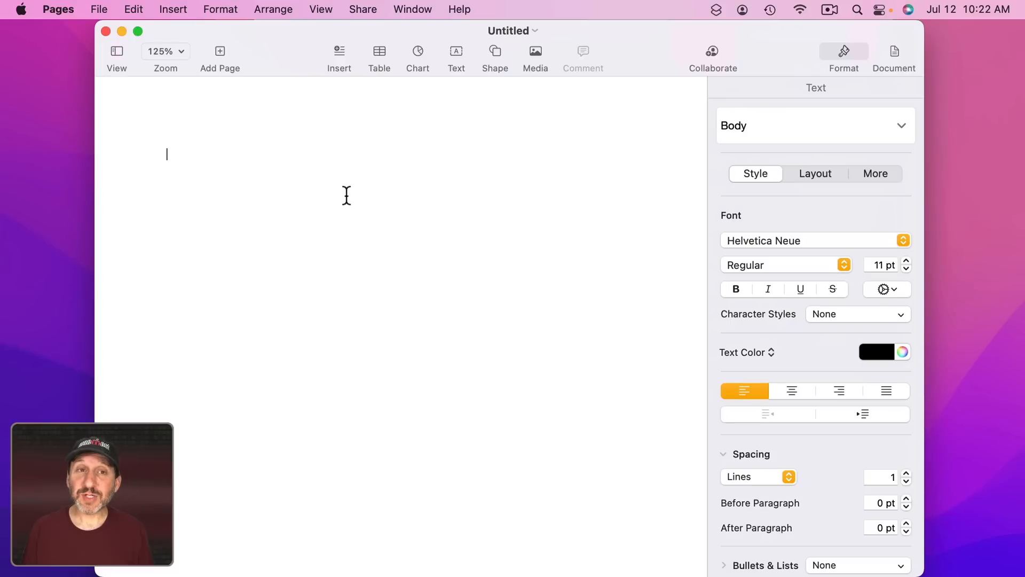
left_click(98, 10)
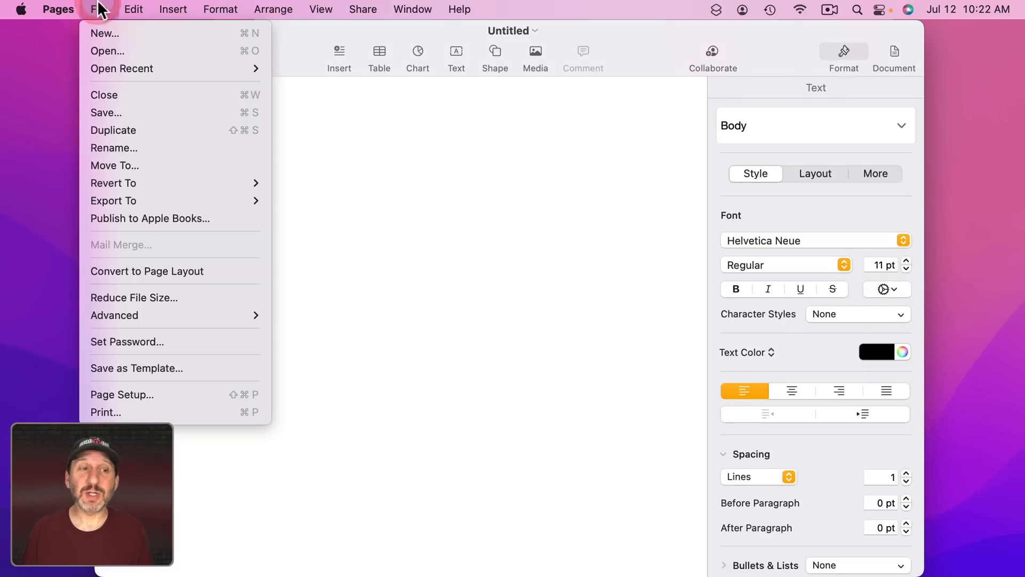
mouse_move(147, 276)
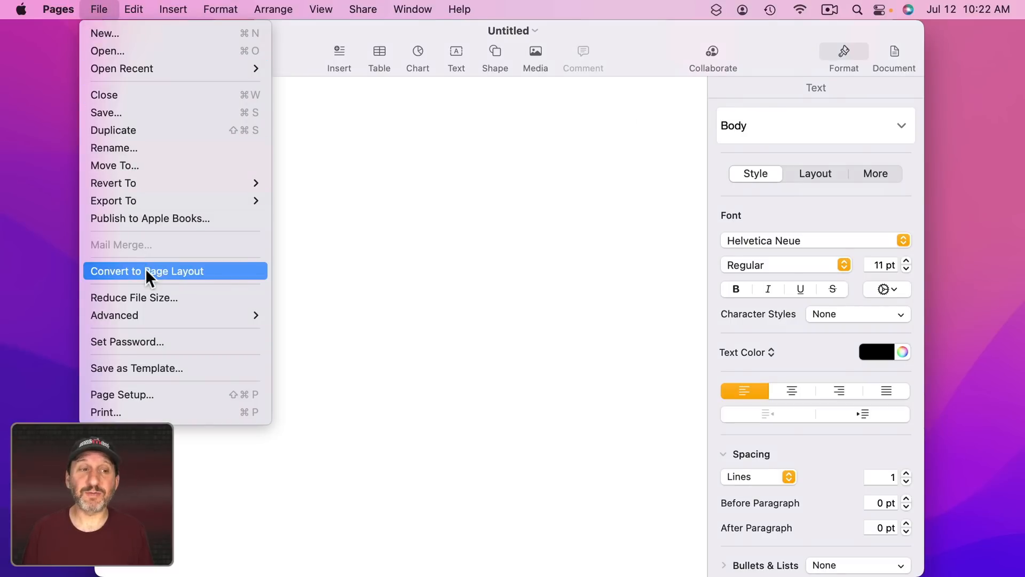
left_click(146, 271)
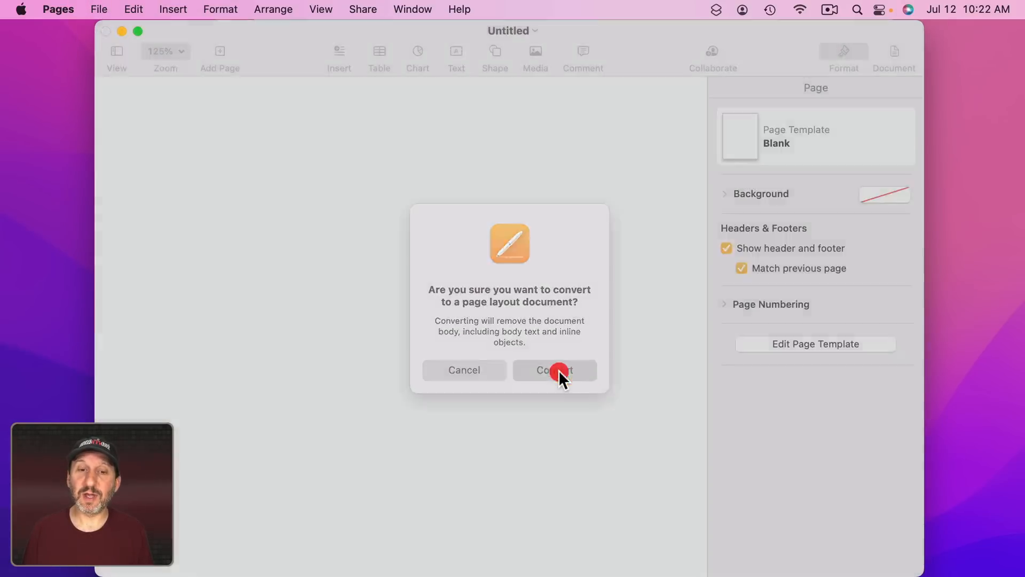
left_click(554, 369)
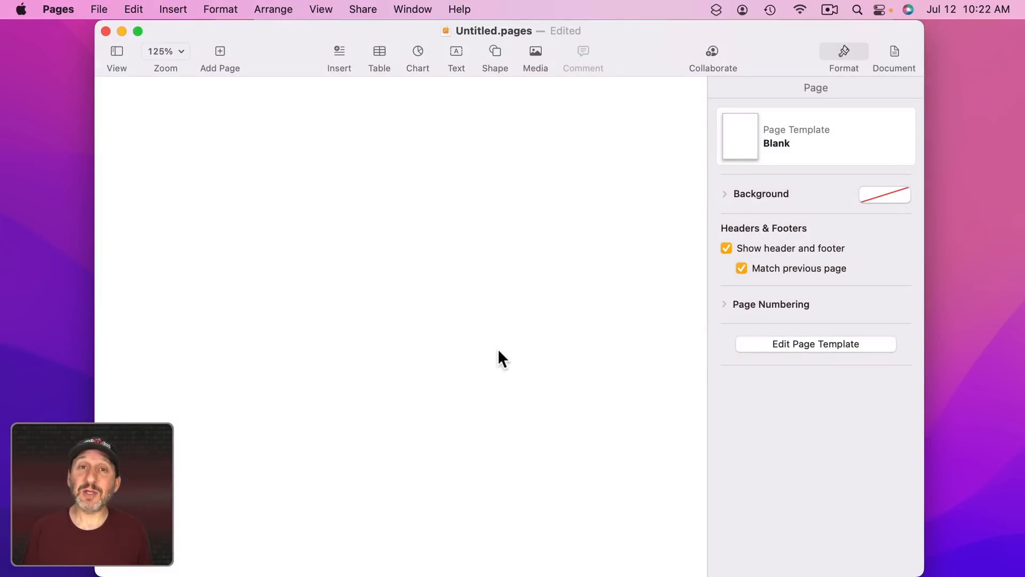
mouse_move(592, 299)
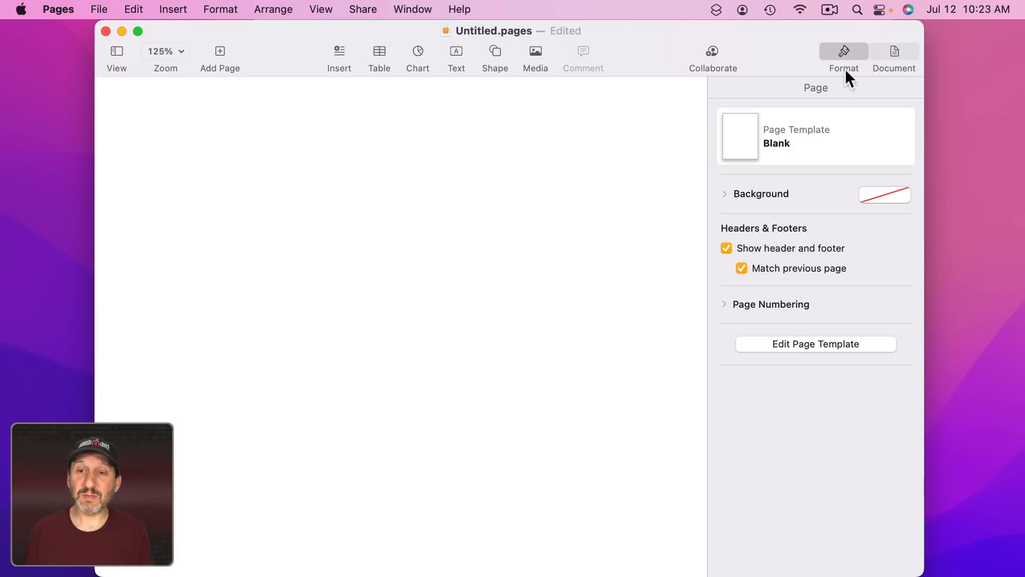
mouse_move(779, 256)
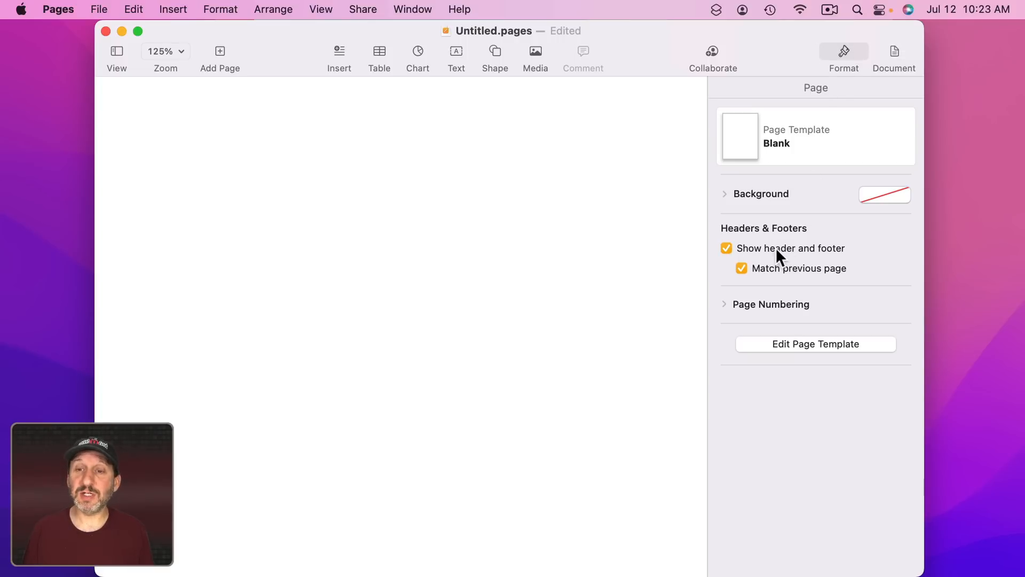
Step: Turn off the header and footer and show the rulers
left_click(727, 248)
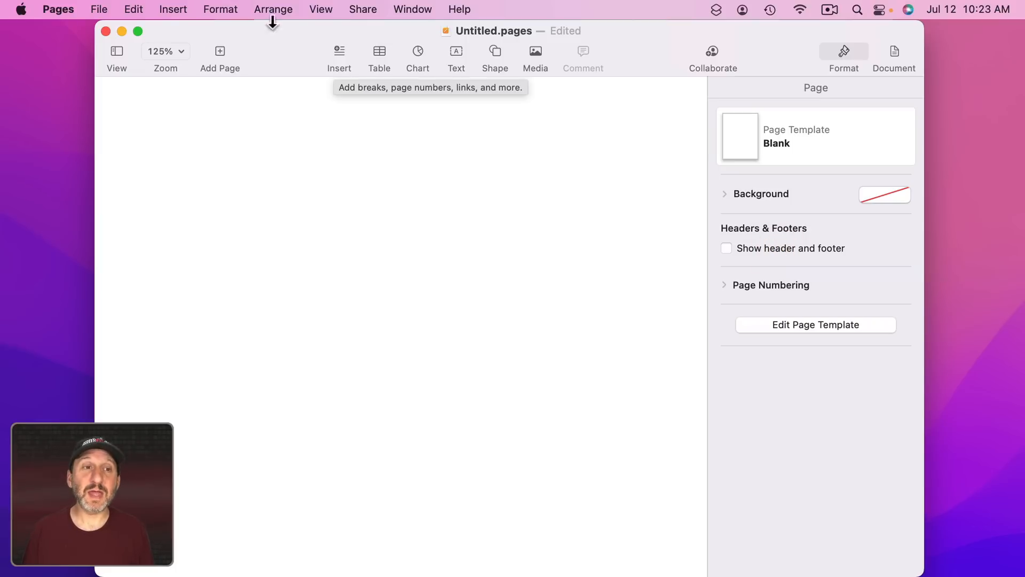
left_click(319, 9)
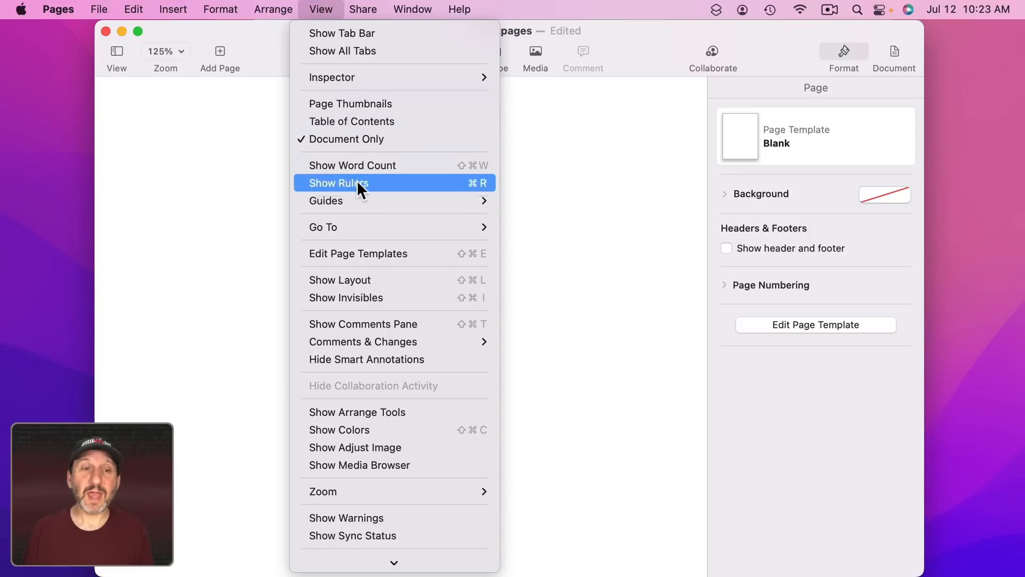
left_click(339, 182)
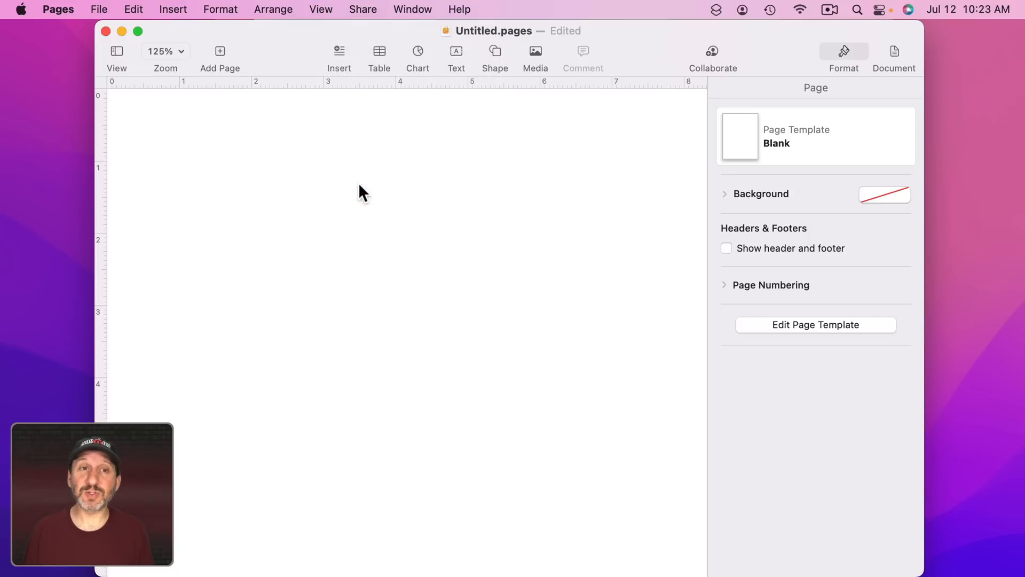
Step: Reduce the zoom to 100% and then 75% so the whole page is visible
left_click(165, 51)
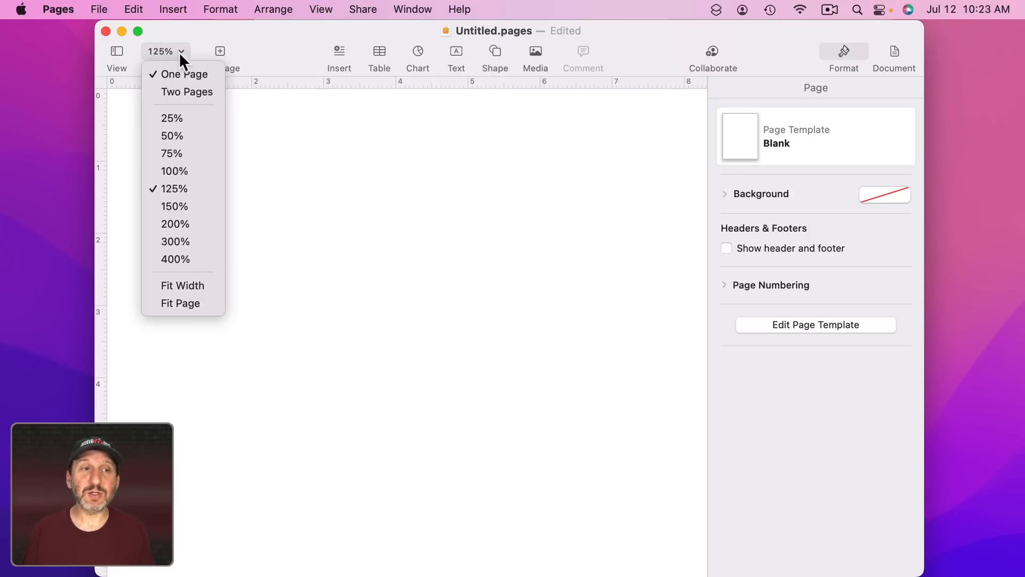
left_click(174, 171)
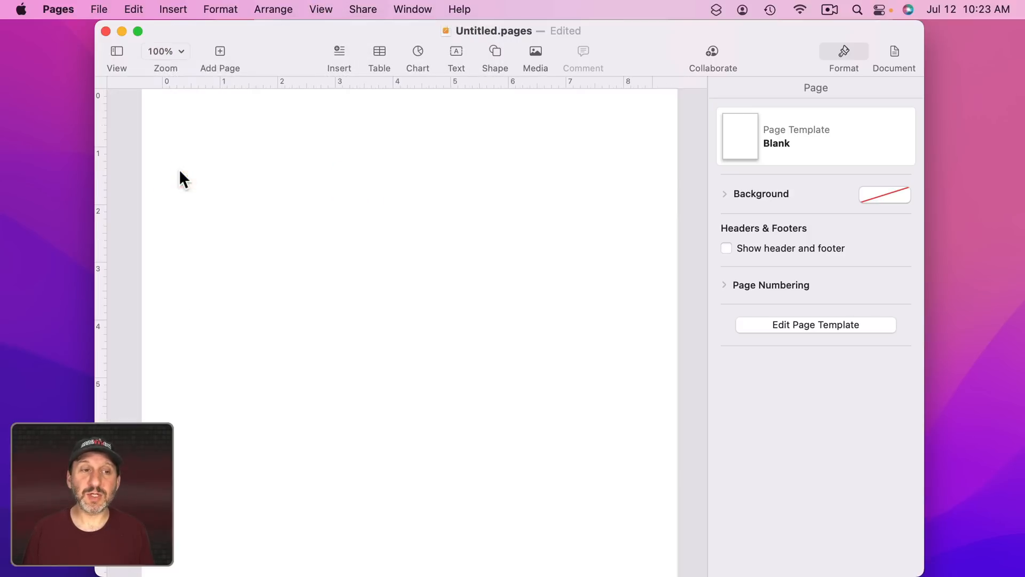
left_click(162, 52)
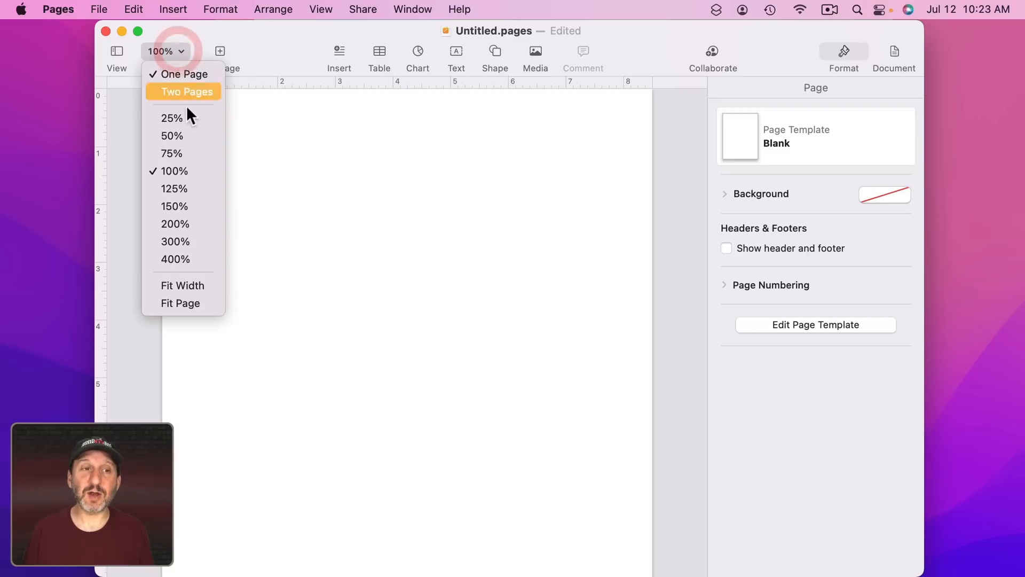
left_click(170, 153)
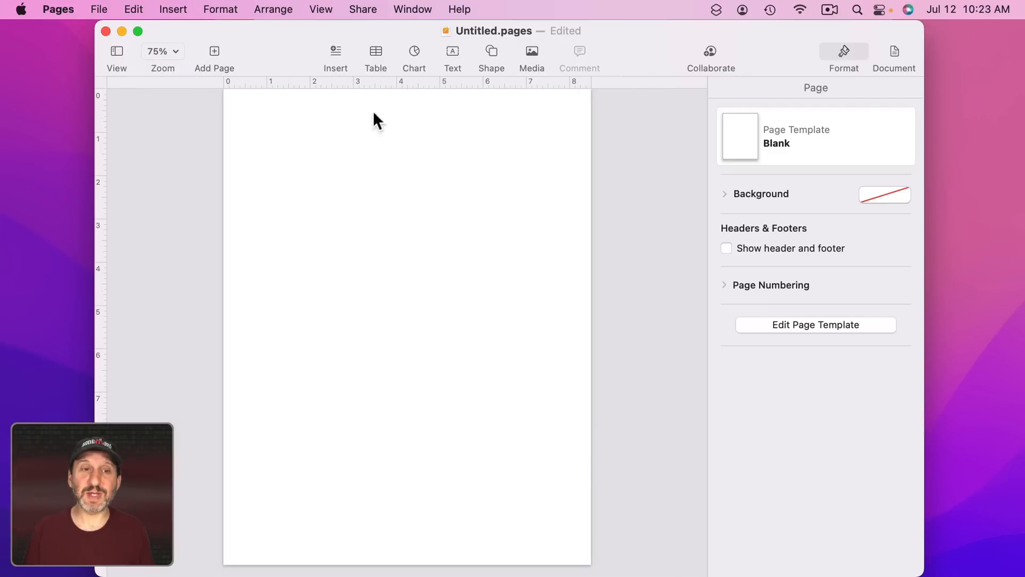
mouse_move(548, 277)
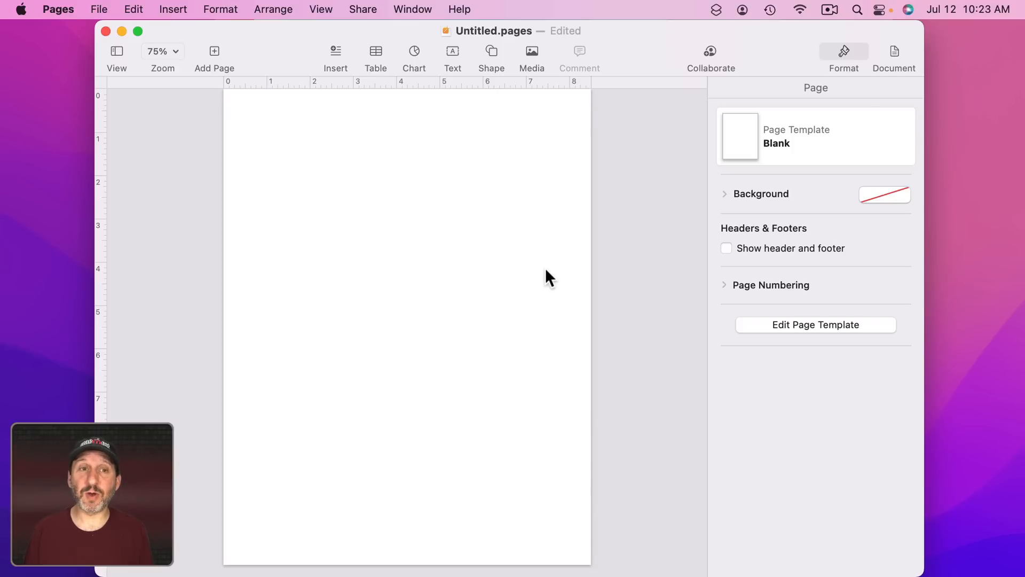
mouse_move(584, 126)
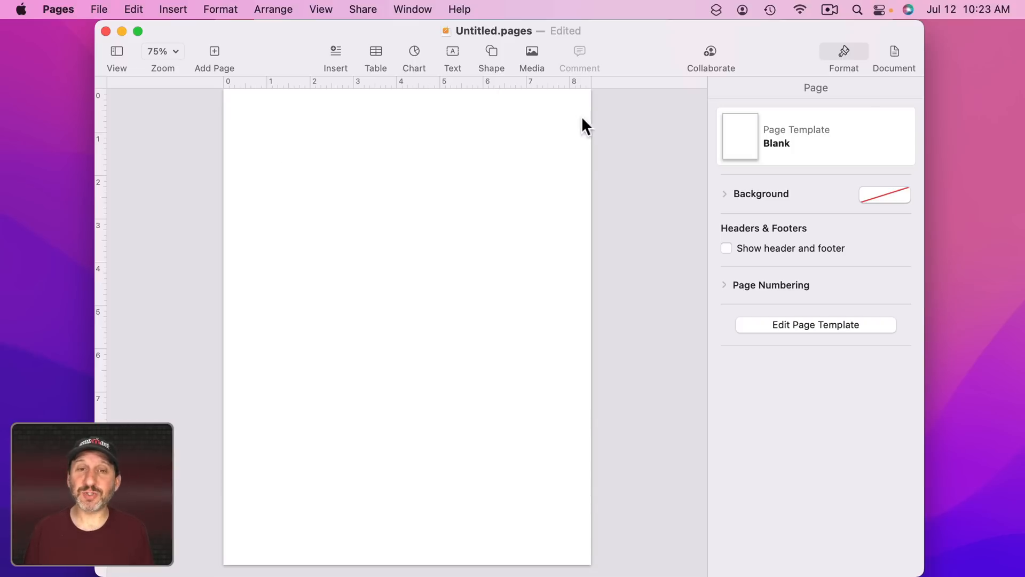
mouse_move(218, 202)
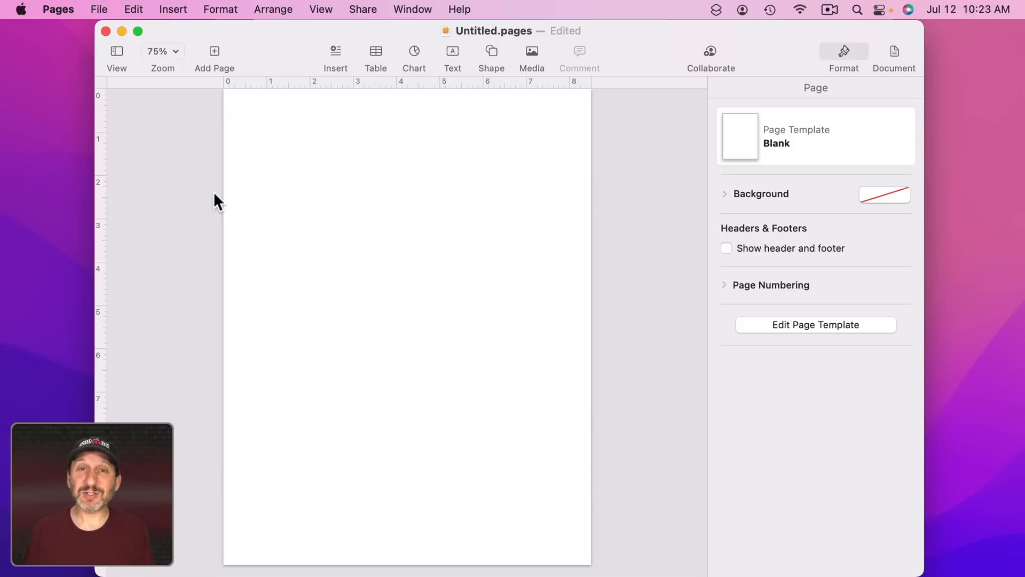
mouse_move(408, 310)
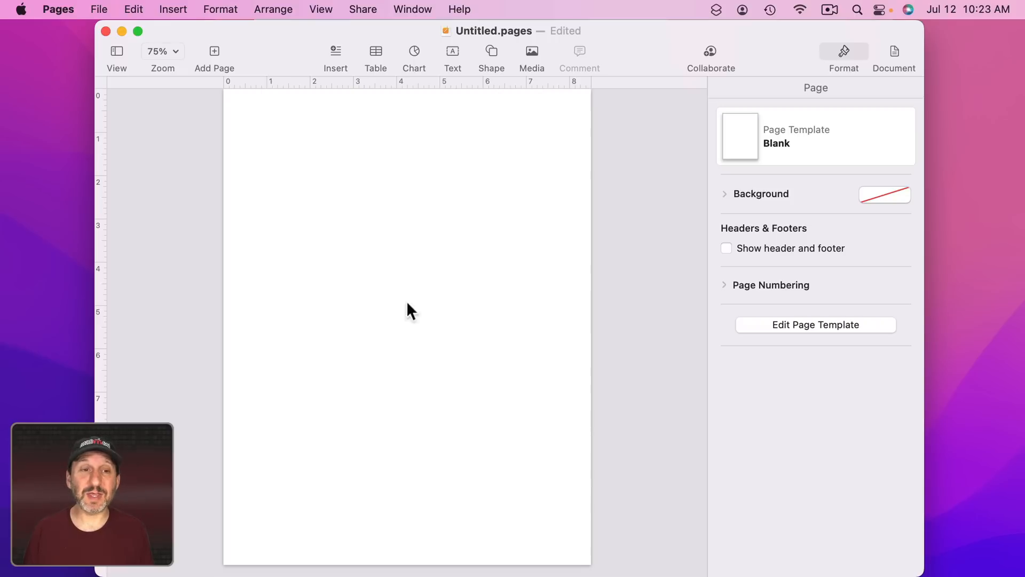
mouse_move(122, 215)
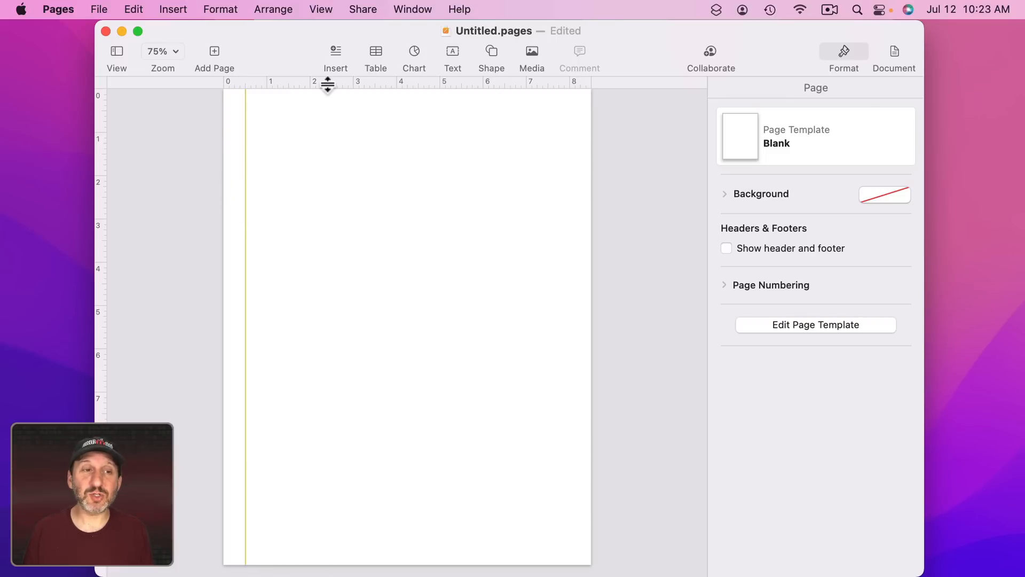
Step: Drag a horizontal guide from the top ruler to about 0.5 in below the page top
left_click_drag(327, 85, 326, 112)
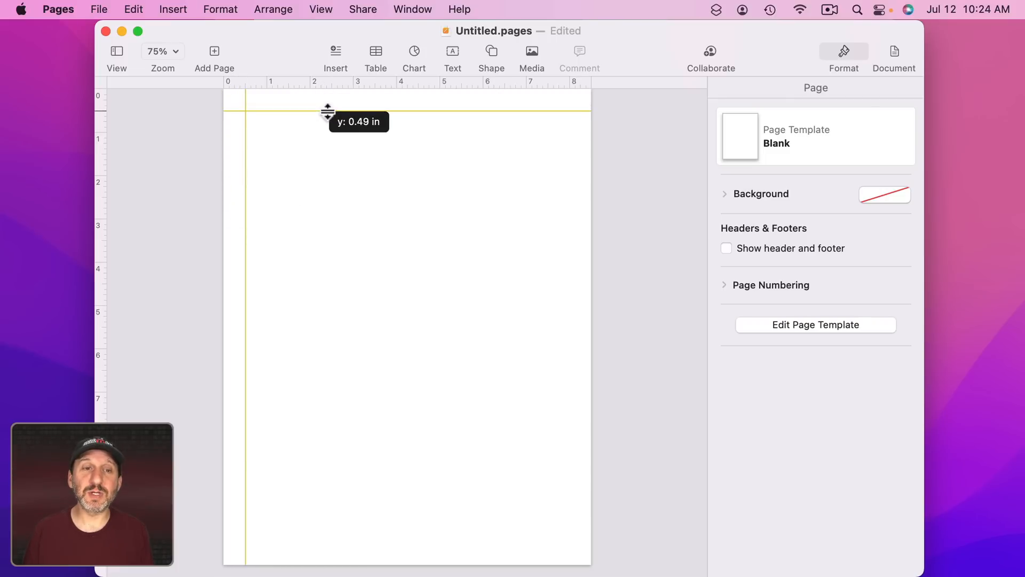
mouse_move(107, 150)
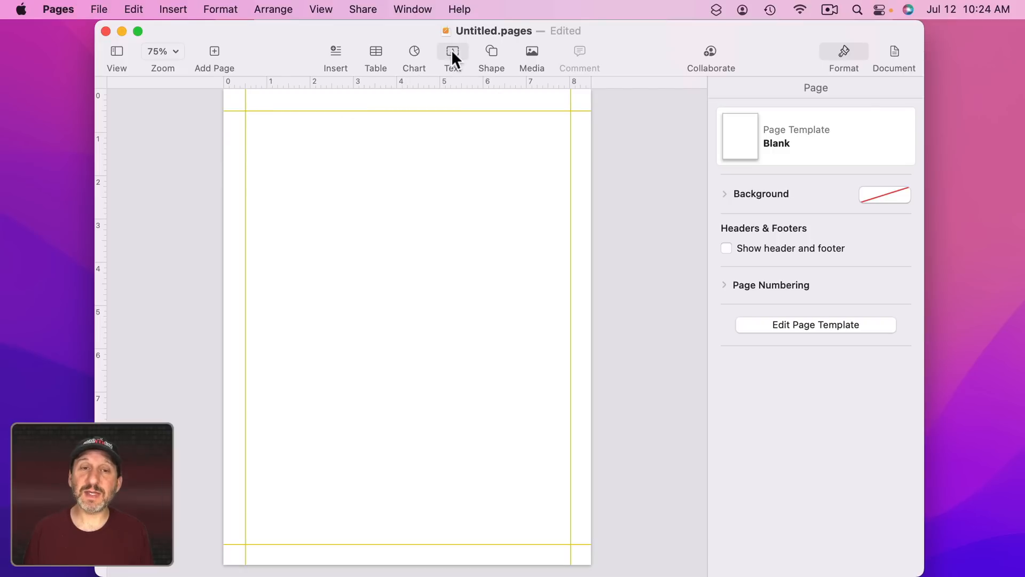
Step: Add a text box reading 'All Deliveries To The Back Entrance' and center it
left_click(452, 52)
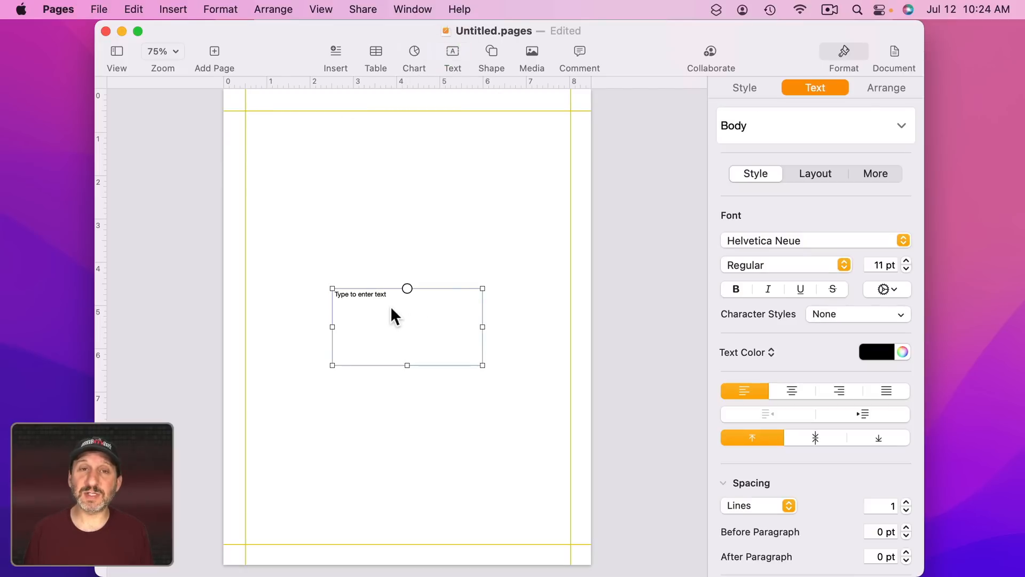
left_click(743, 87)
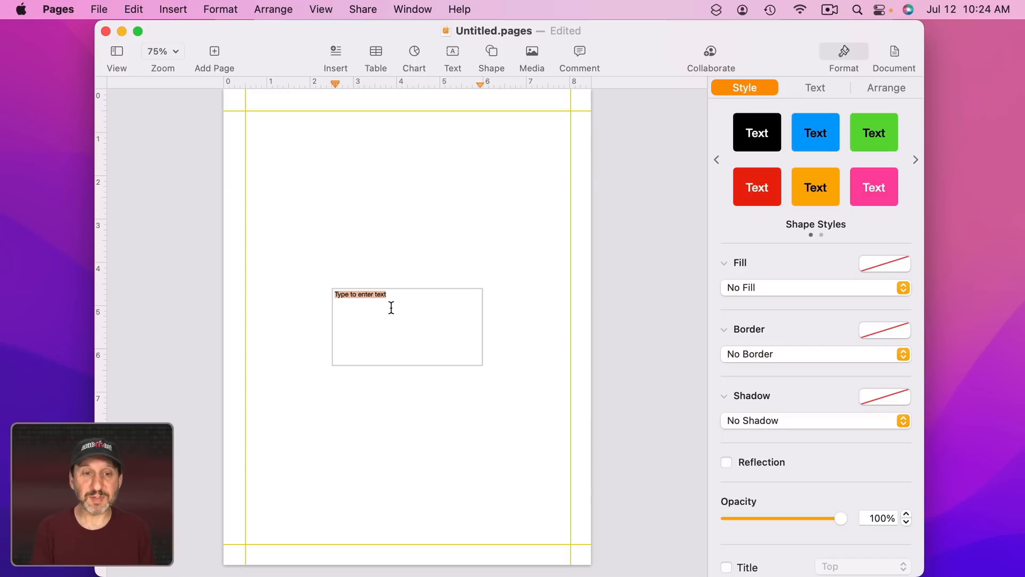
type("All Deliveries To The Back Entrance")
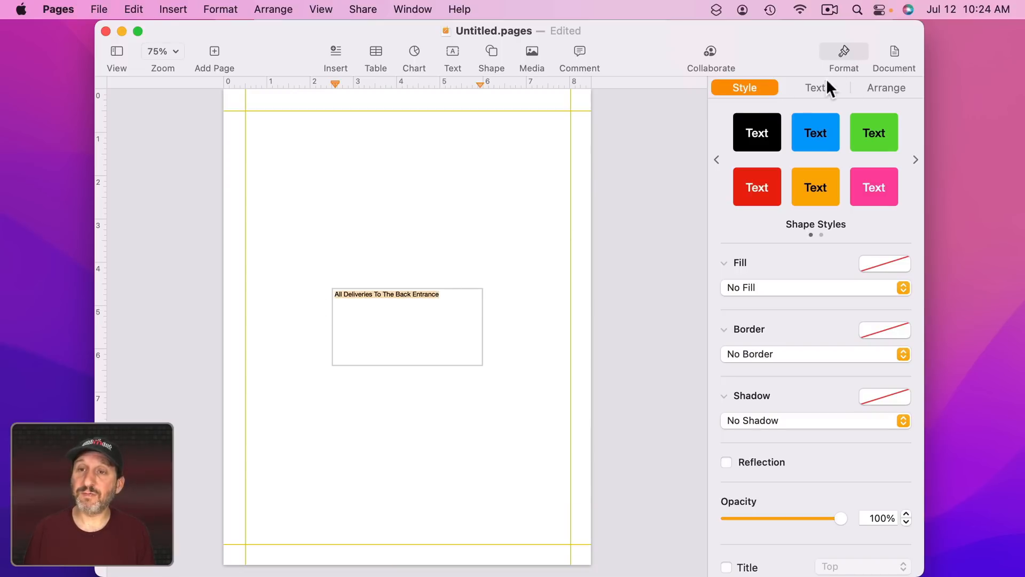
left_click(815, 87)
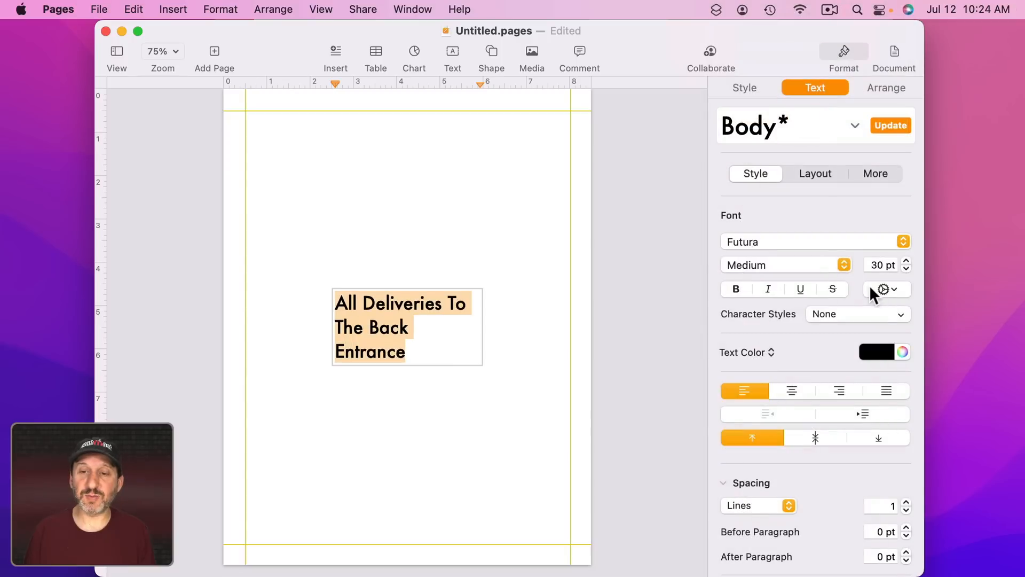
left_click(791, 390)
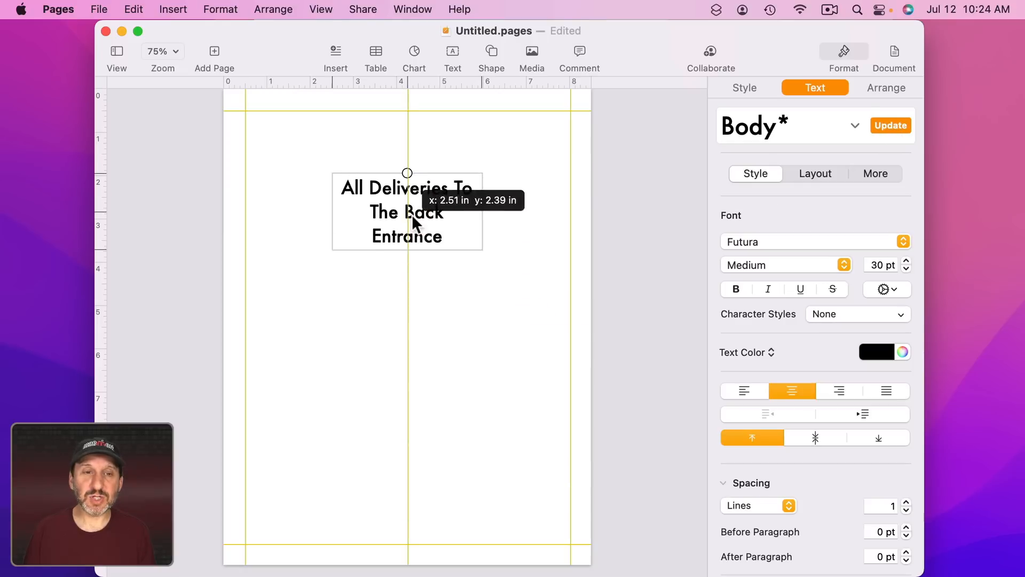
Step: Move the heading up near the page top and enlarge its text to 65 pt
left_click_drag(407, 212, 407, 179)
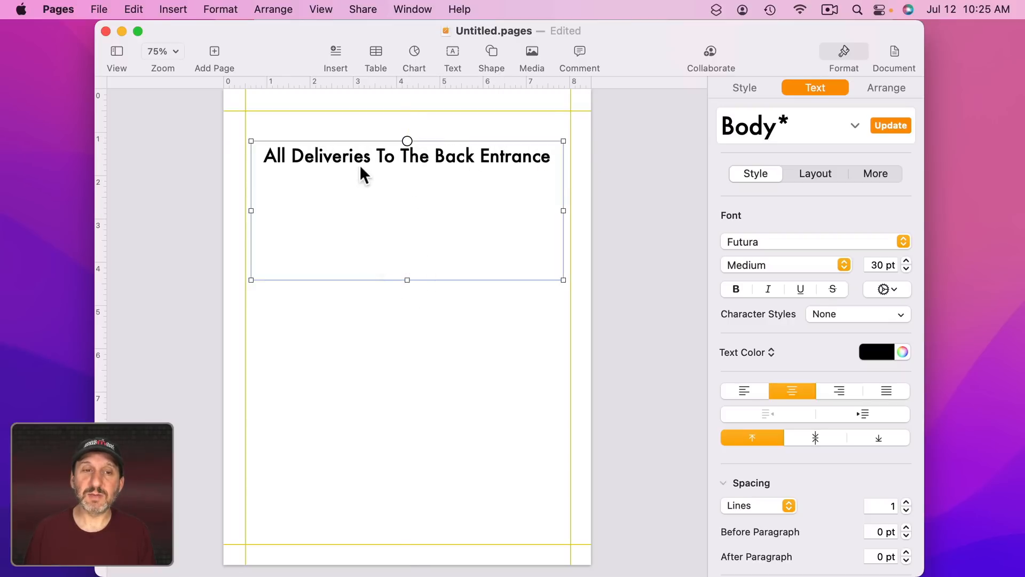
double_click(330, 156)
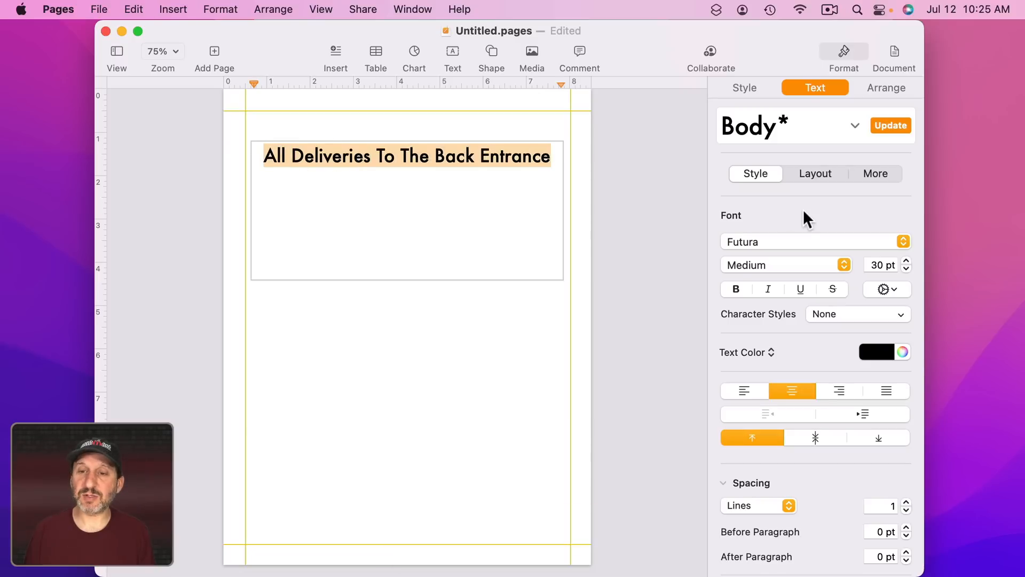
left_click(906, 261)
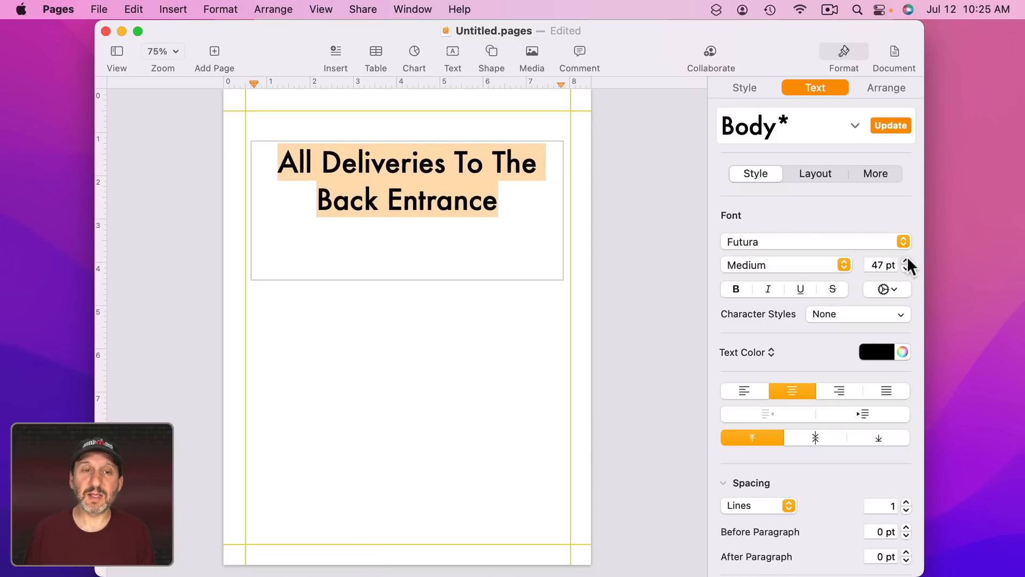
left_click(907, 260)
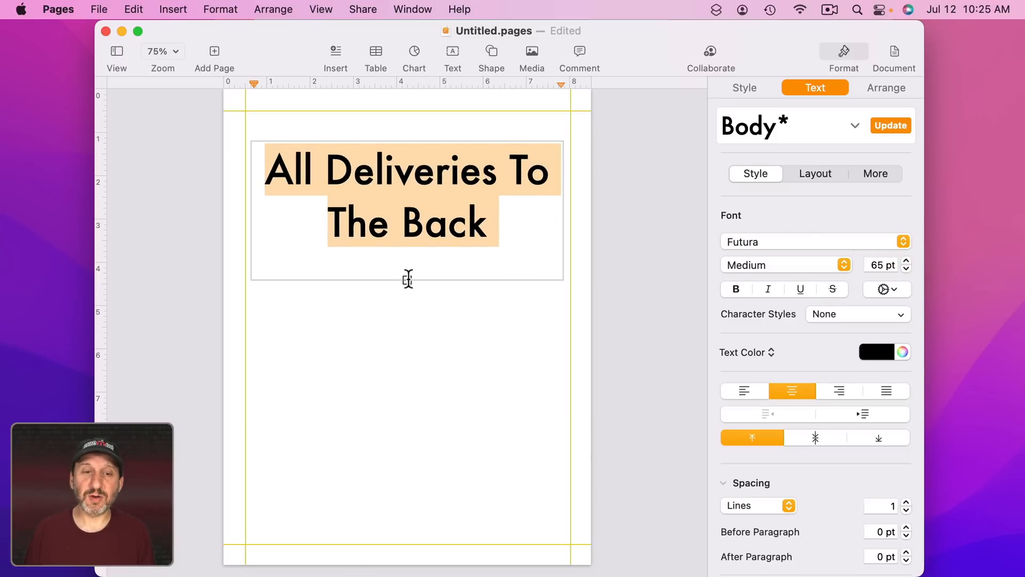
left_click(407, 280)
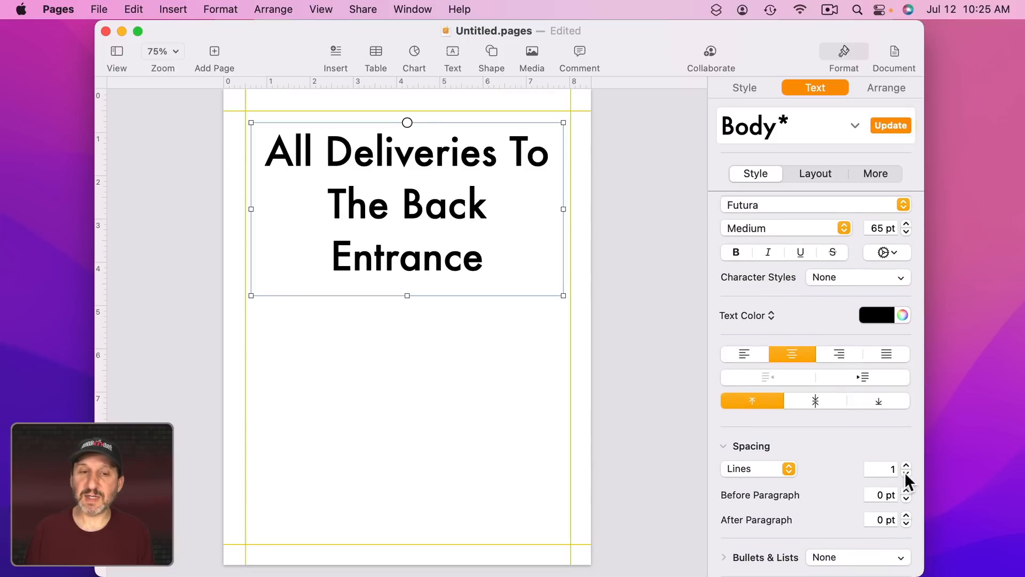
Step: Tighten the heading's line spacing to 0.8 and make it Futura Bold
left_click(907, 473)
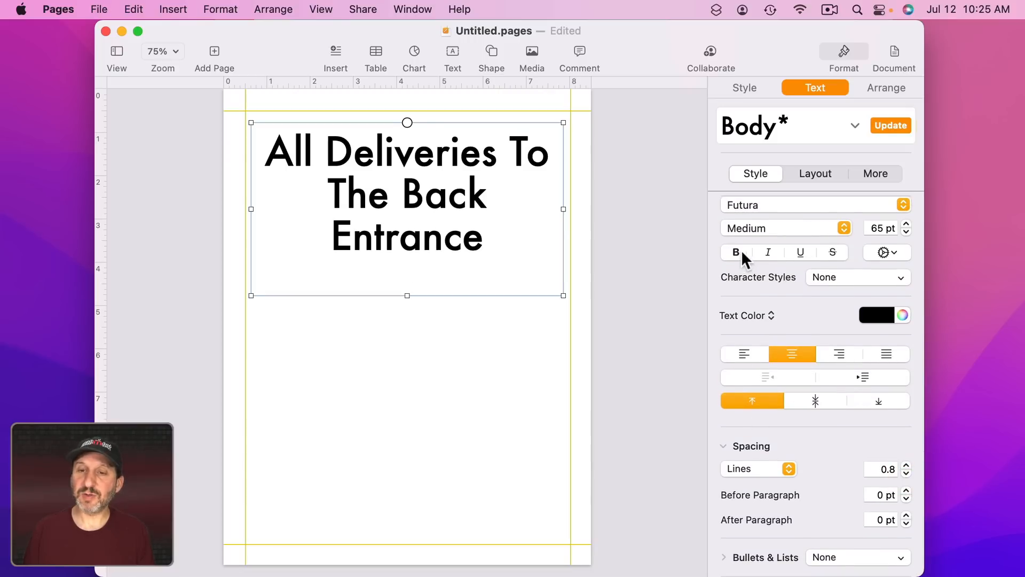
left_click(736, 252)
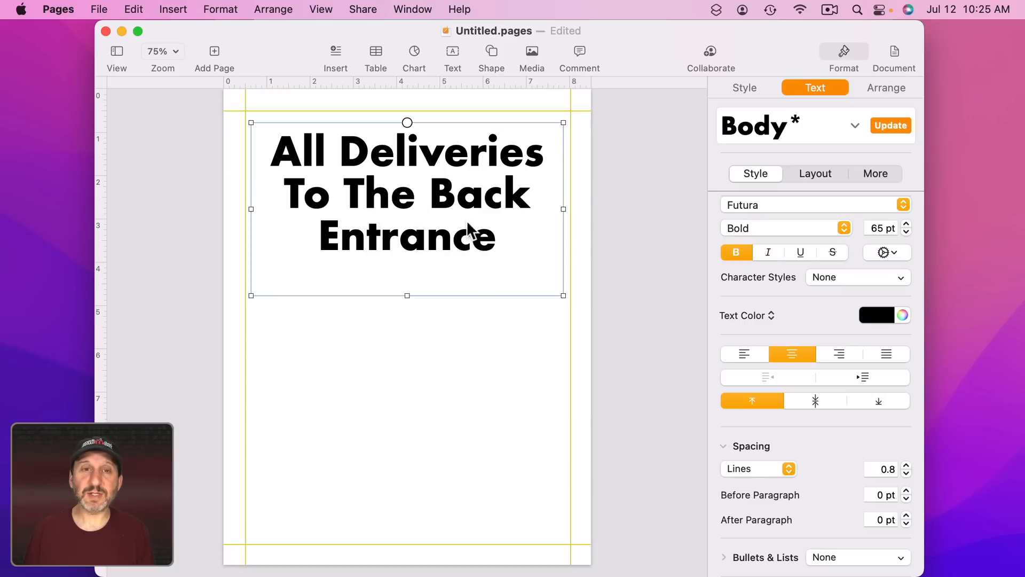
mouse_move(364, 278)
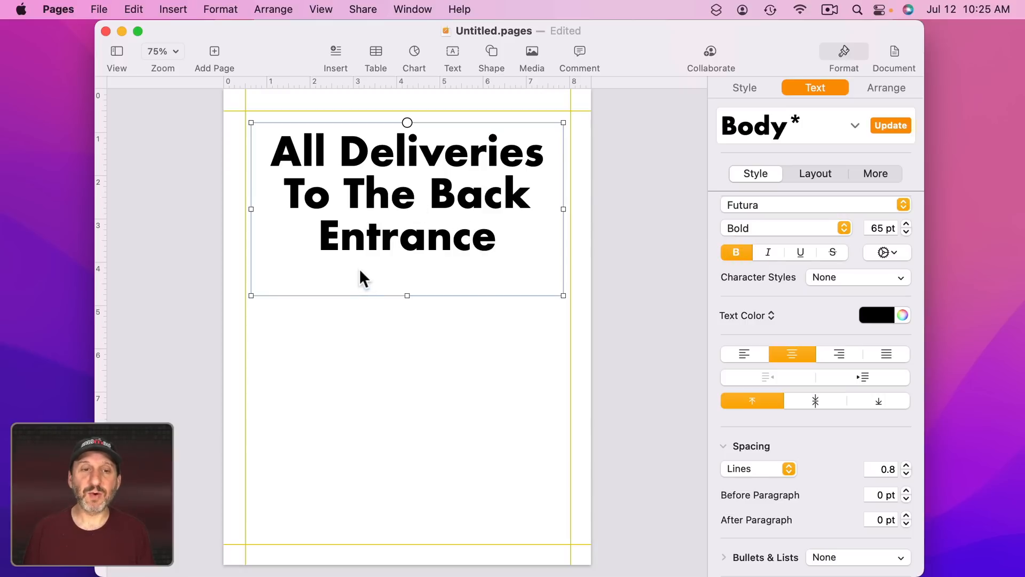
mouse_move(416, 345)
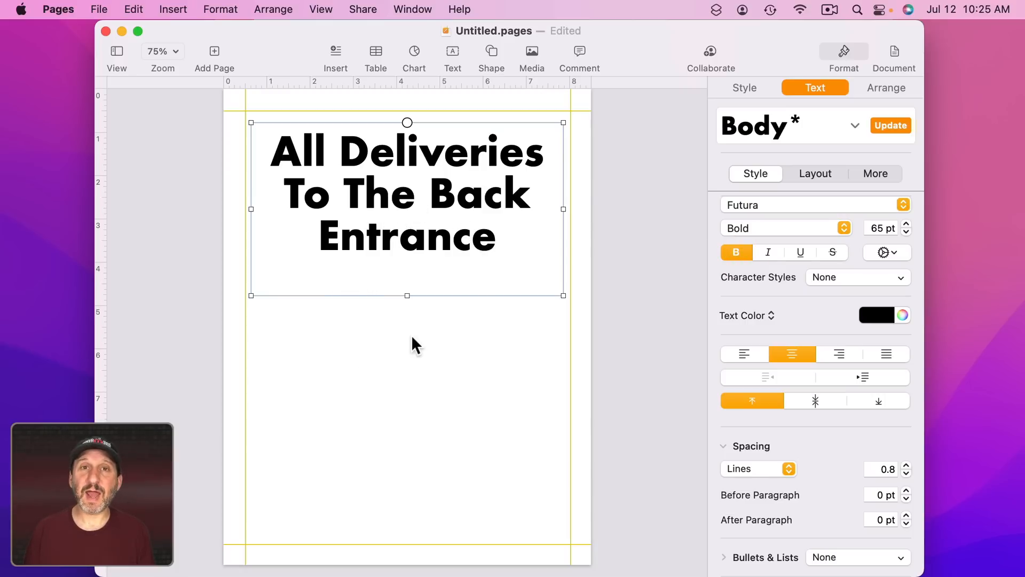
mouse_move(510, 52)
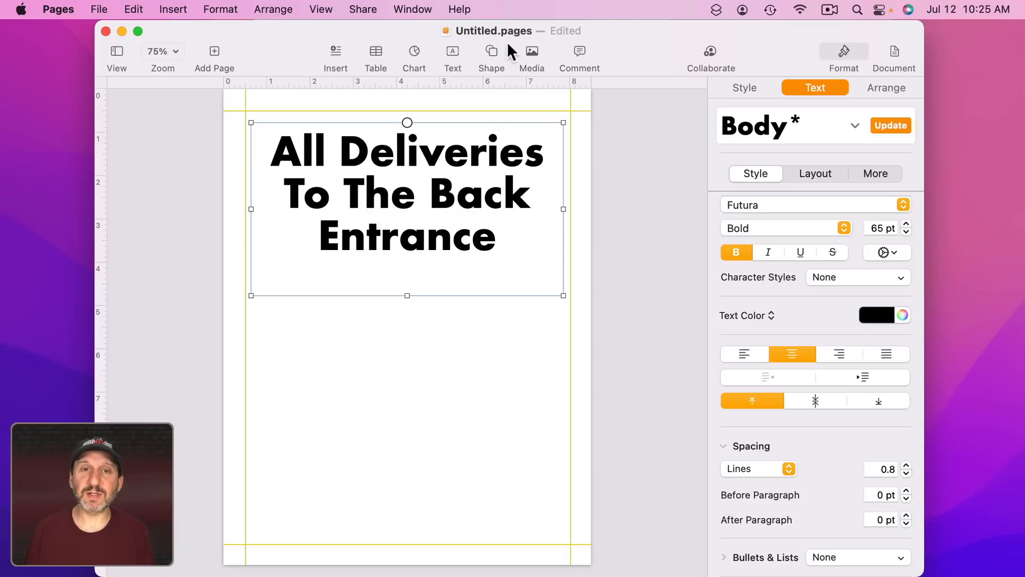
Step: Insert an arrow line below the heading and thicken its stroke to 20 pt
left_click(491, 51)
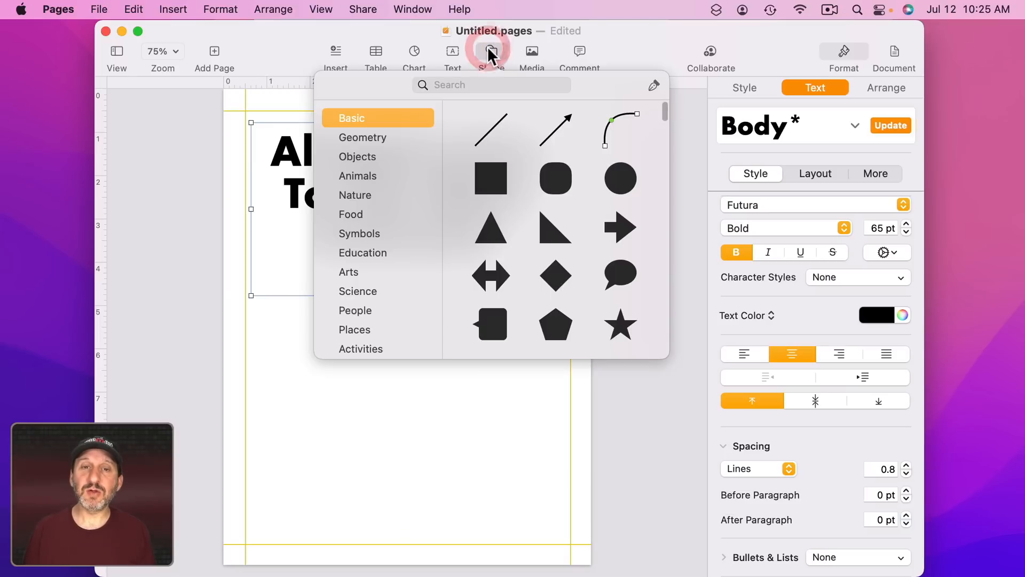
left_click(490, 126)
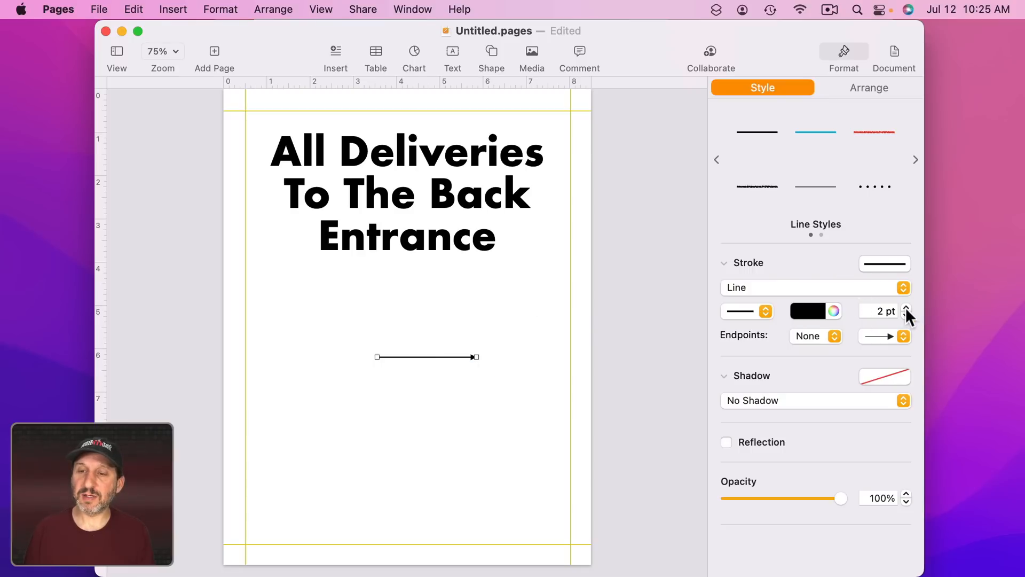
left_click(907, 307)
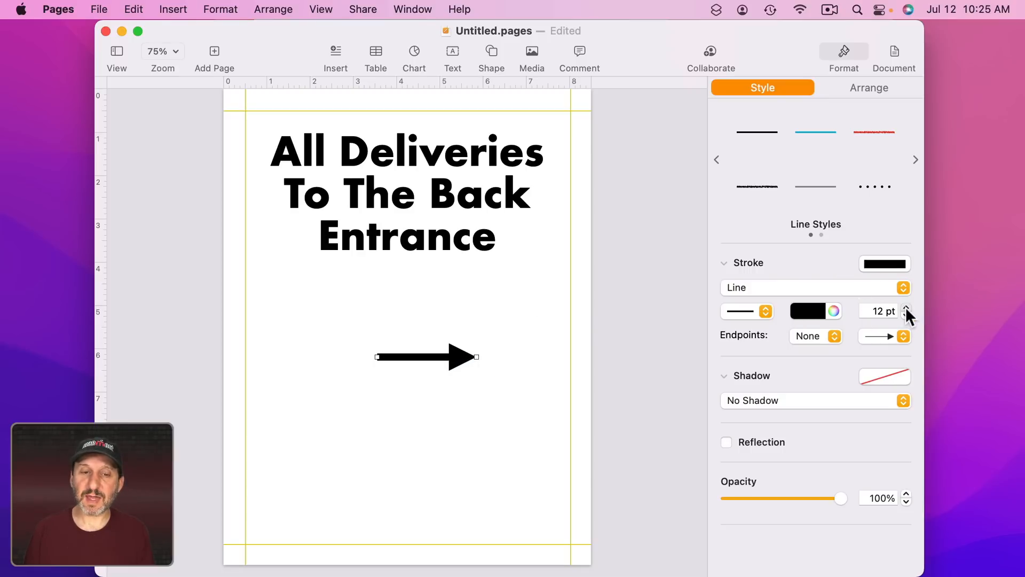
left_click(907, 308)
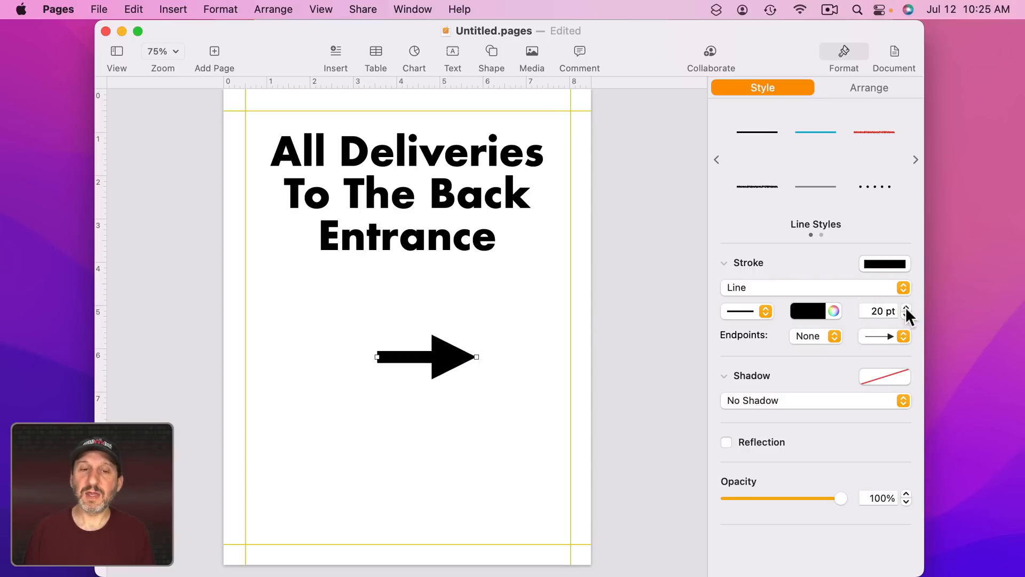
Step: Search the shape gallery for 'arrow' and insert the solid Arrow shape under the heading
left_click(490, 52)
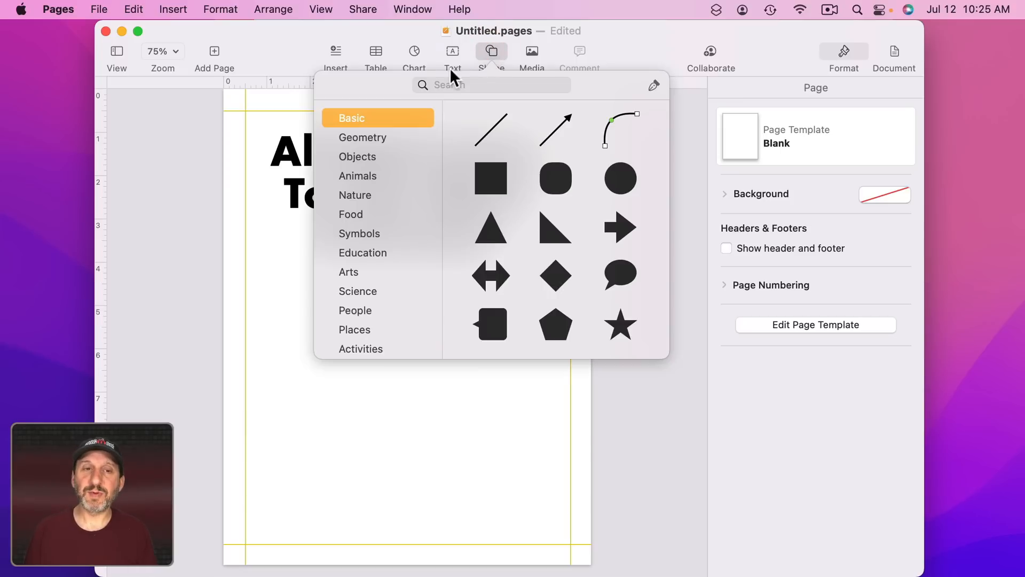
type("arrow")
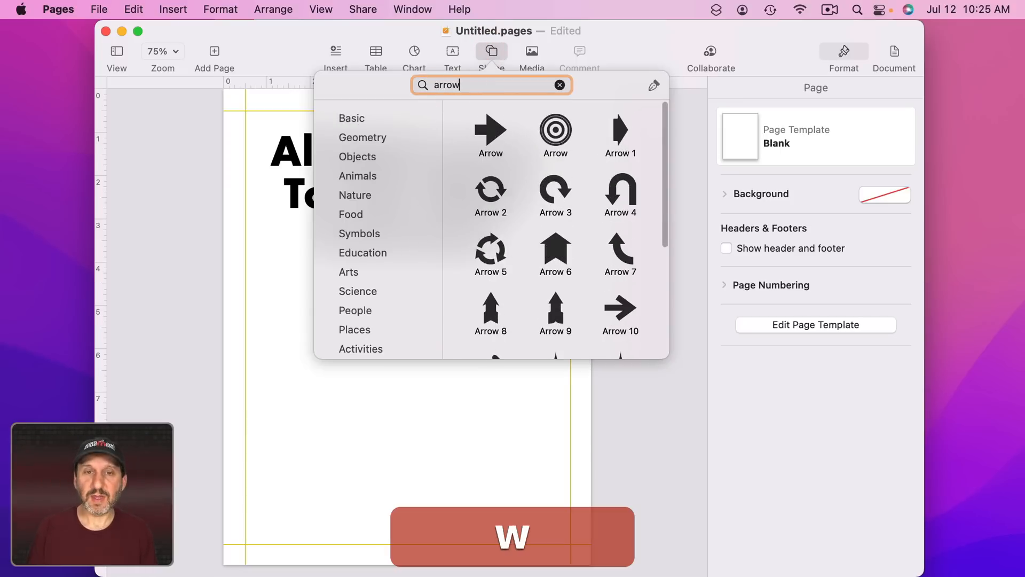
left_click(490, 129)
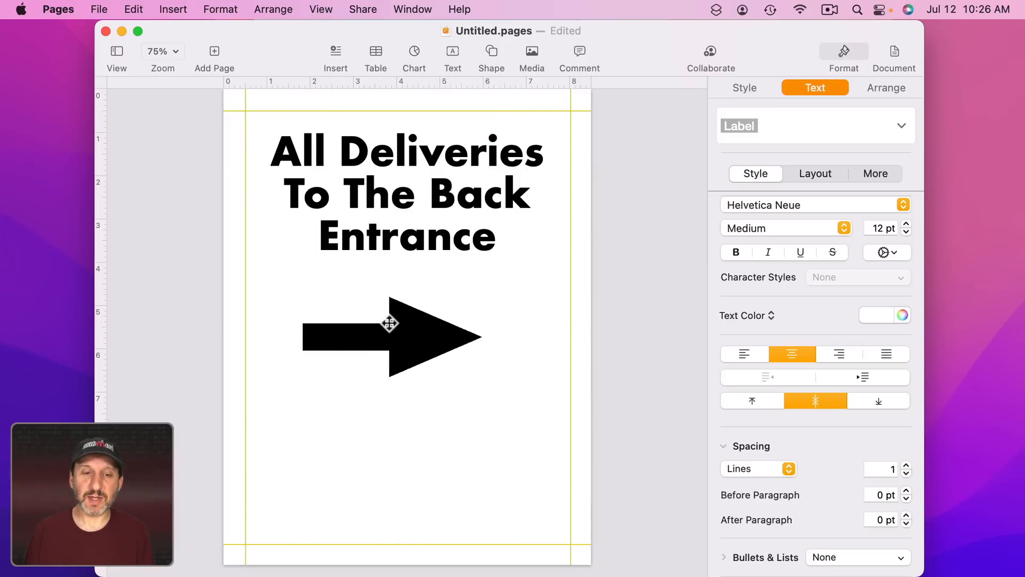
left_click(406, 337)
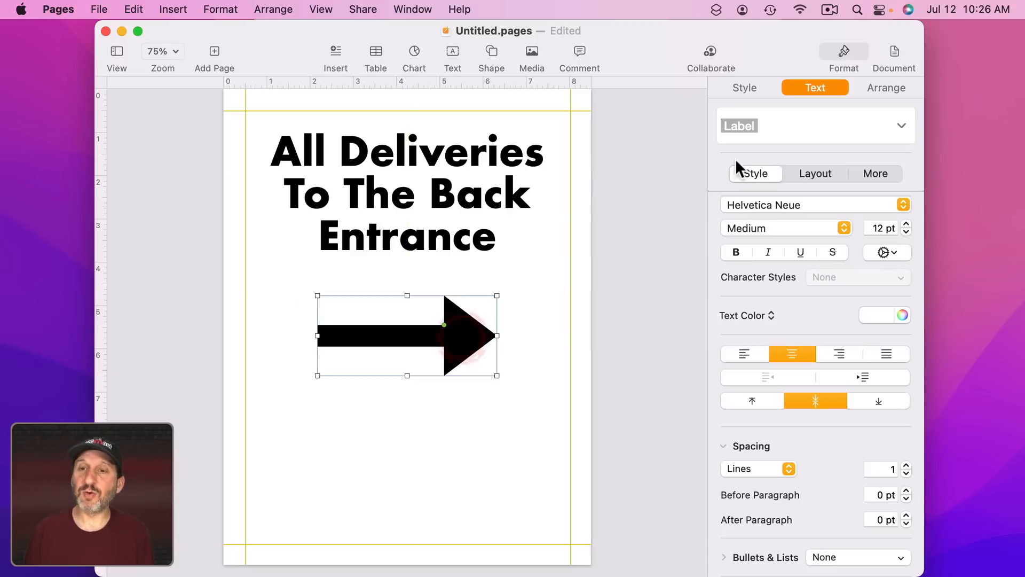
Step: Give the arrow a plain line border and thicken it to 4 pt
left_click(745, 86)
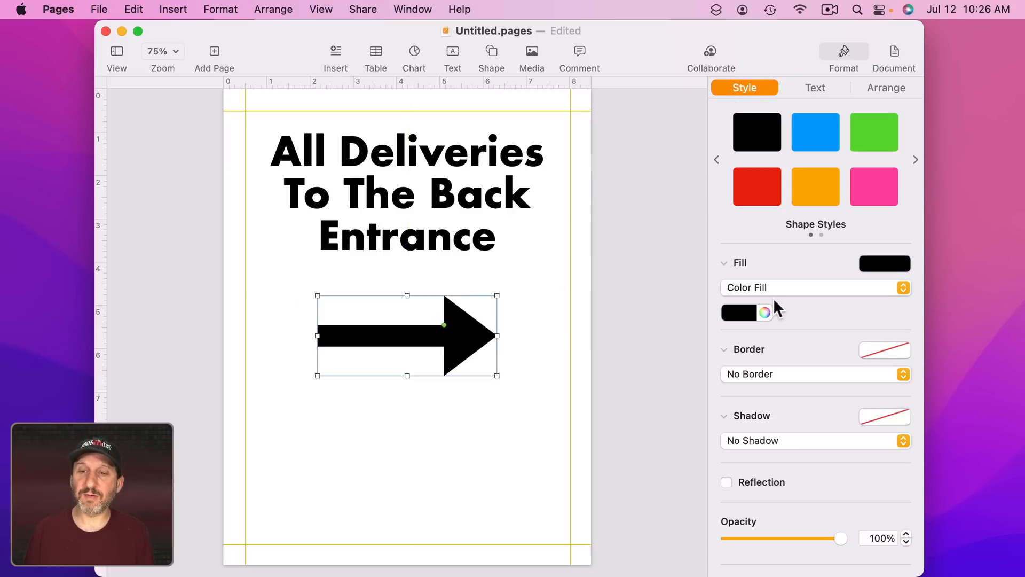
left_click(885, 349)
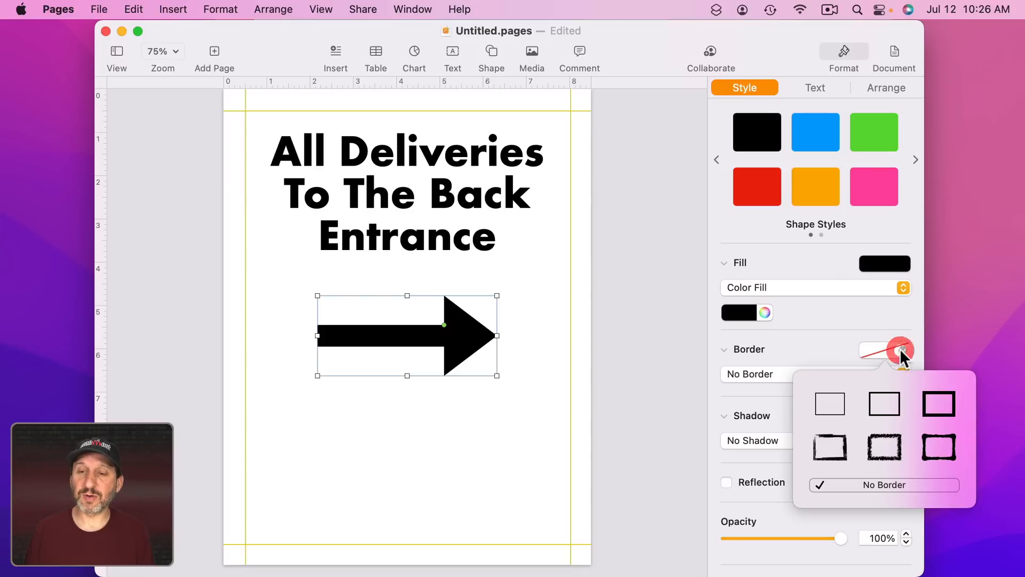
left_click(828, 404)
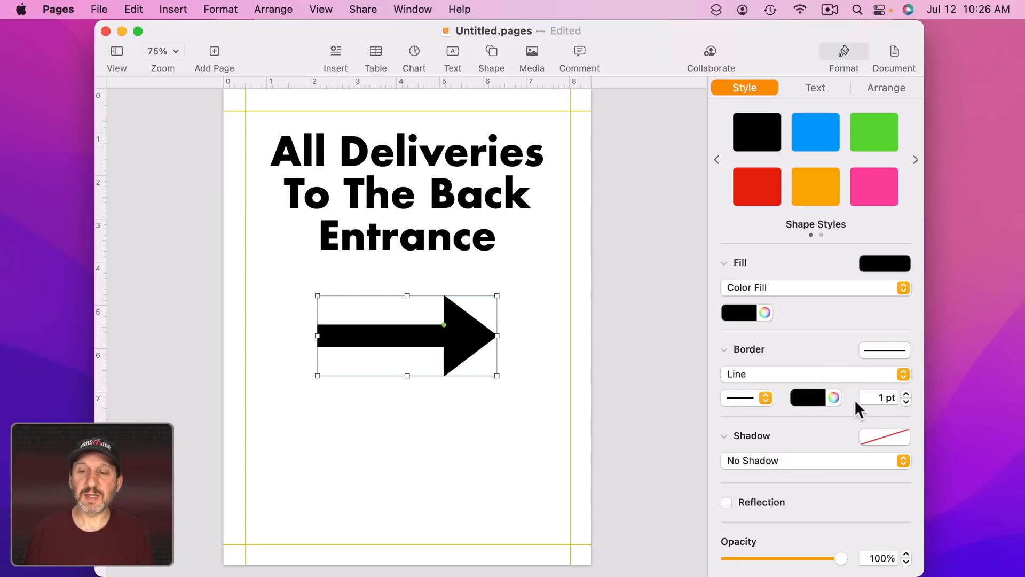
left_click(907, 393)
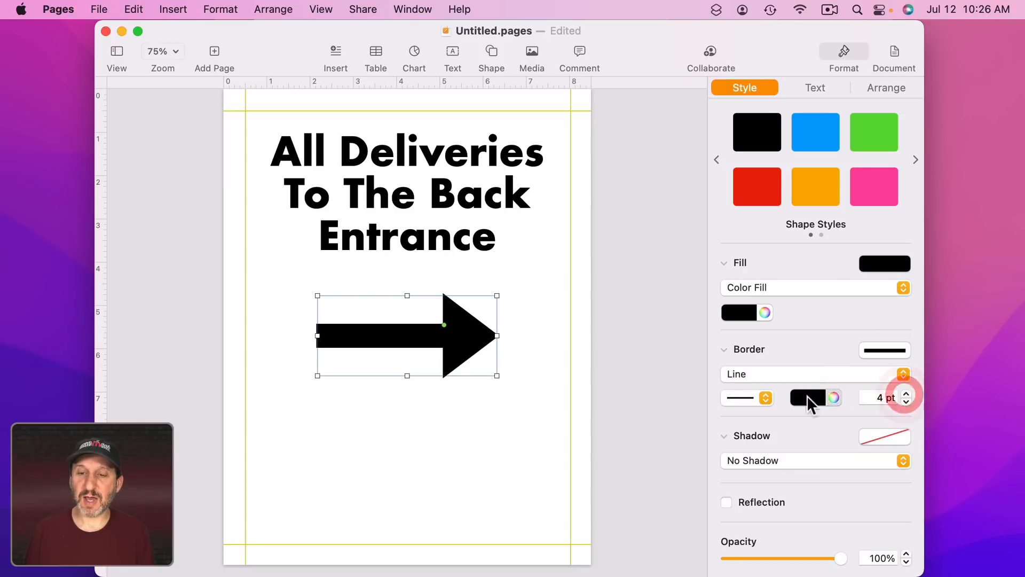
Step: Colour the arrow's border red and give it a rough brush-stroke style
left_click(808, 398)
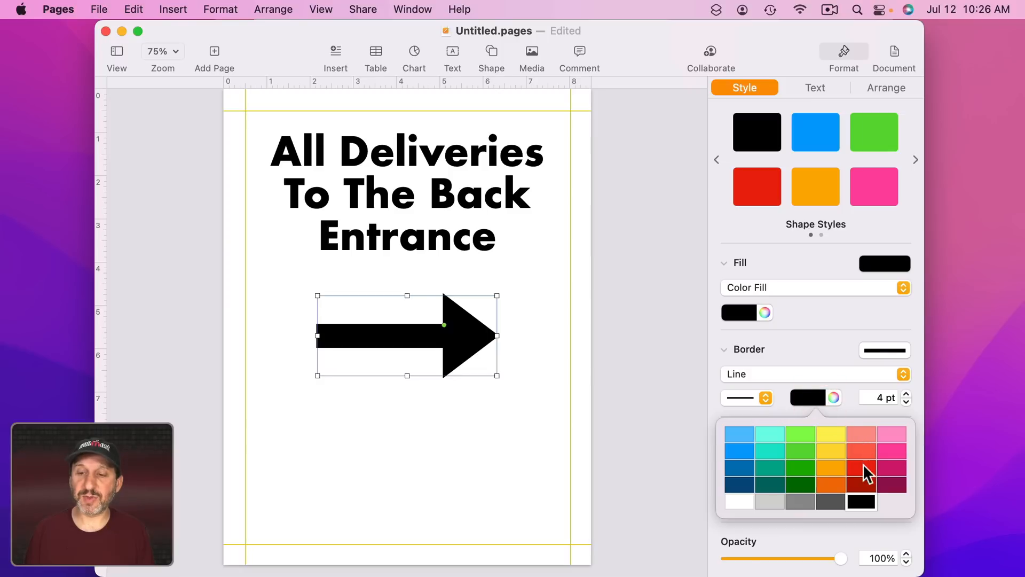
left_click(861, 468)
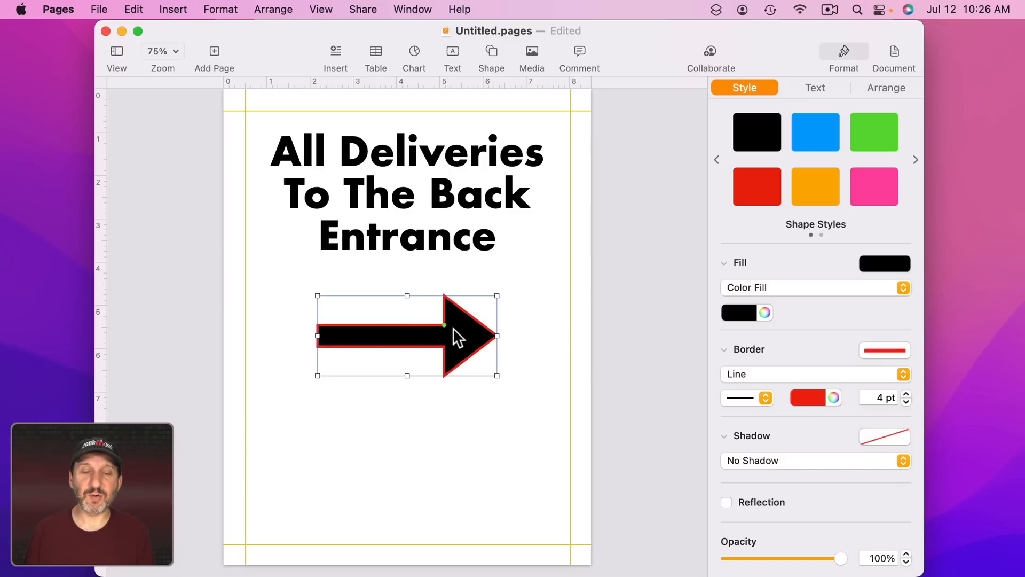
left_click(739, 397)
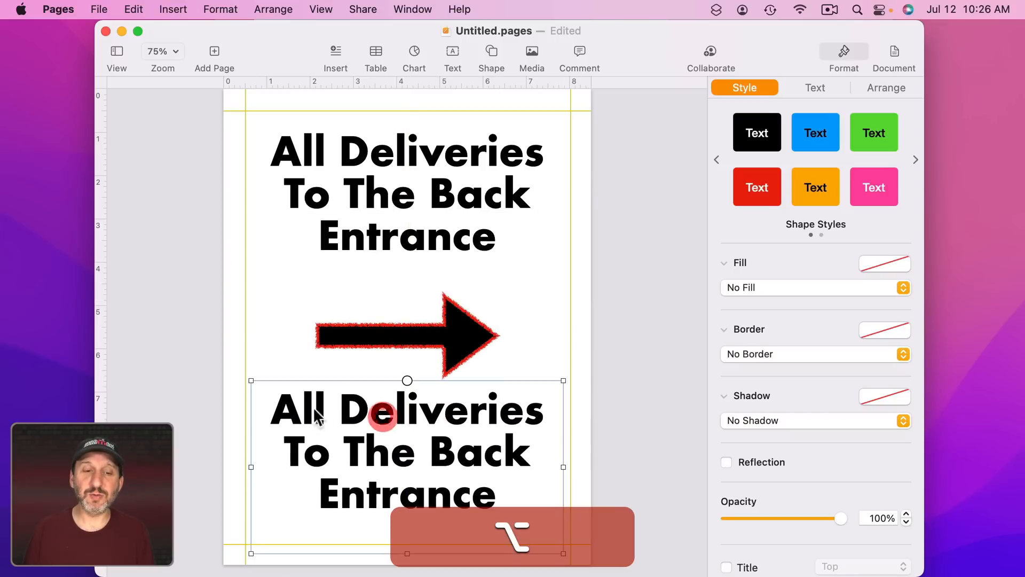
Step: Duplicate the heading below the arrow as 'Thanks!', colour the heading red and Thanks! green
key("shift+cmd+a")
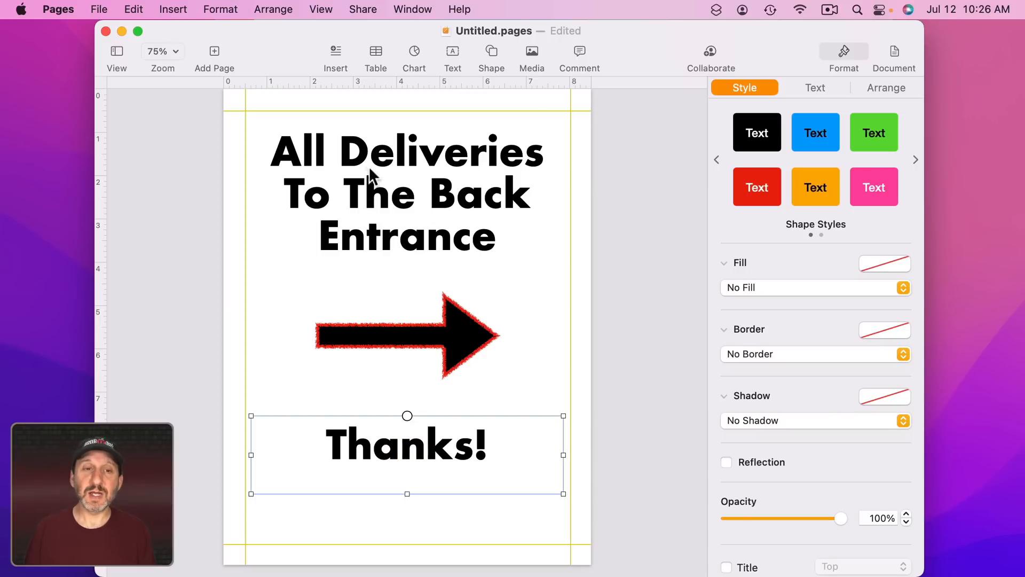
left_click(330, 151)
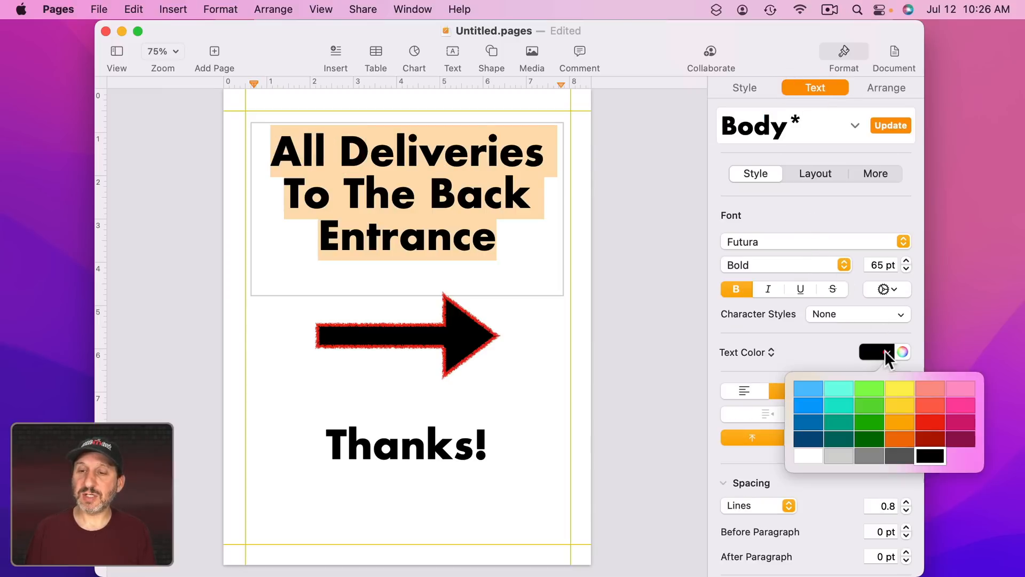
left_click(928, 420)
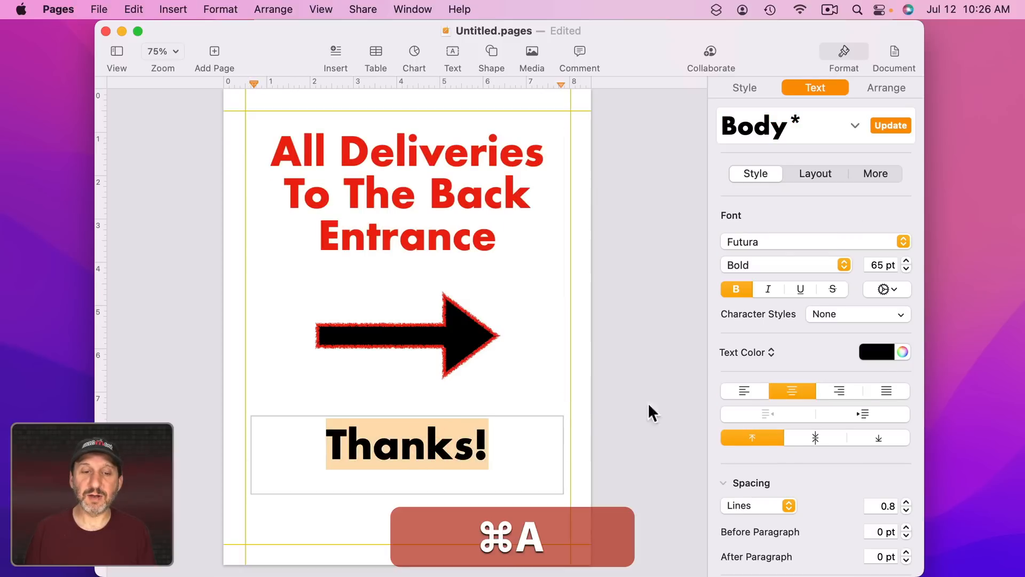
left_click(903, 351)
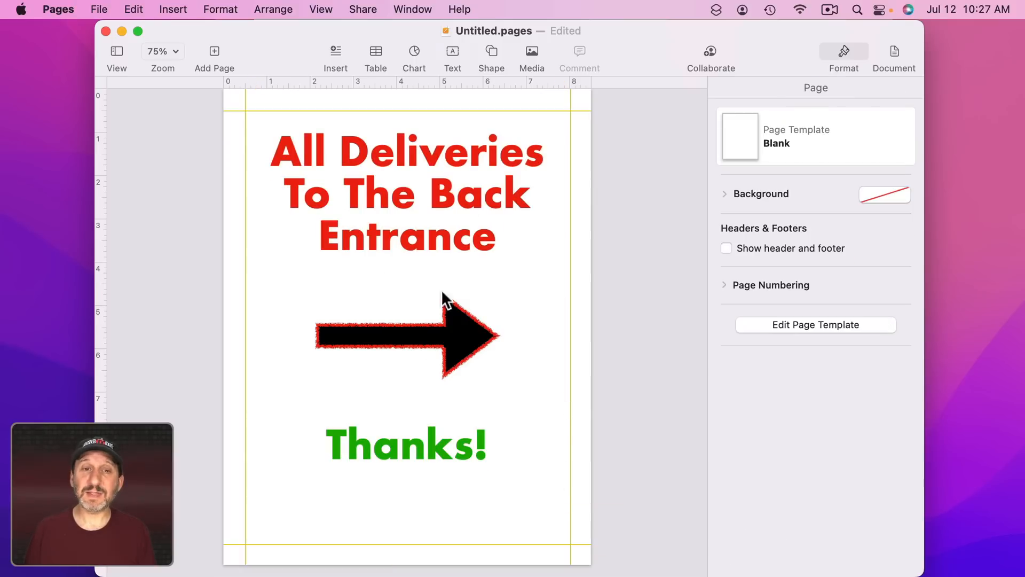
Step: Insert a square shape over the sign and thicken its border
left_click(490, 55)
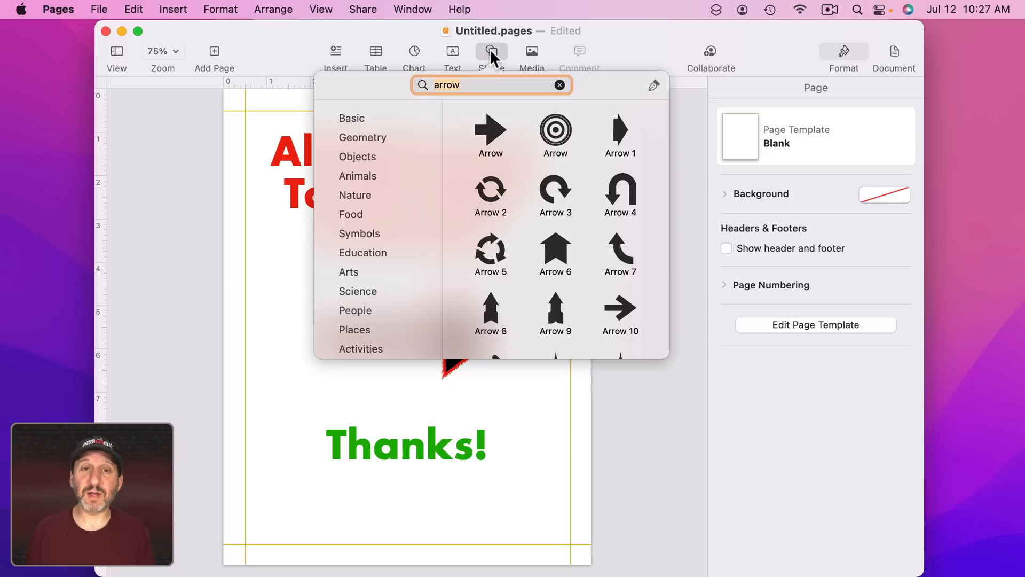
left_click(559, 84)
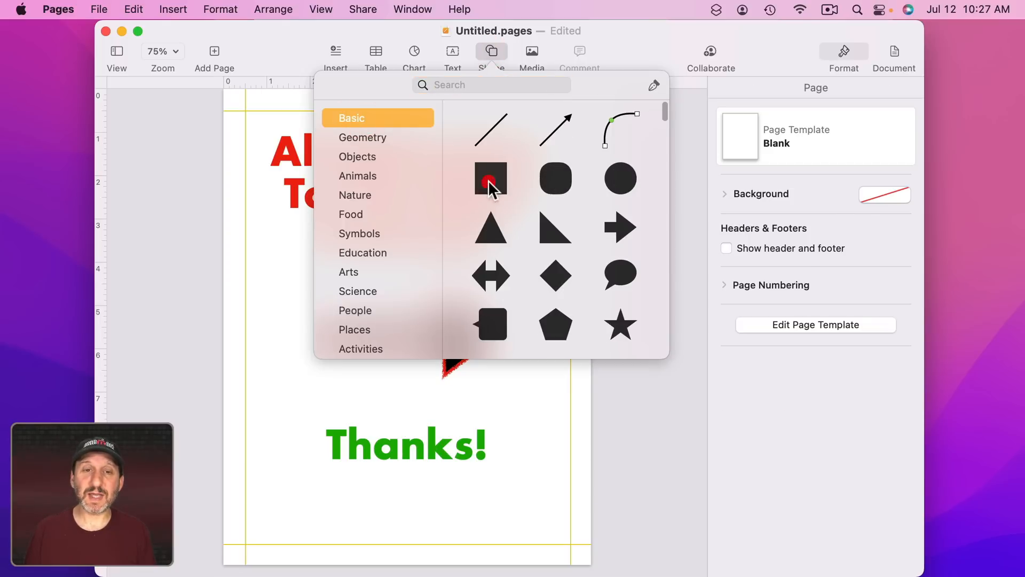
left_click(490, 178)
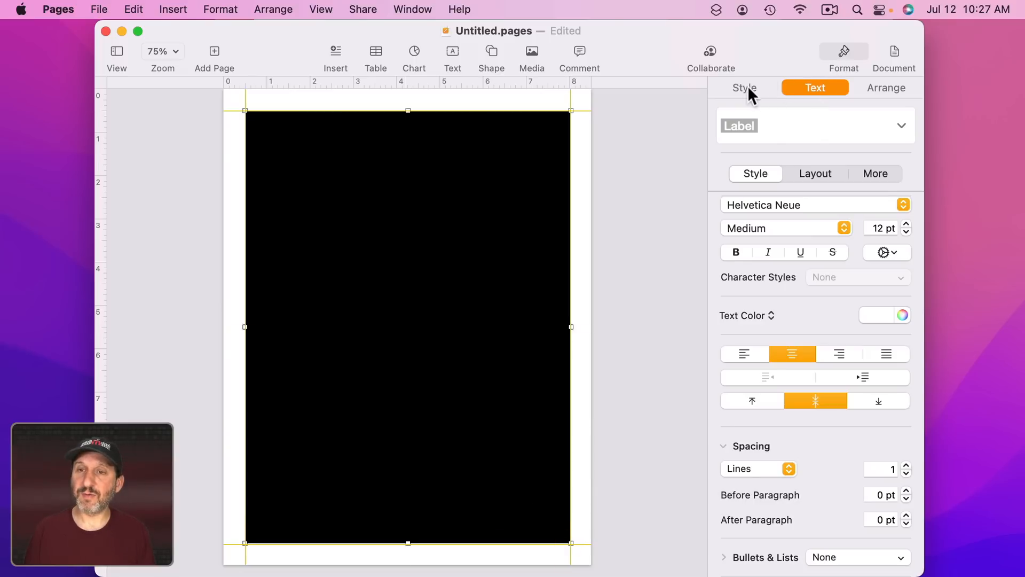
left_click(745, 87)
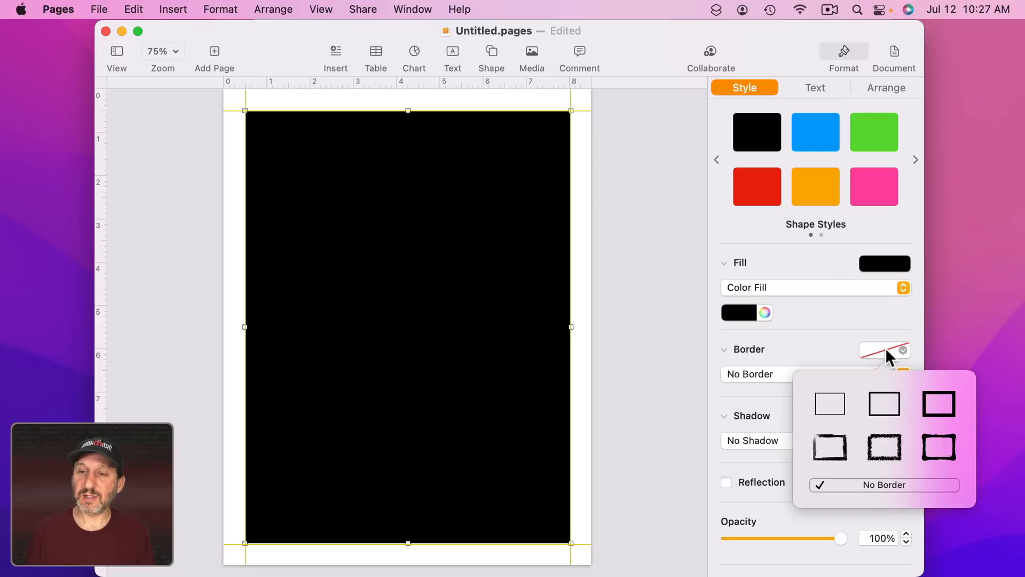
mouse_move(831, 425)
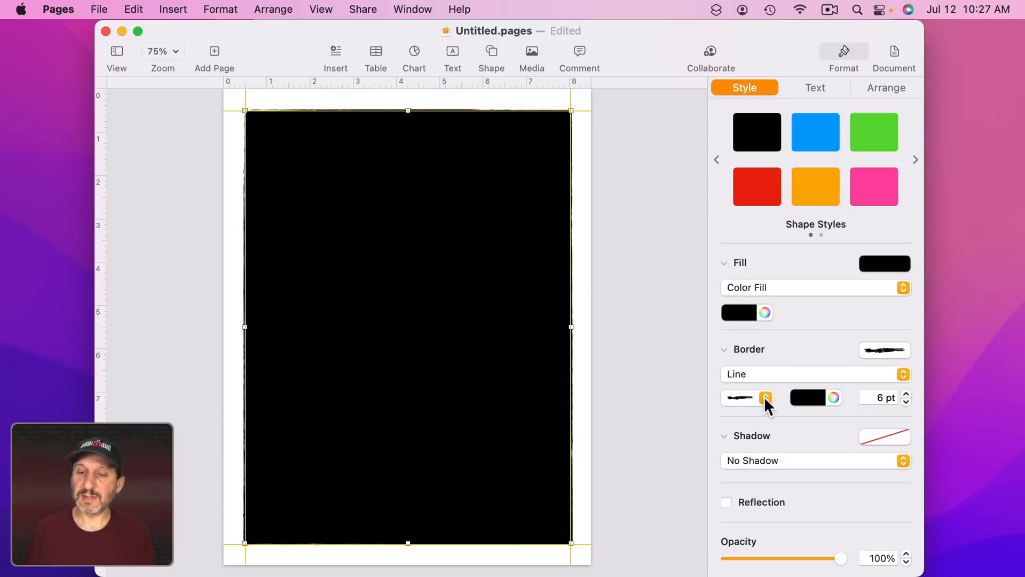
left_click(907, 393)
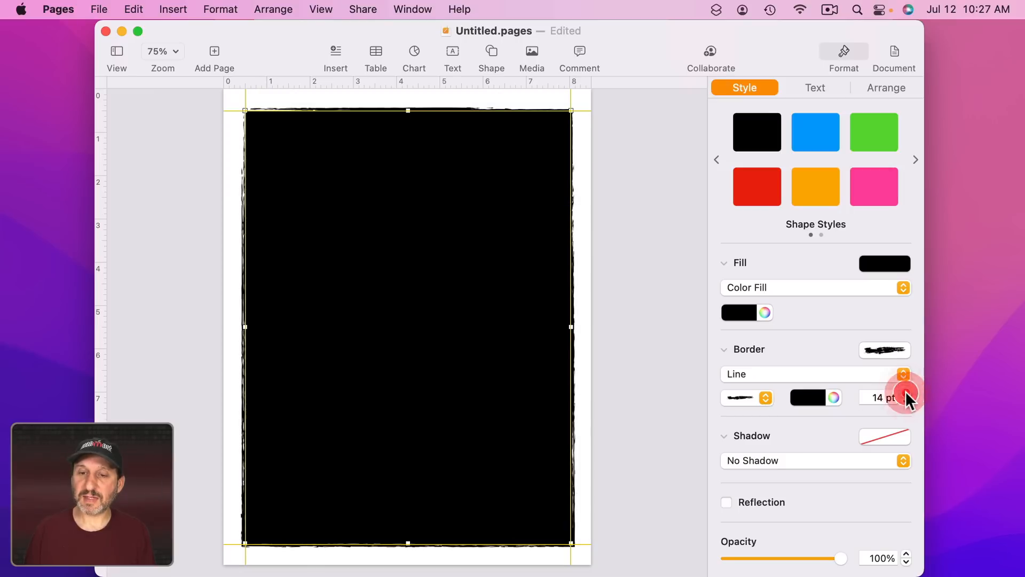
Step: Remove the rectangle's fill to leave a hollow black frame and resize it within the page guides
left_click(740, 312)
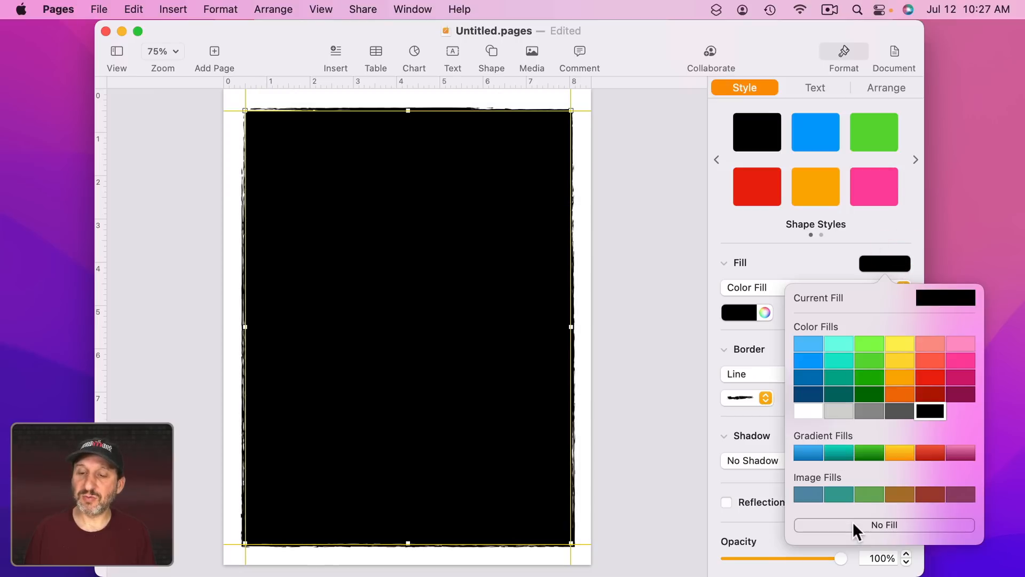
left_click(884, 524)
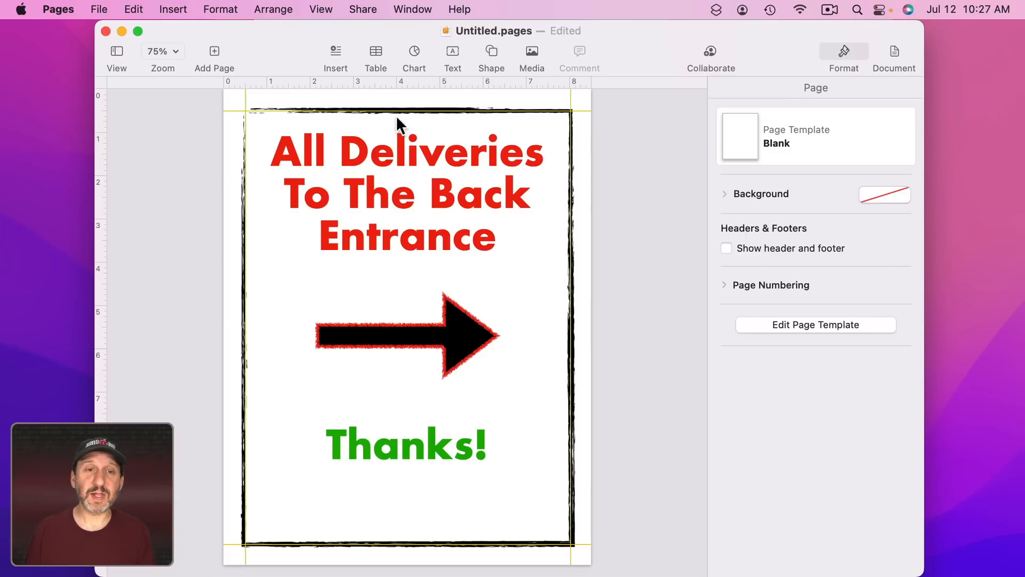
mouse_move(576, 369)
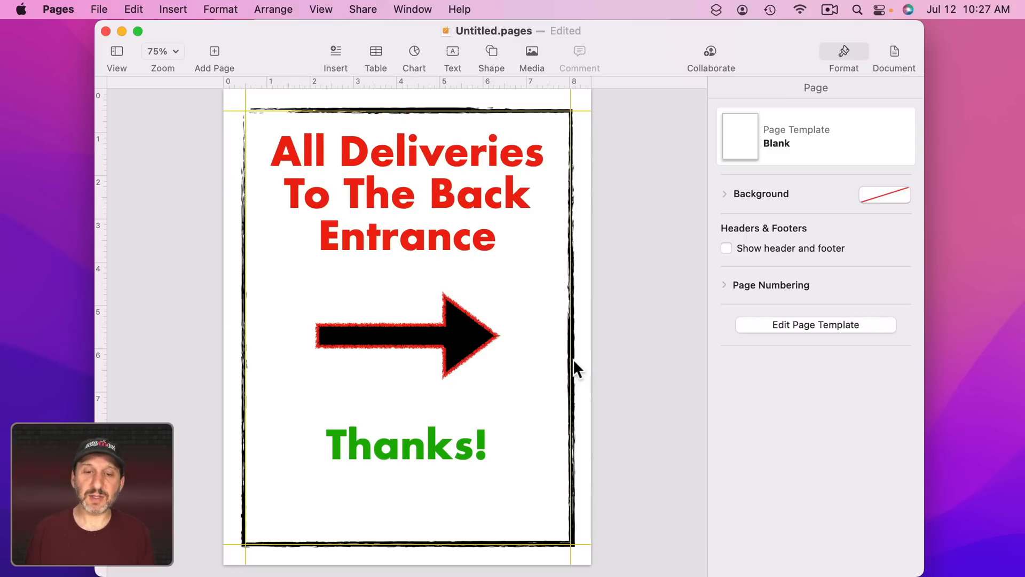
left_click(563, 325)
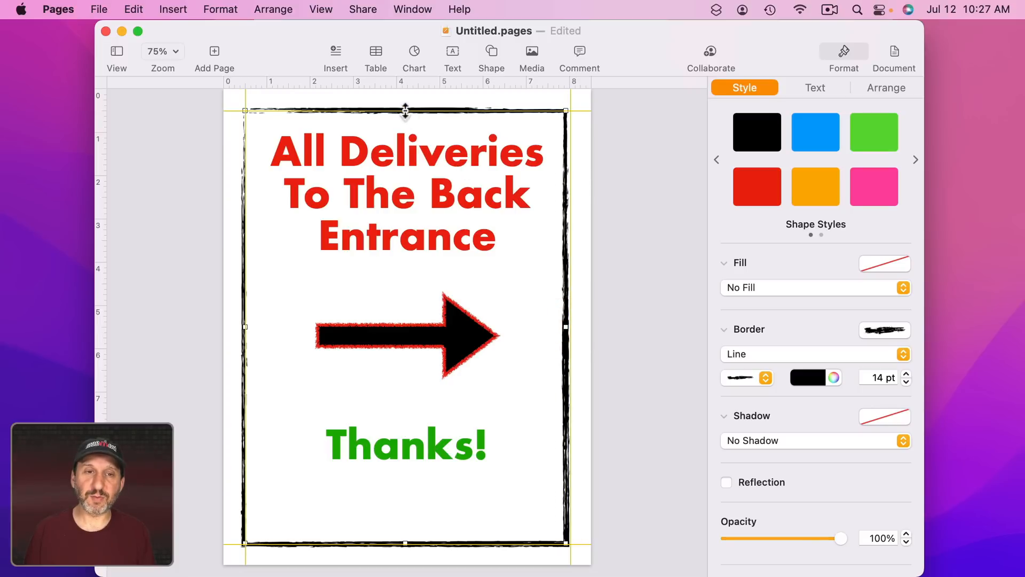
left_click_drag(405, 109, 405, 120)
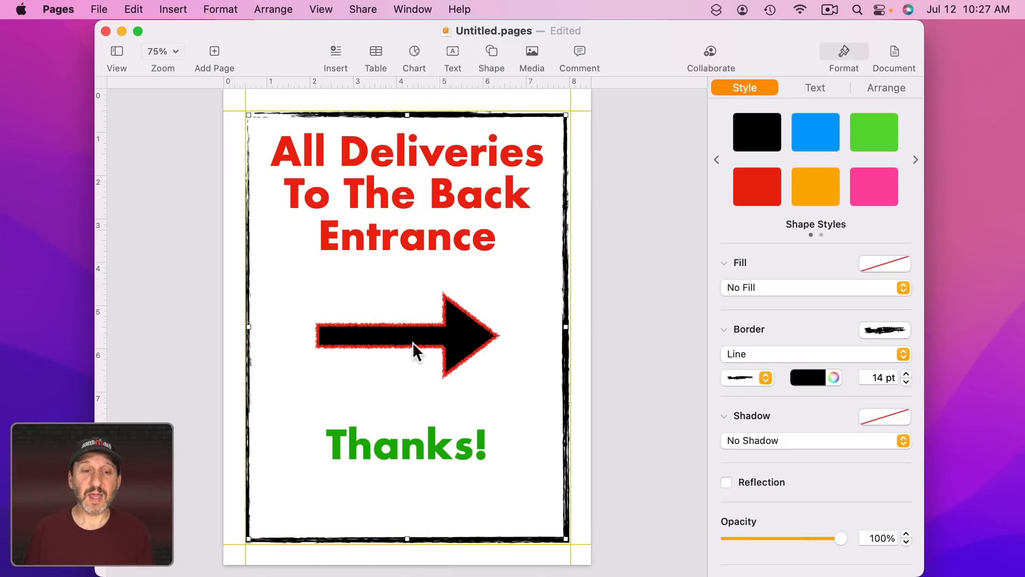
Step: Delete the black arrow and insert a text box with a pointing-hand symbol found by searching 'point'
key("delete")
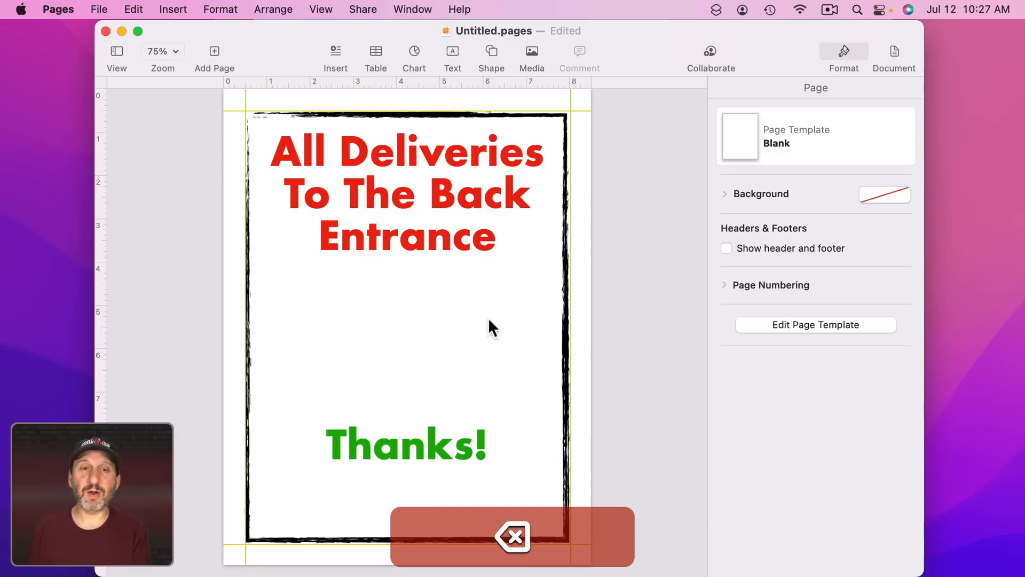
left_click(453, 51)
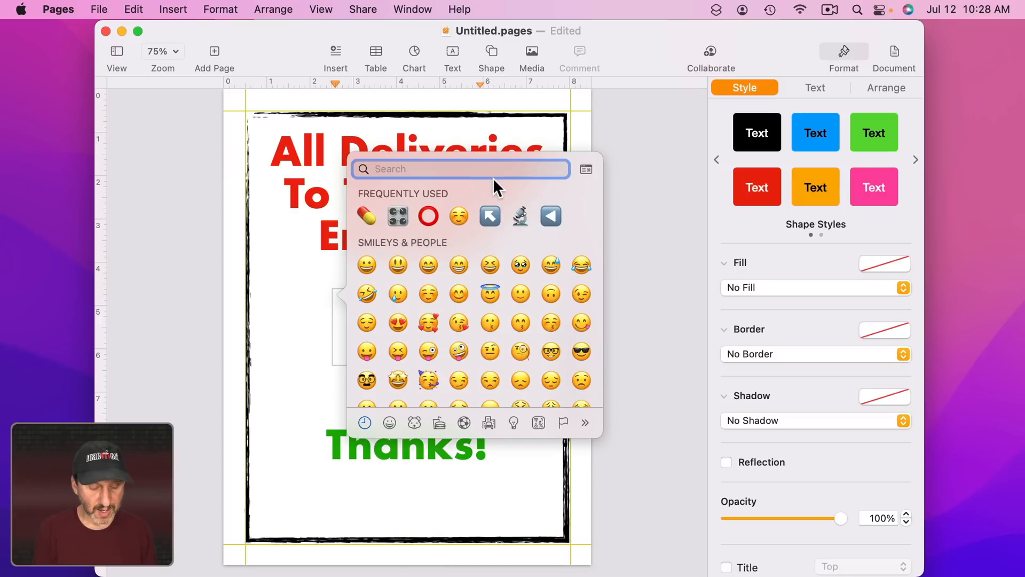
type("point")
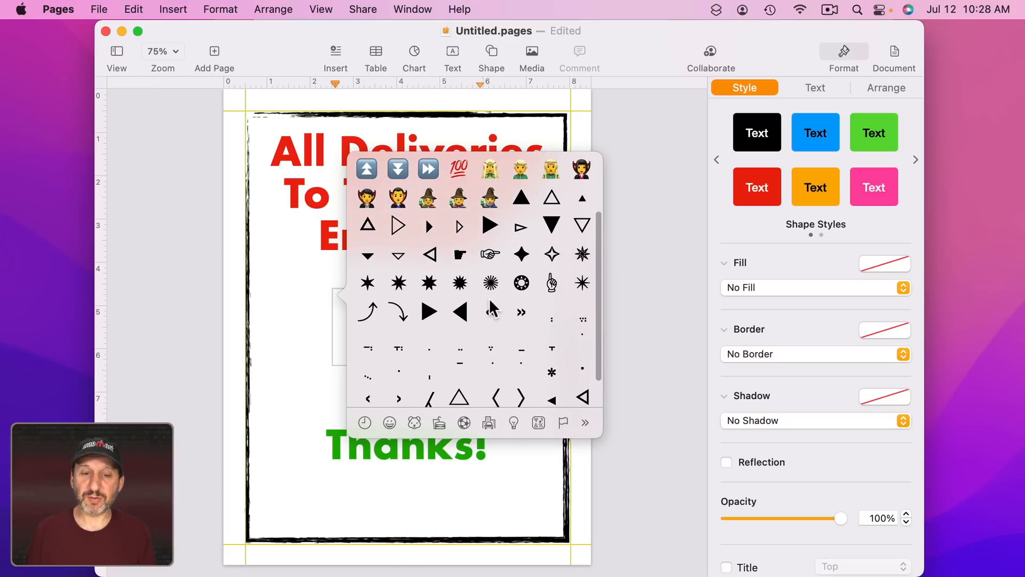
scroll("up", 3)
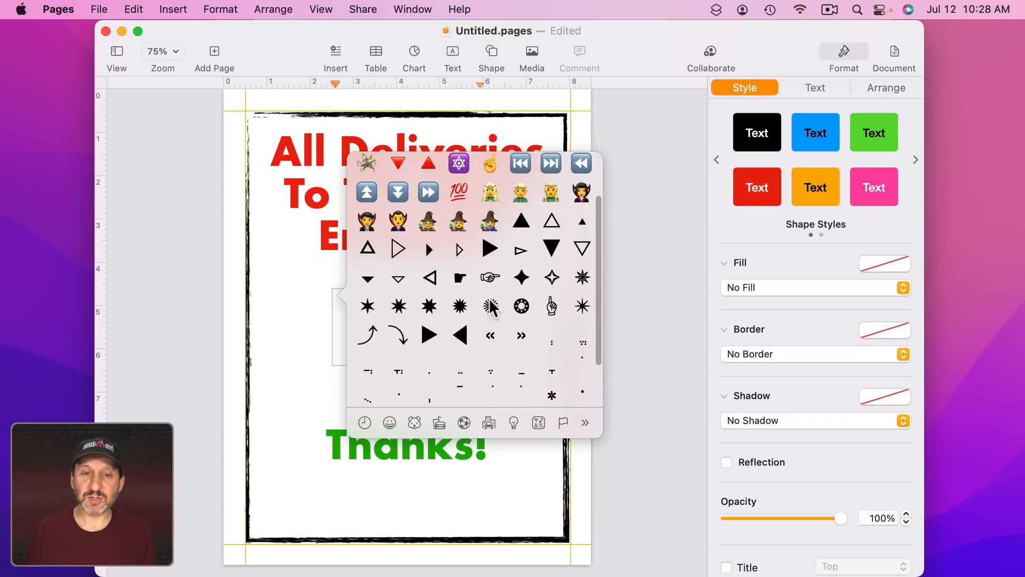
scroll("up", 3)
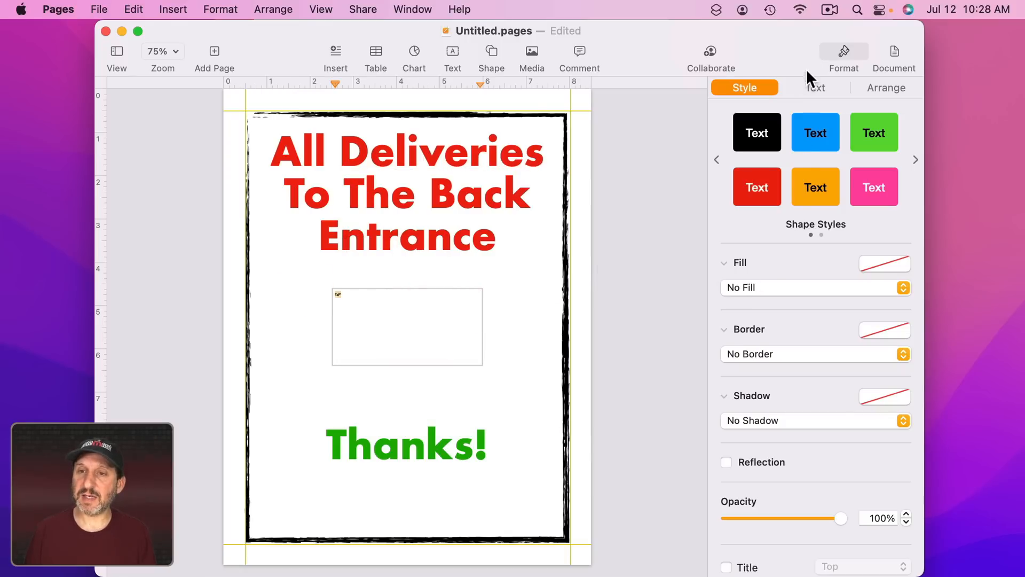
Step: Enlarge the pointing hand to 233 pt and flip it horizontally so it points left
left_click(815, 87)
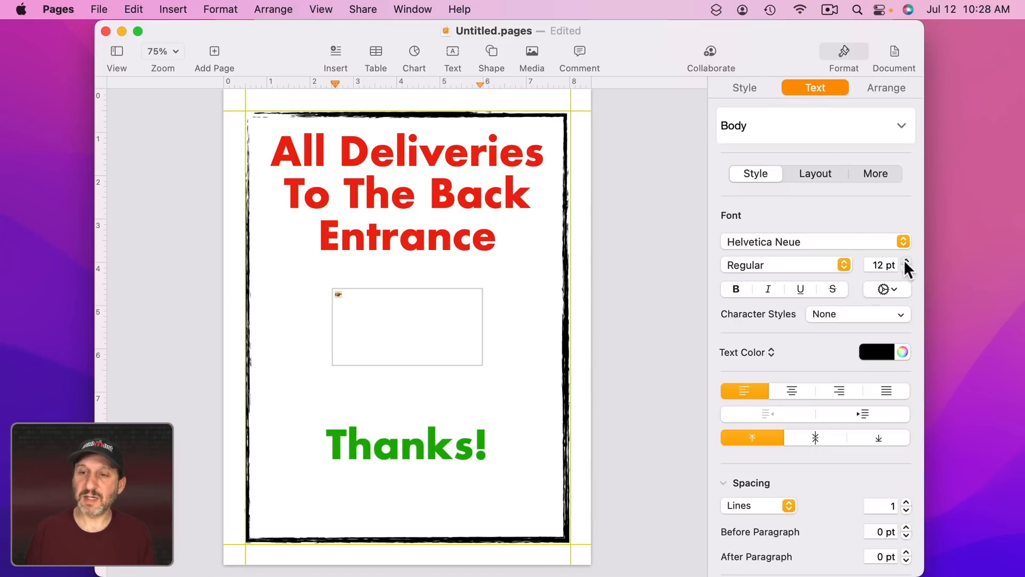
left_click(405, 327)
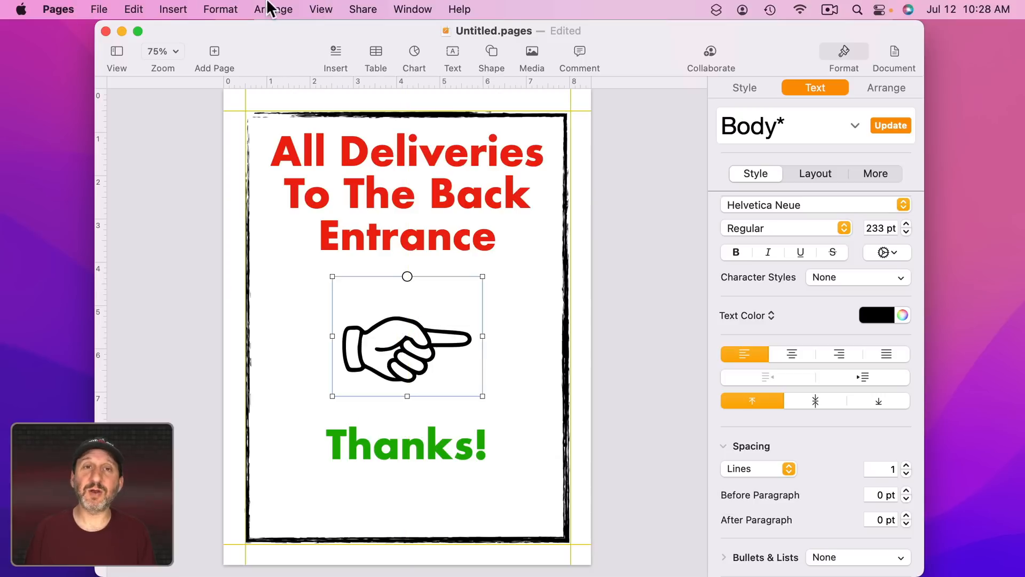
left_click(271, 10)
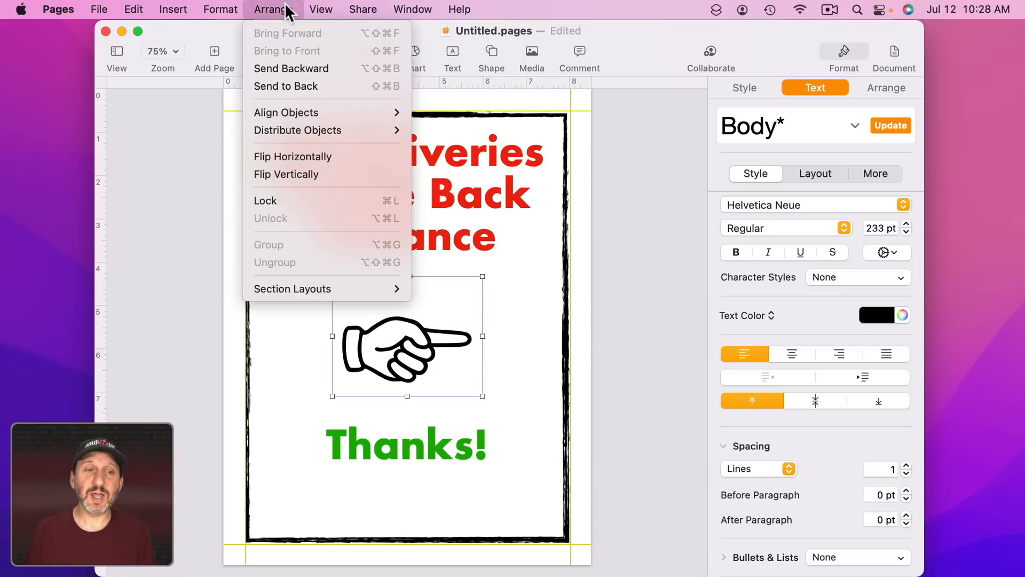
left_click(293, 156)
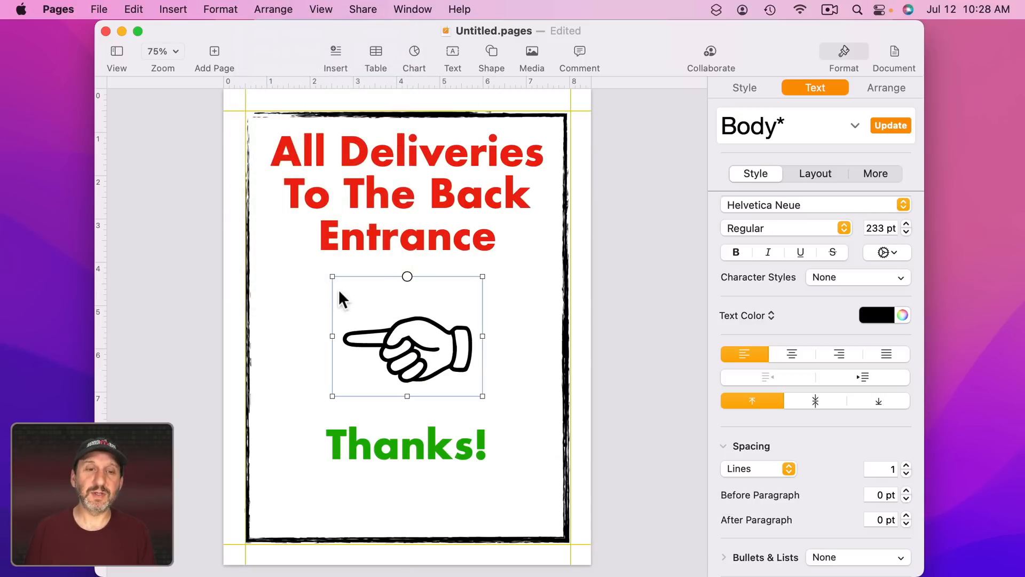
double_click(406, 336)
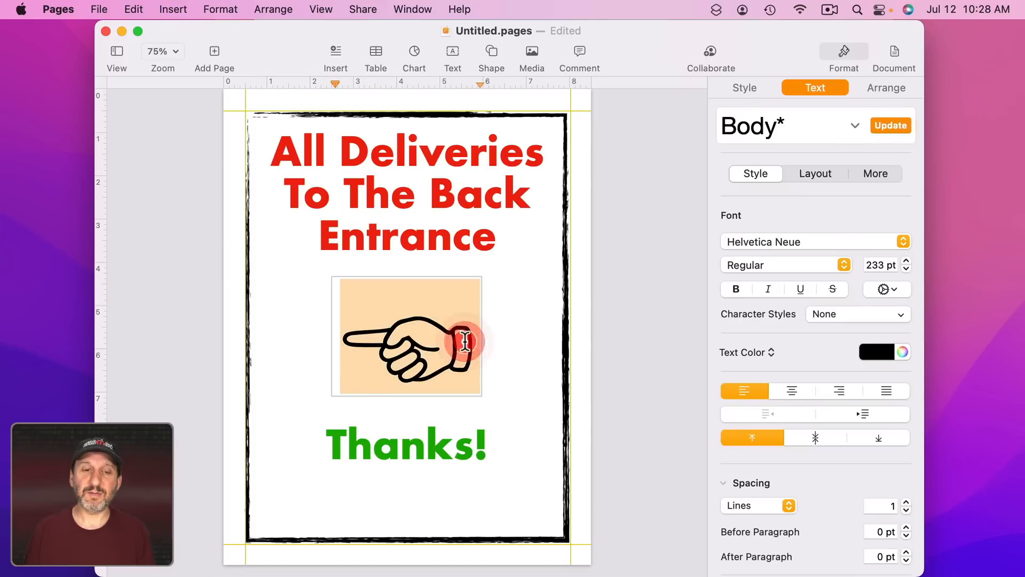
left_click(887, 351)
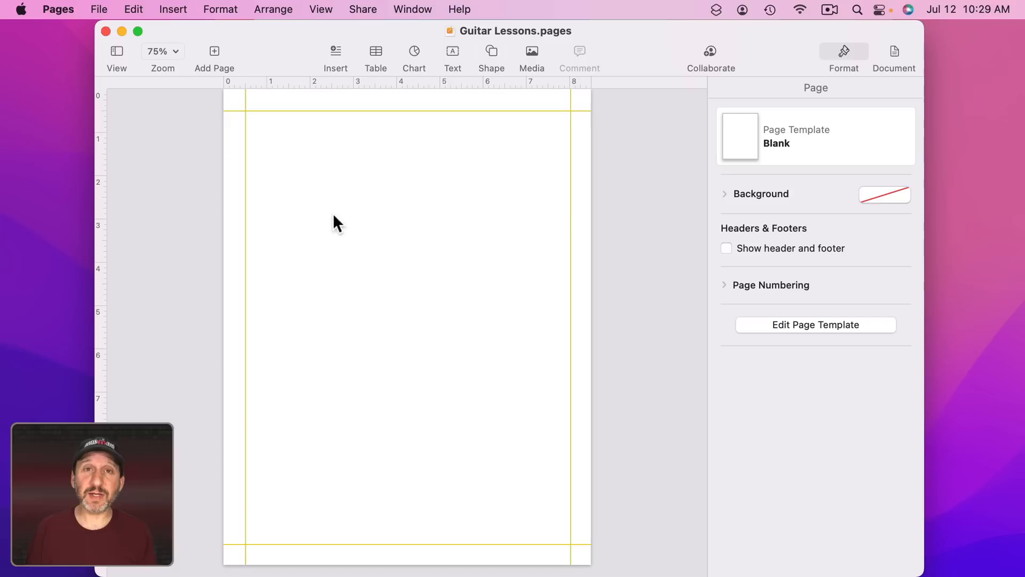
mouse_move(125, 171)
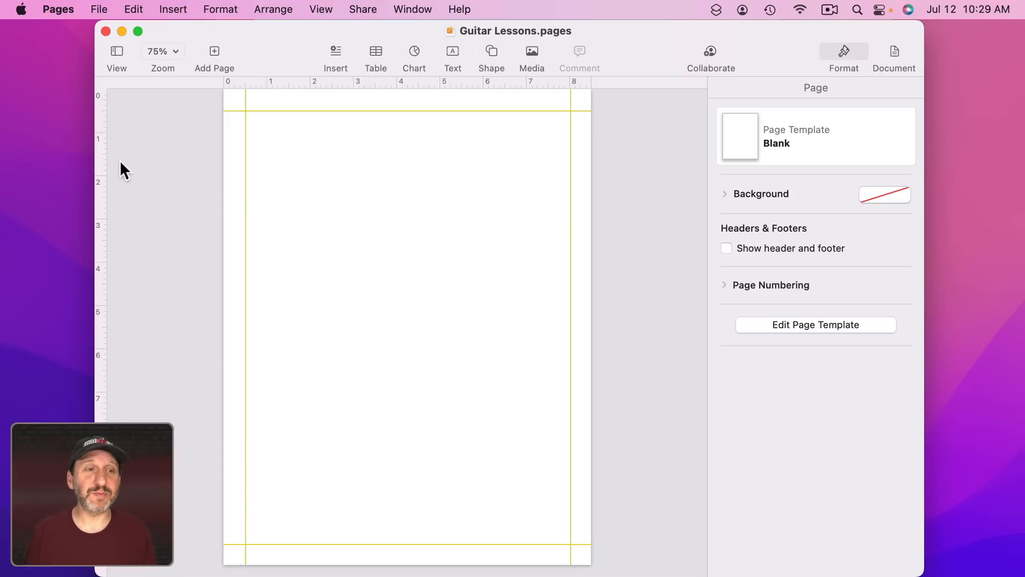
mouse_move(256, 194)
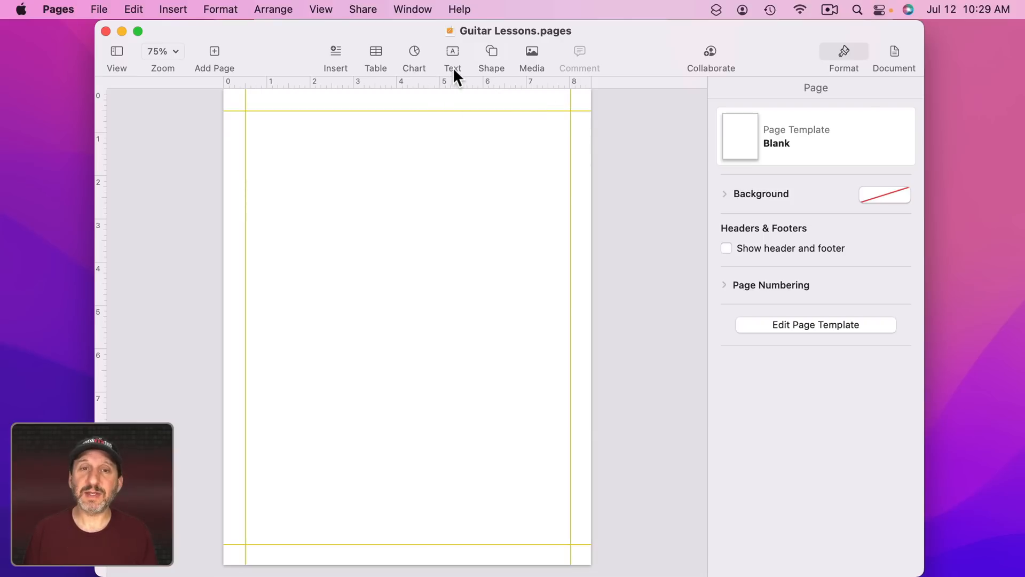
Step: Add a text box reading Guitar Lessons! and start enlarging its text
left_click(453, 54)
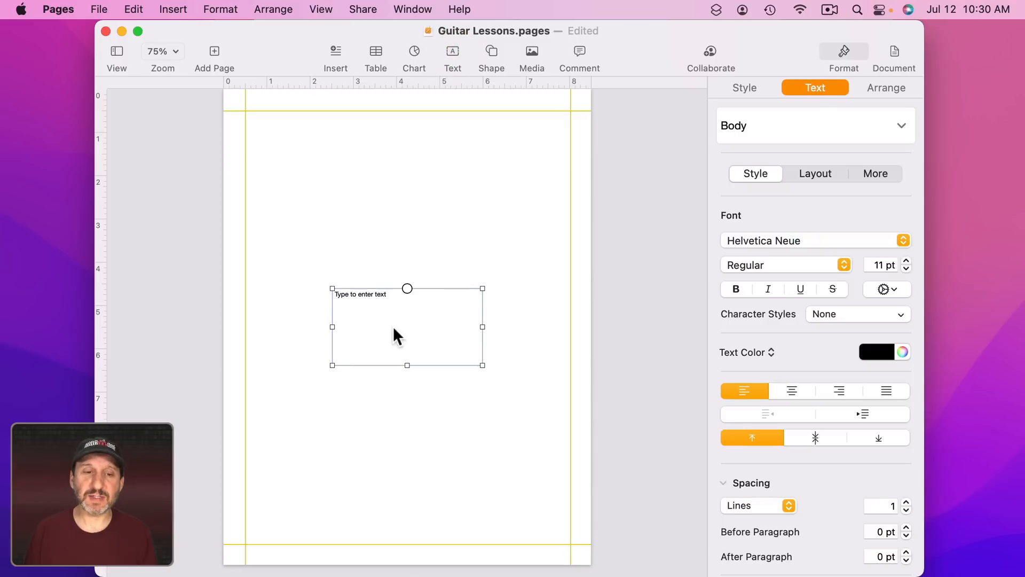
left_click(744, 86)
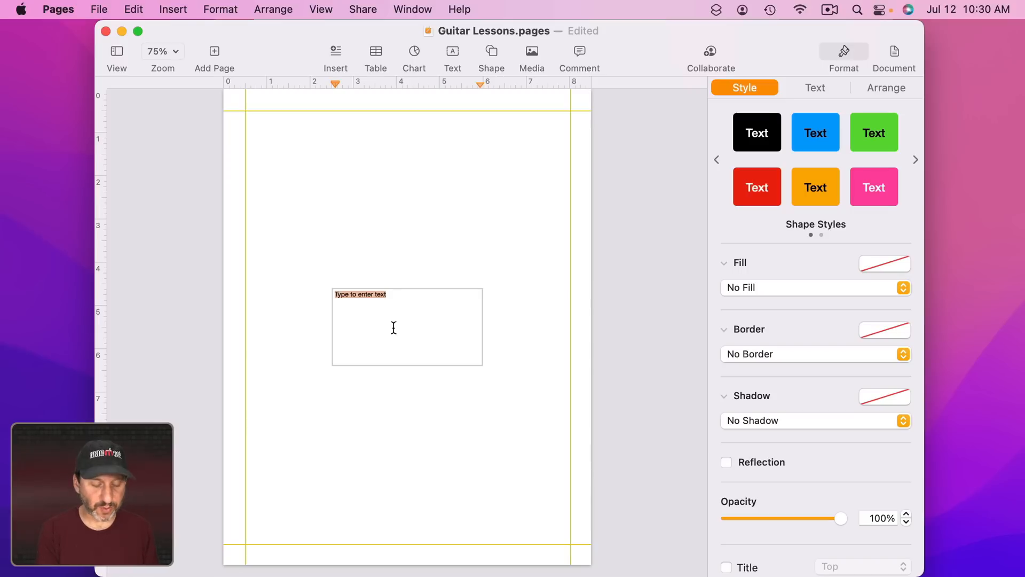
type("Guitar Lessons!")
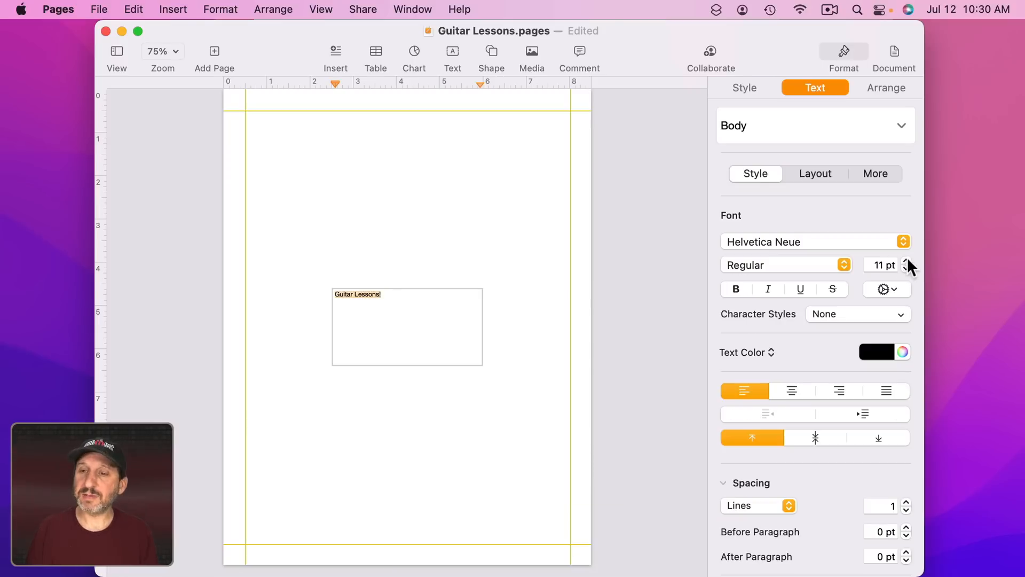
left_click(906, 260)
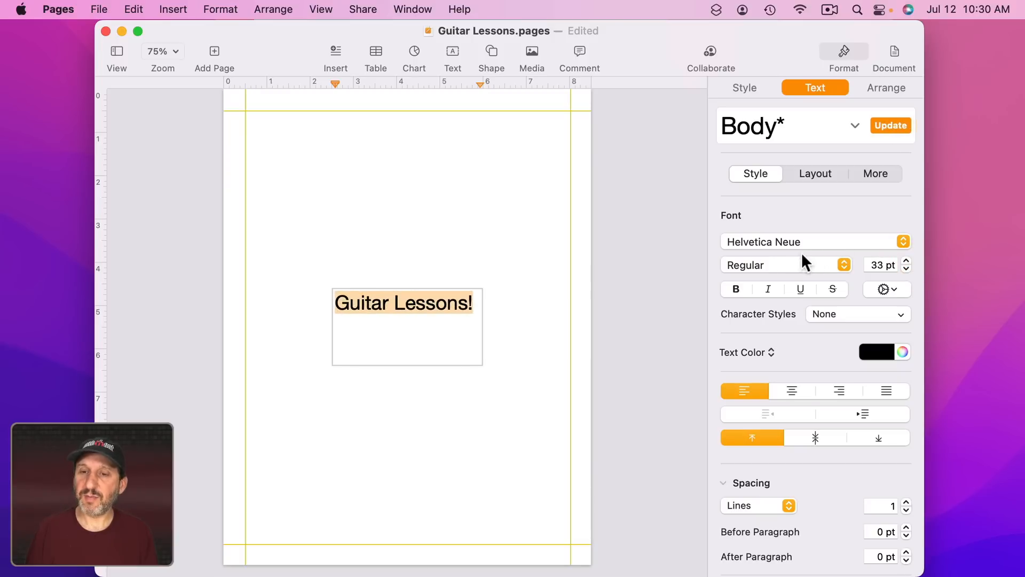
Step: Set the heading in bold Marker Felt Wide, centred and enlarged to span the page
left_click(811, 241)
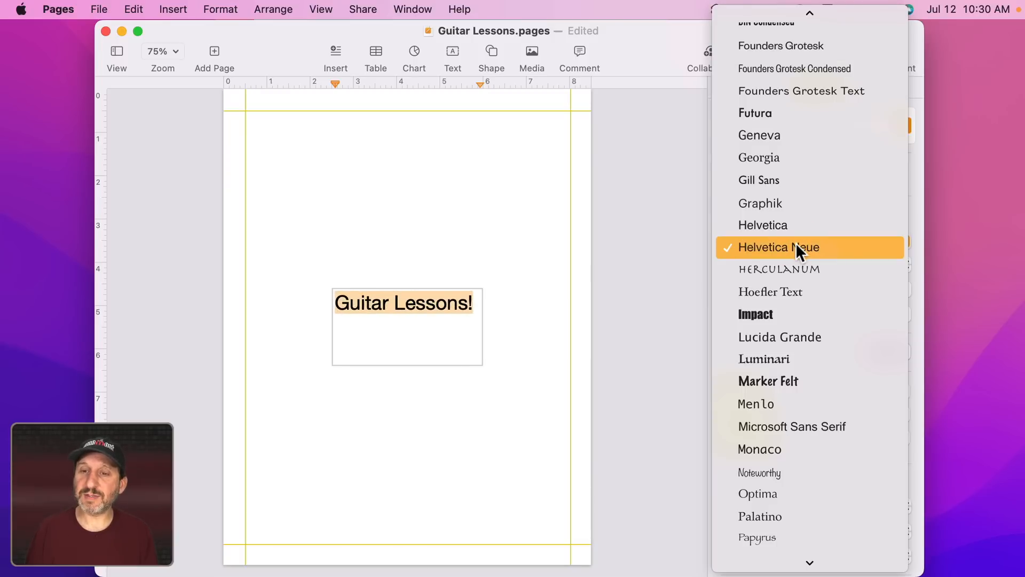
left_click(768, 380)
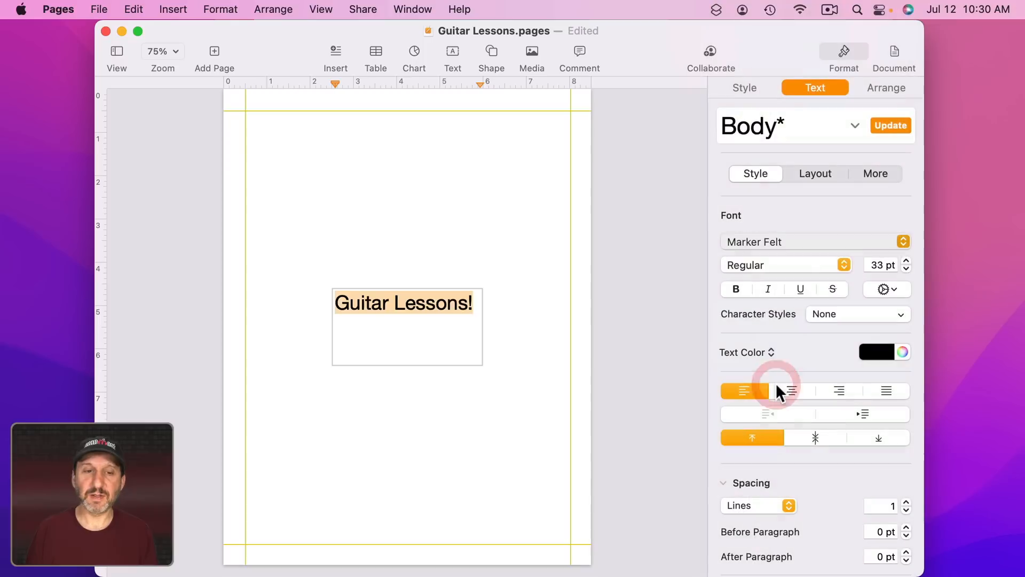
left_click(778, 265)
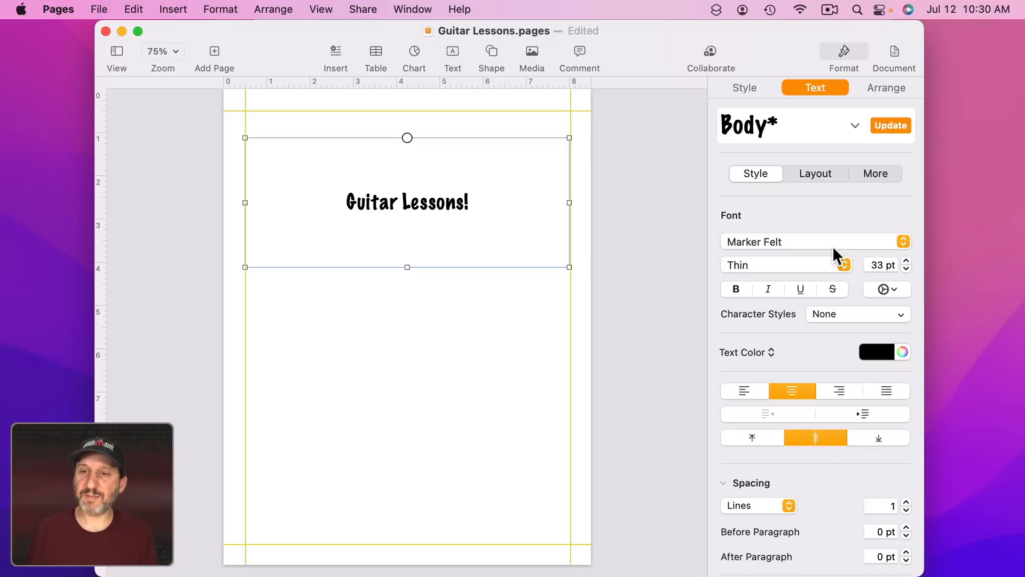
left_click(907, 261)
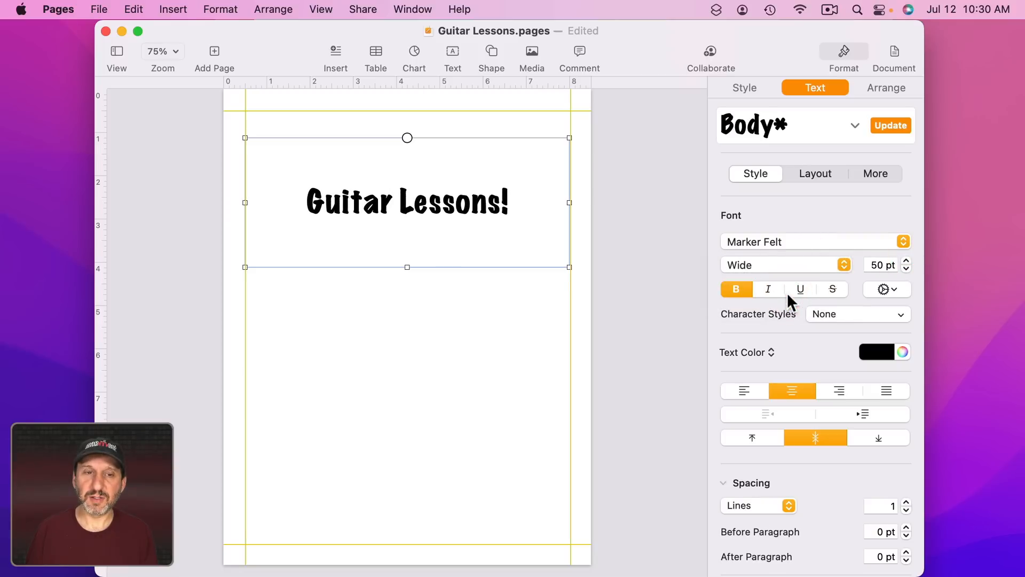
left_click(907, 260)
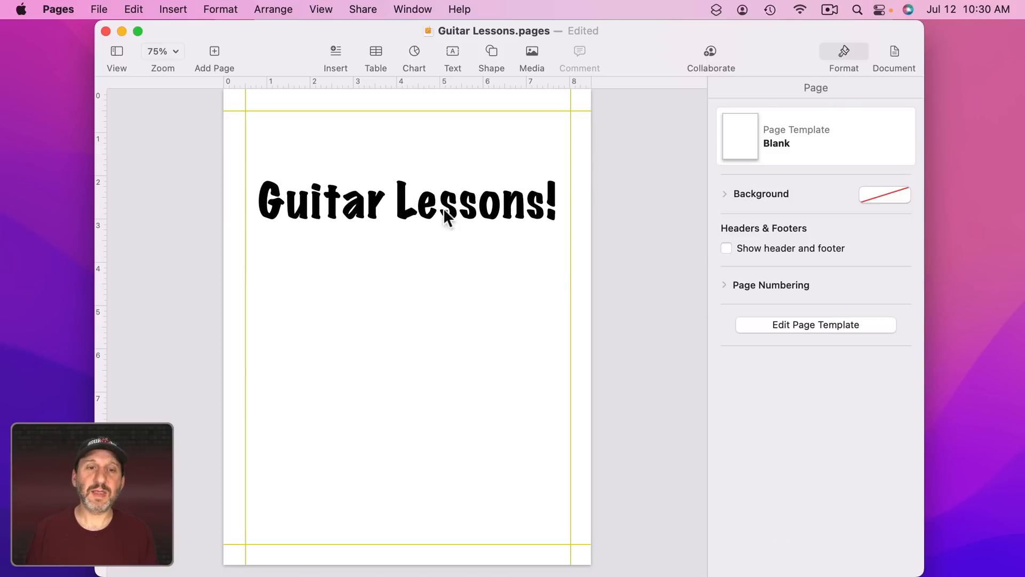
left_click(491, 52)
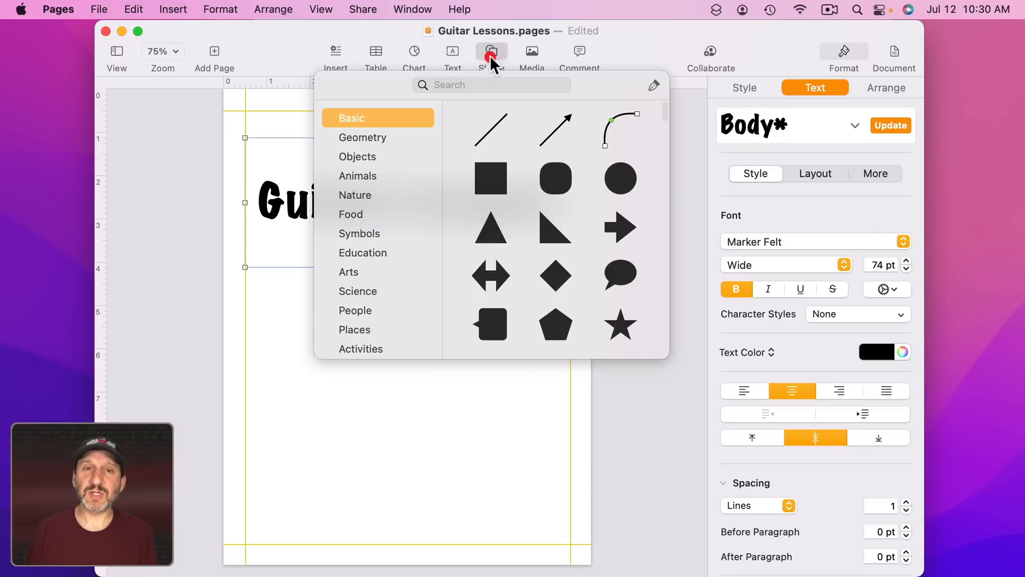
Step: Insert the Guitar shape from the library and place it beneath the heading
type("gui")
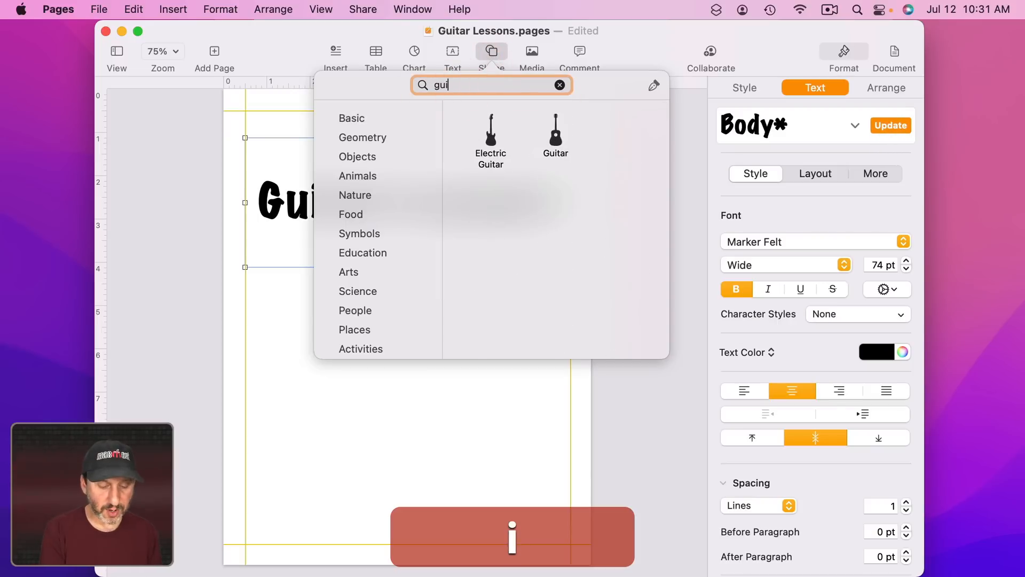
left_click(555, 135)
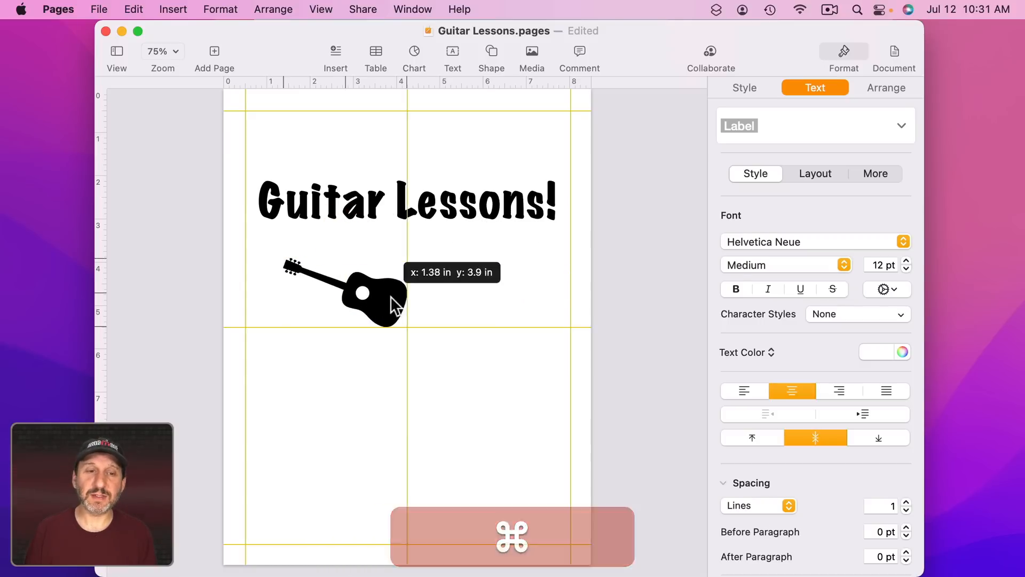
left_click_drag(360, 288, 444, 320)
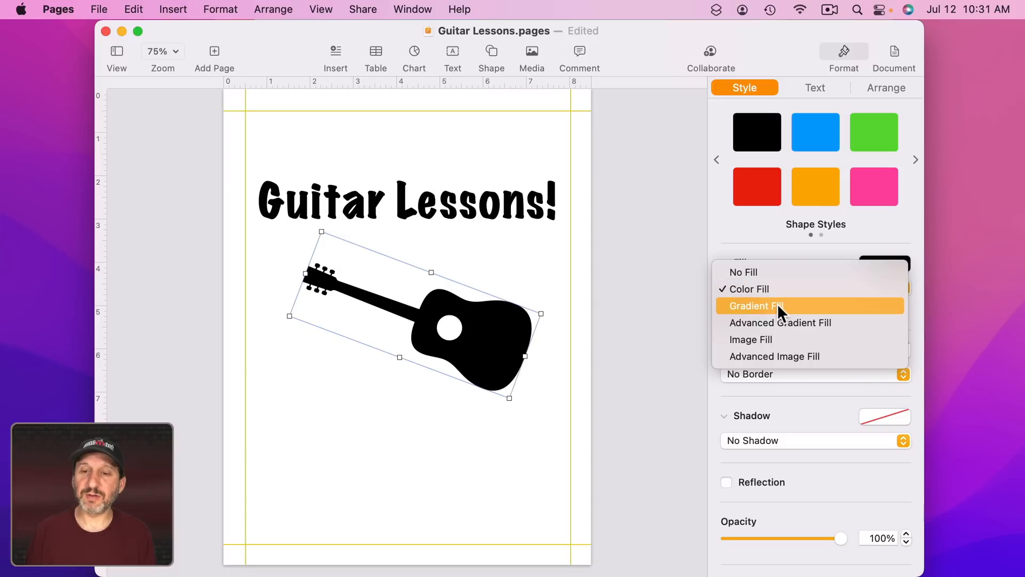
Step: Switch the guitar's fill to an advanced gradient set to radial
left_click(758, 305)
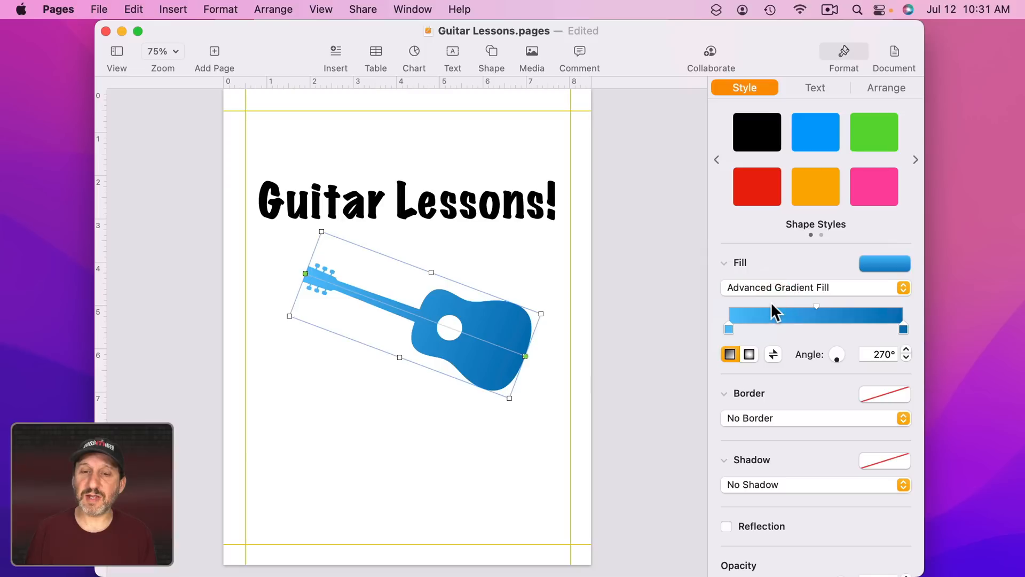
left_click(749, 353)
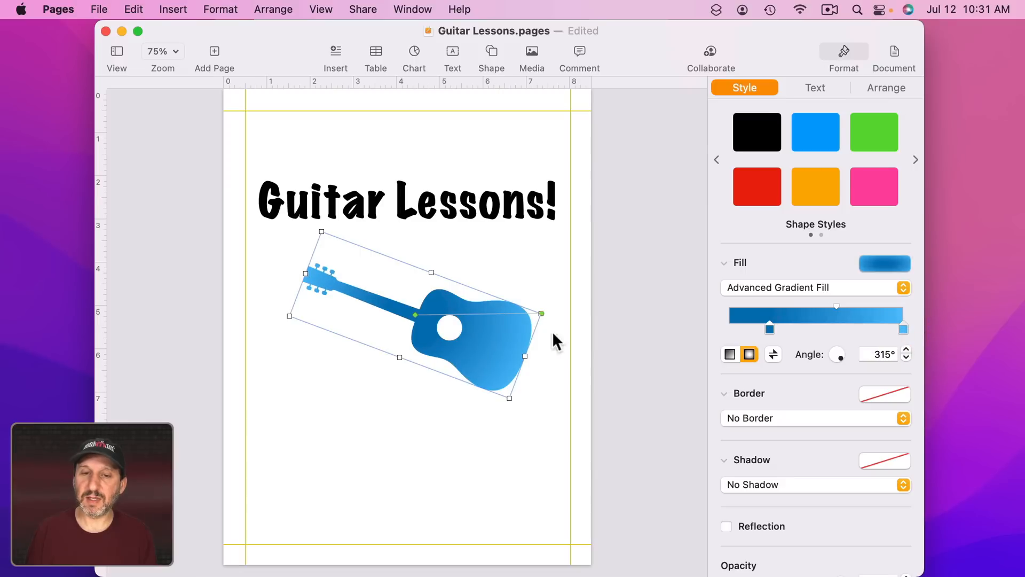
mouse_move(541, 312)
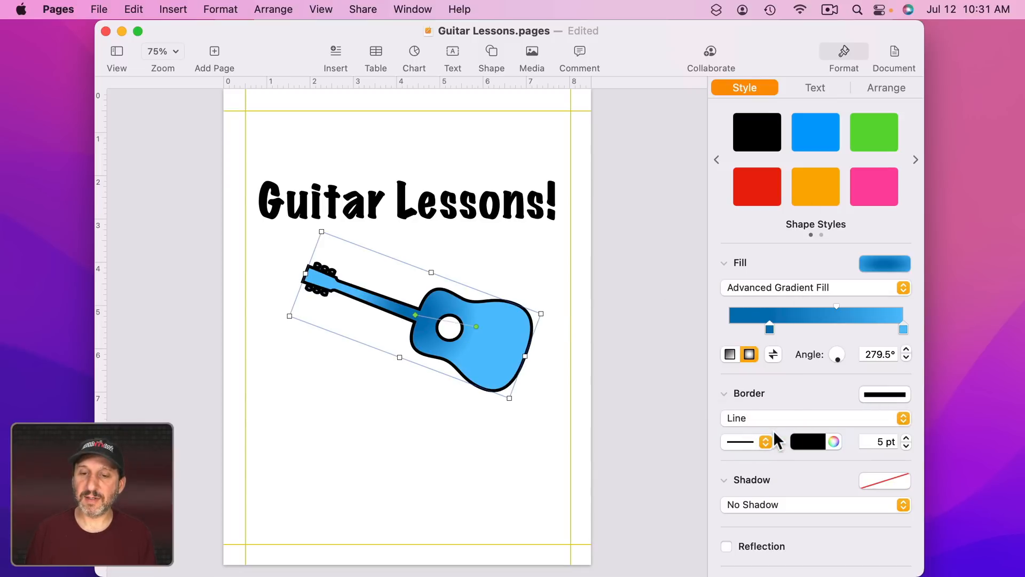
mouse_move(605, 287)
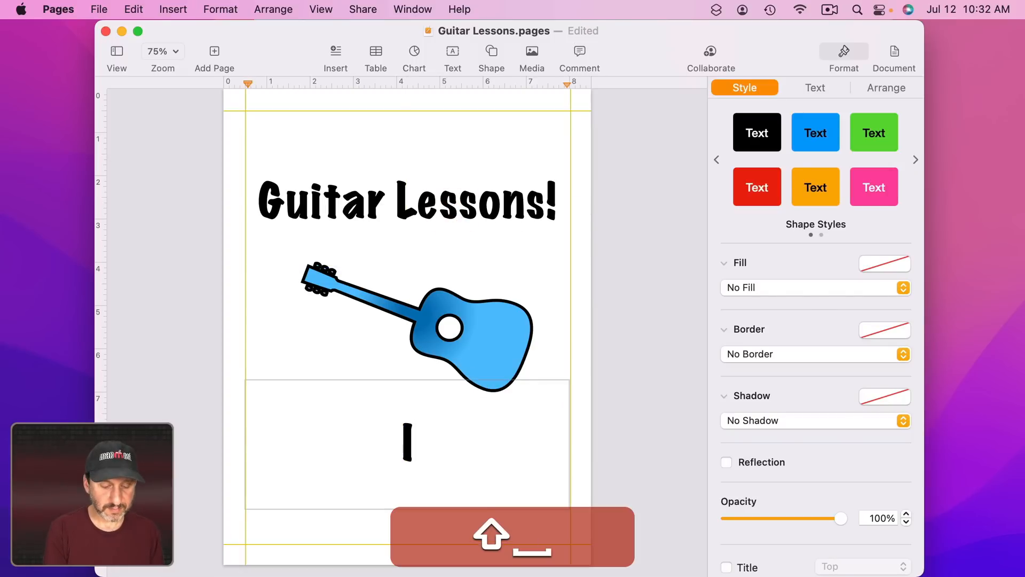
Step: Type I Can Teach Anyone! in a new text box and shrink it to 55 pt to fit one line
type("I Can Teach An")
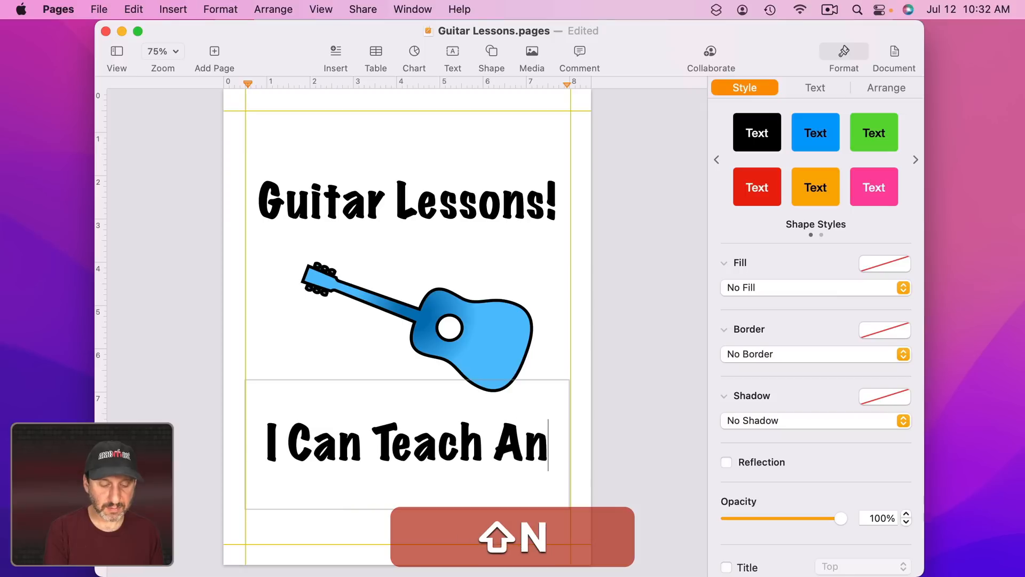
key("cmd+a")
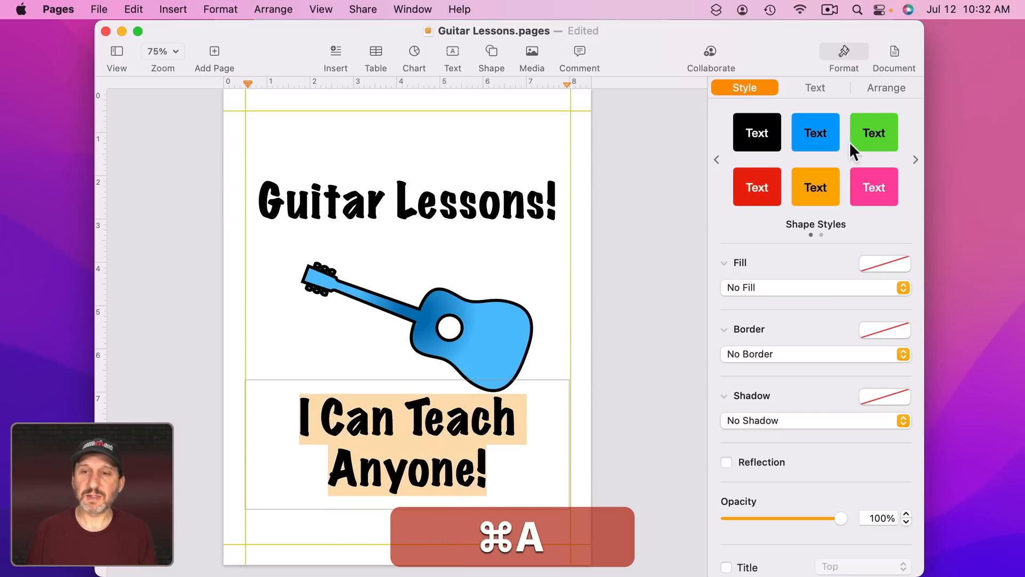
left_click(814, 87)
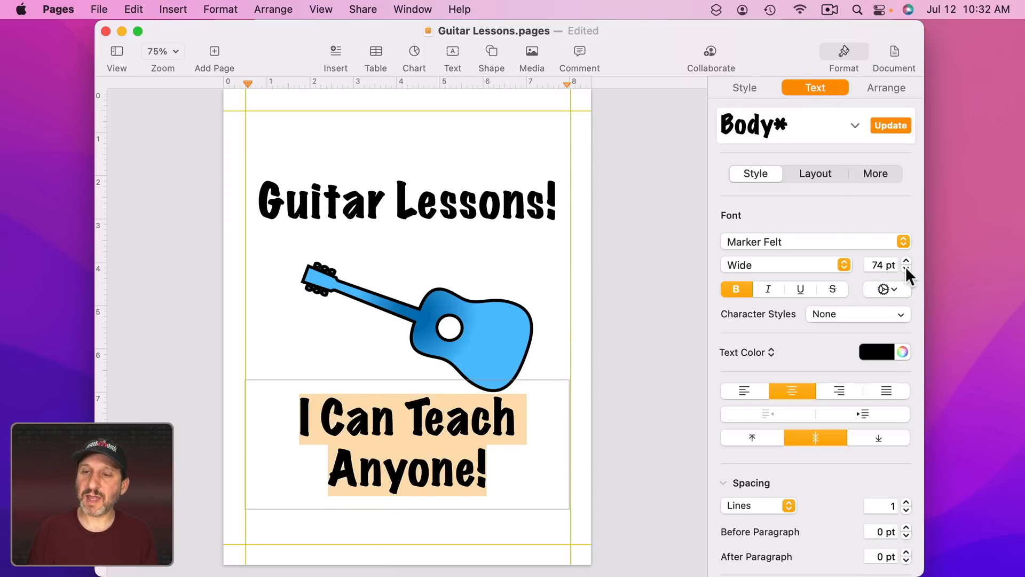
left_click(906, 268)
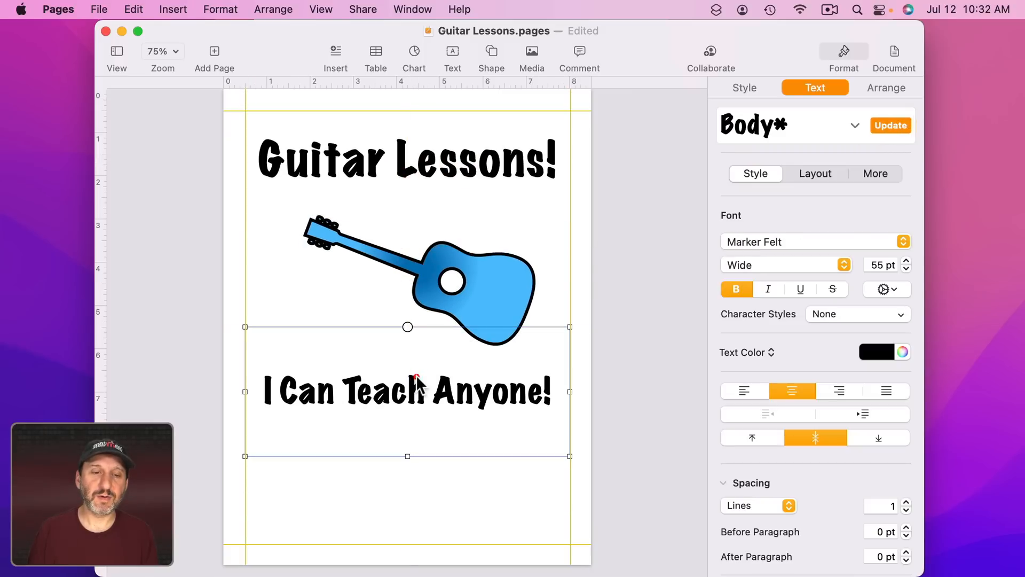
left_click(463, 458)
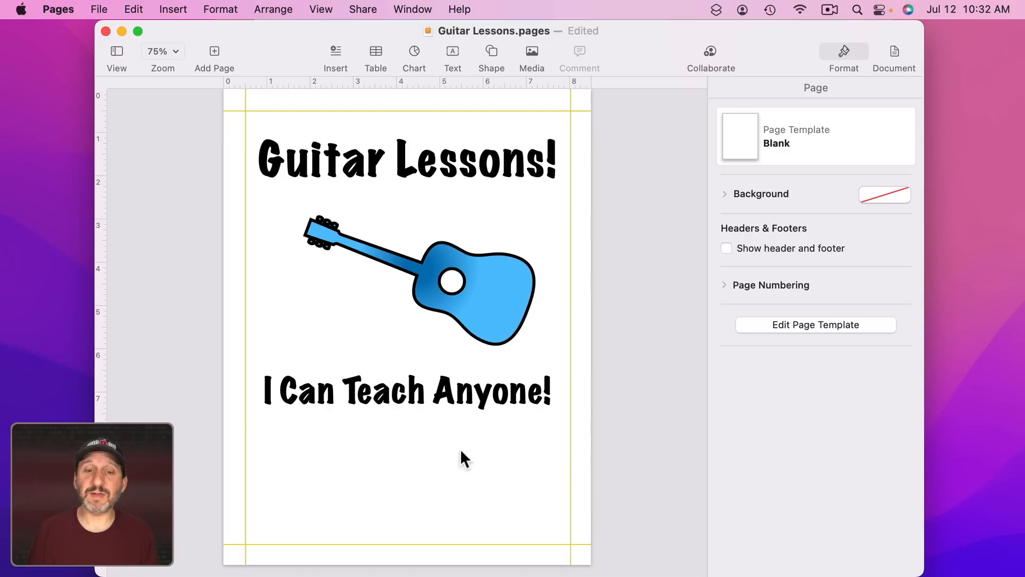
mouse_move(399, 185)
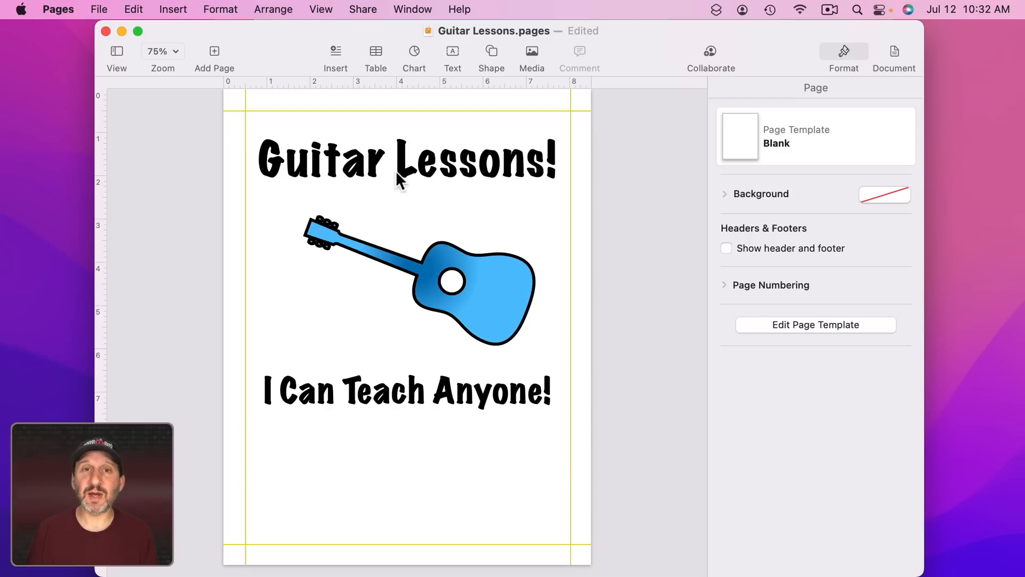
Step: Add a line from the Basic shapes and a text box reading Guitar Lessons
left_click(490, 51)
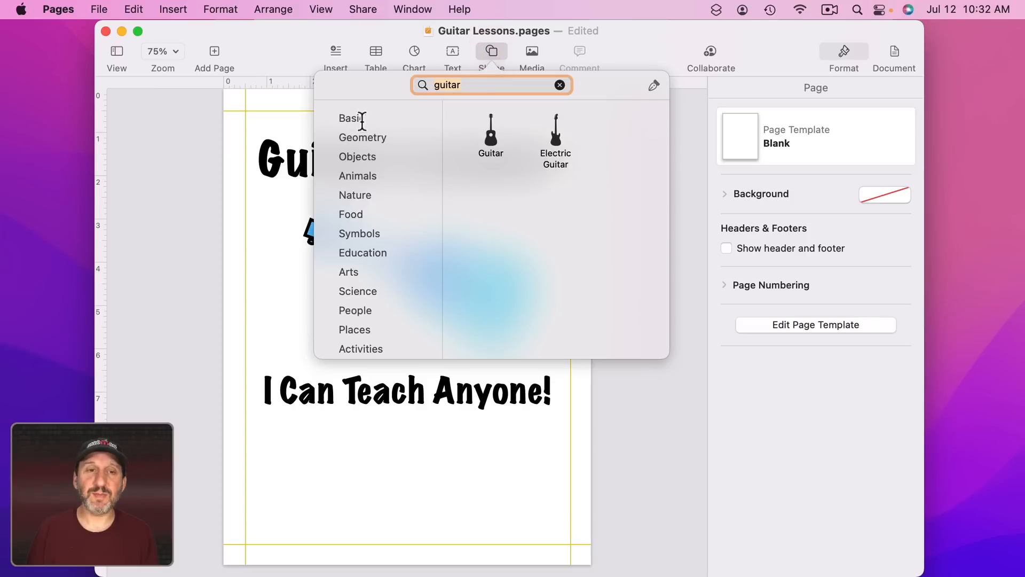
left_click(490, 135)
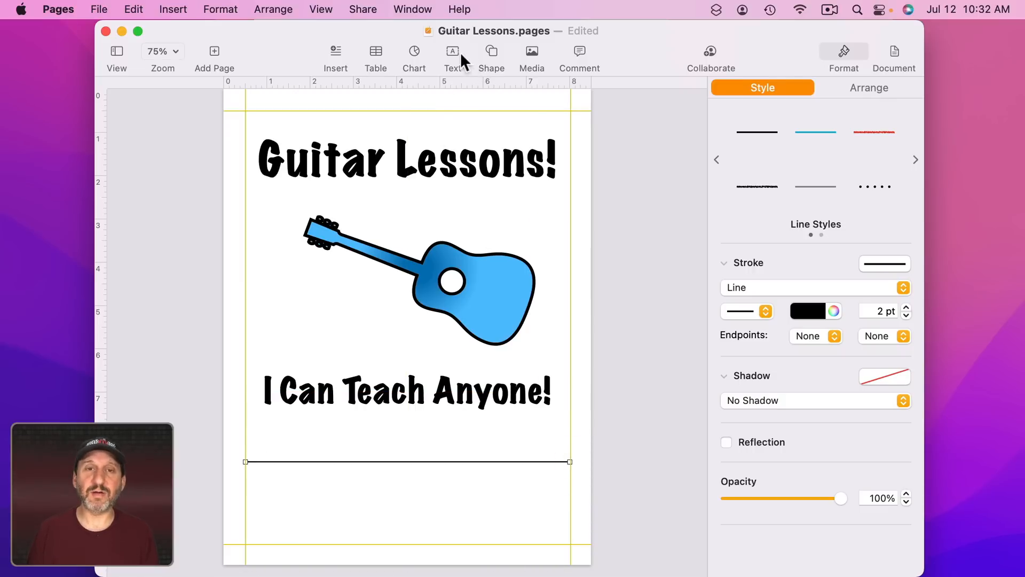
left_click(452, 51)
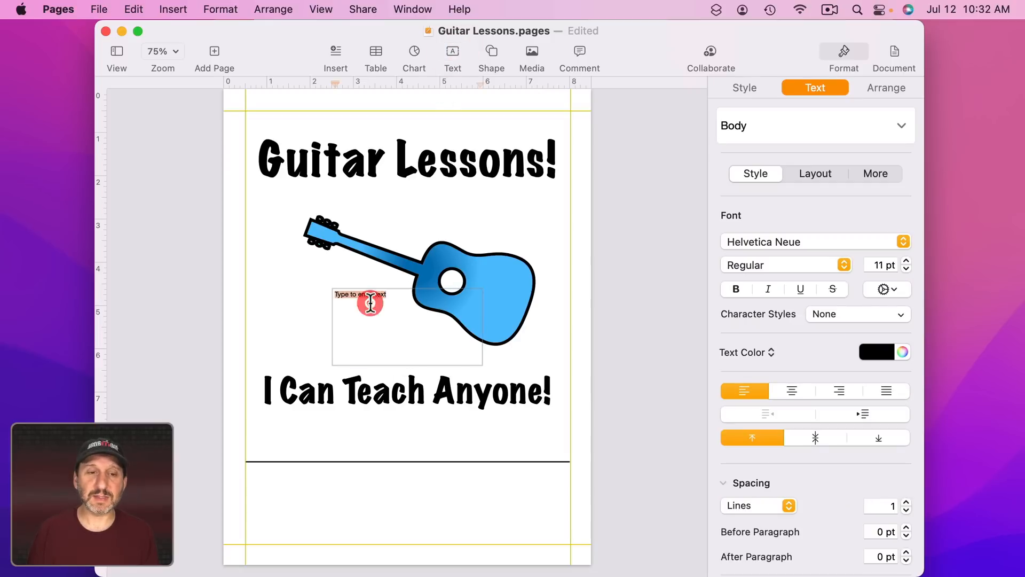
type("G")
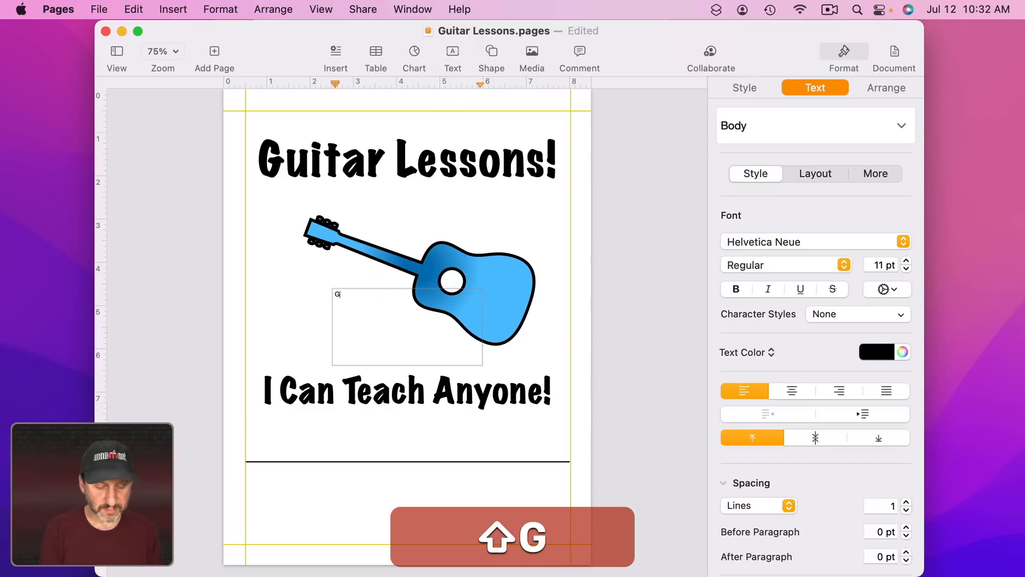
type("uitar Lessons")
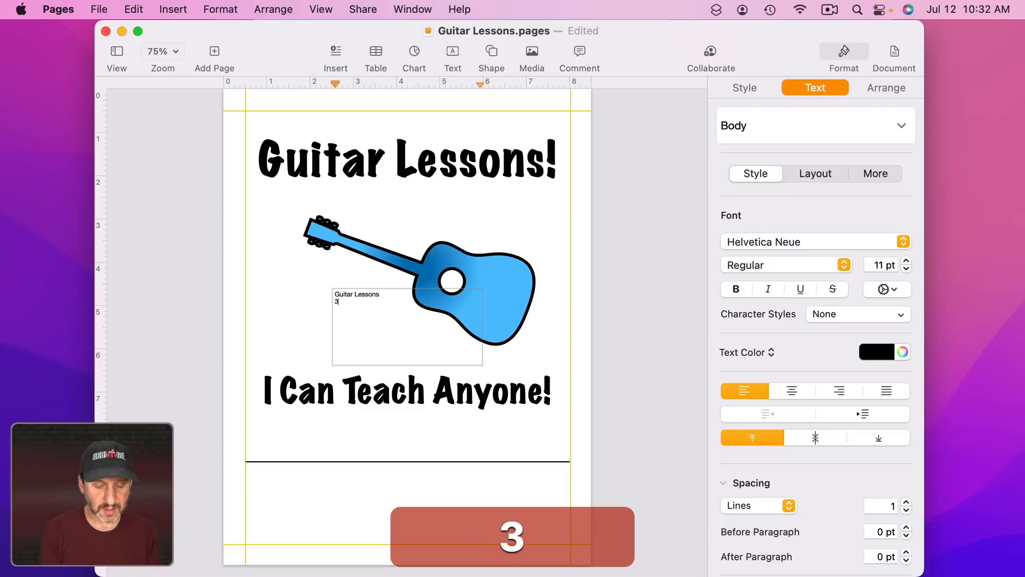
type("303-555-1212")
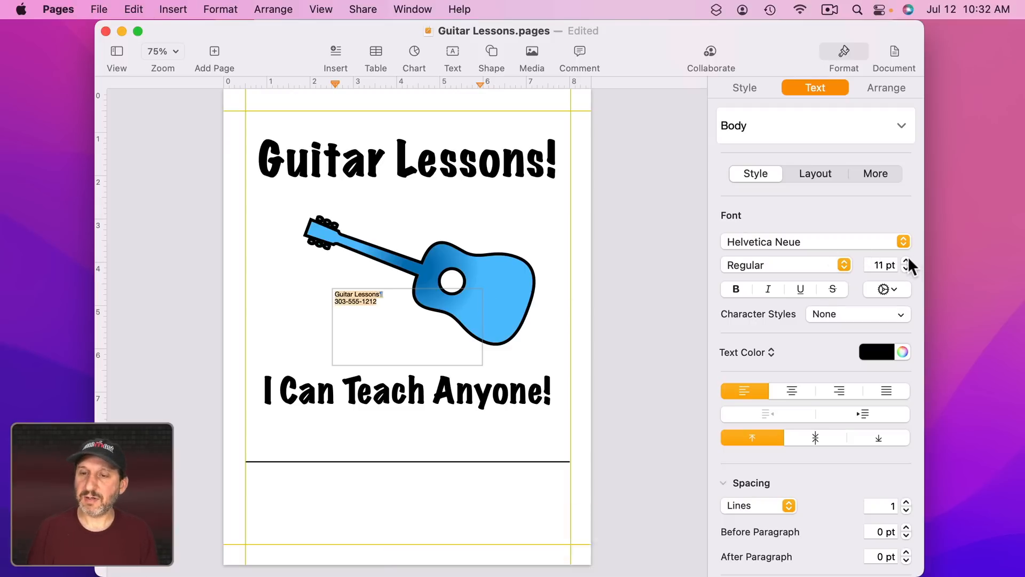
left_click(736, 289)
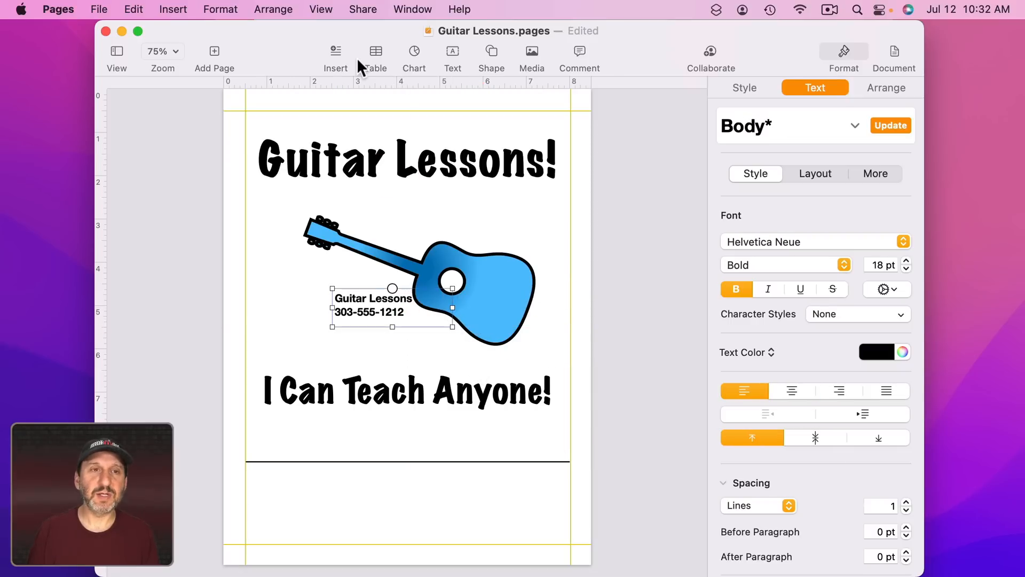
mouse_move(459, 296)
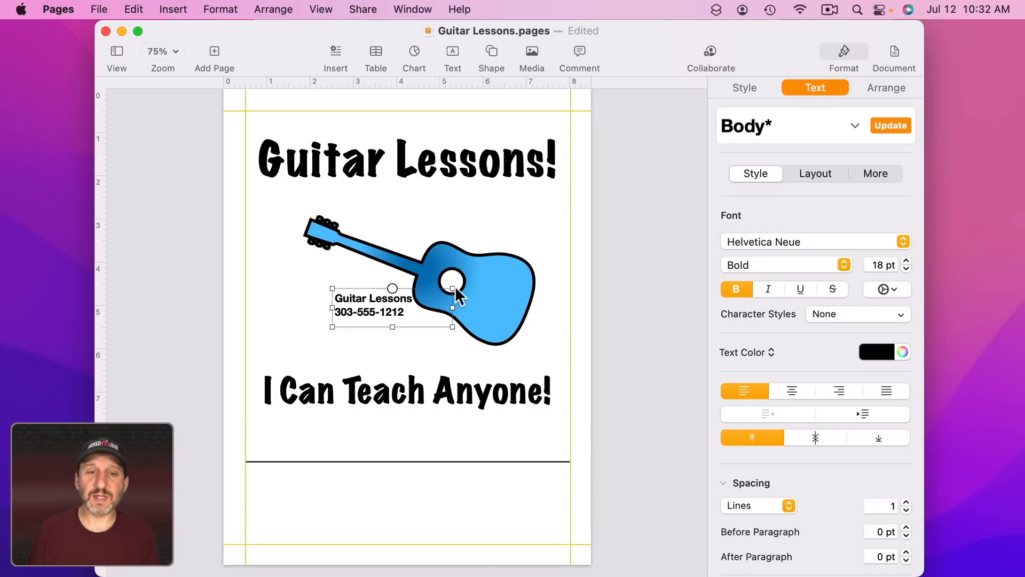
key("cmd+z")
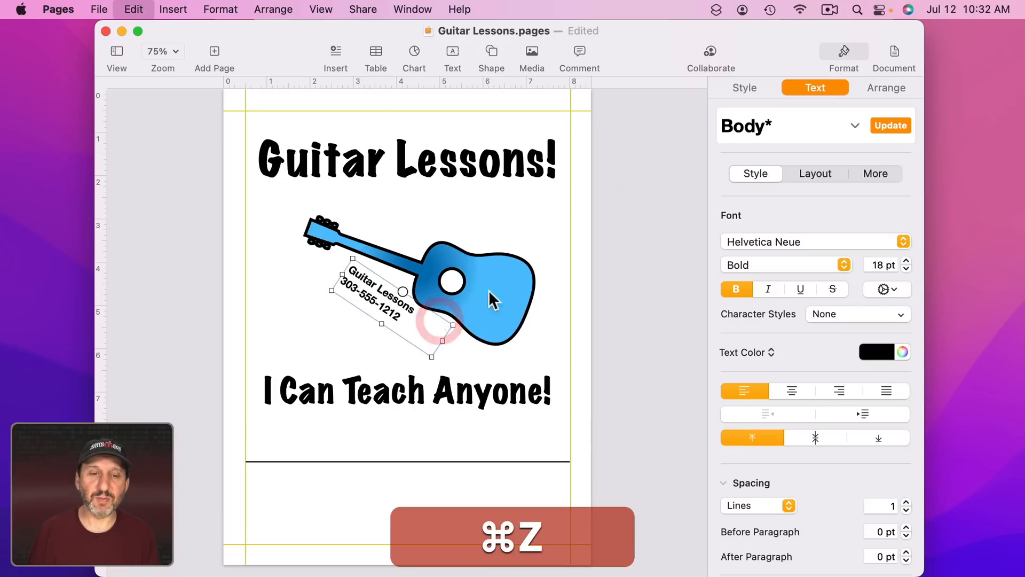
key("cmd+z")
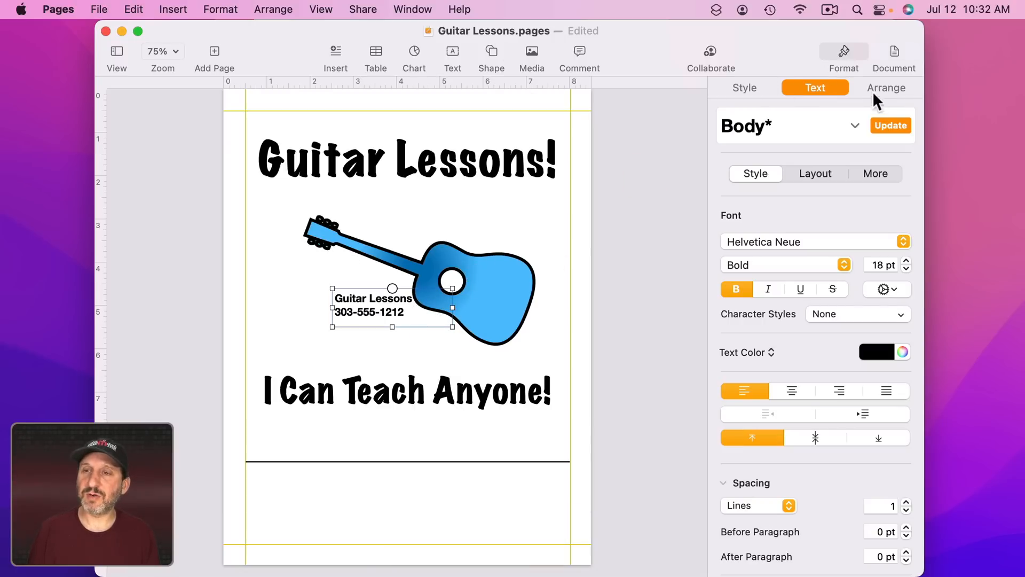
Step: Rotate the tab 270°, duplicate it across the bottom and distribute the copies horizontally
left_click(886, 86)
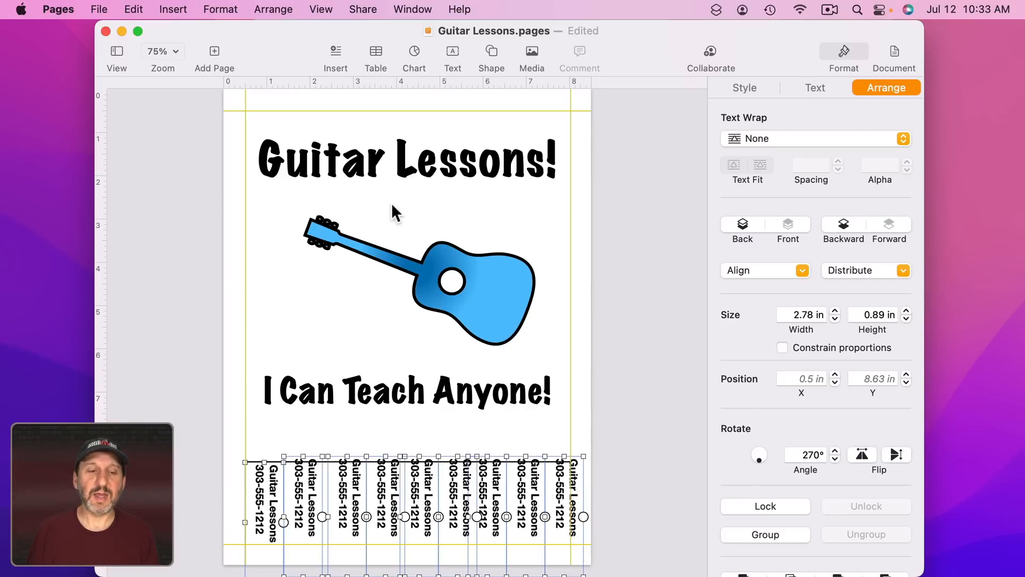
left_click(274, 10)
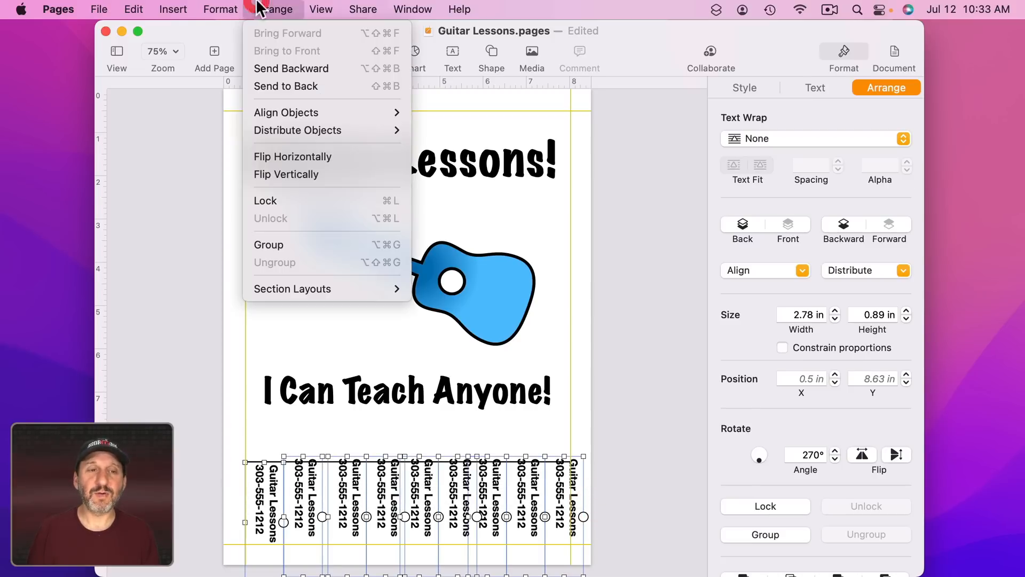
mouse_move(287, 113)
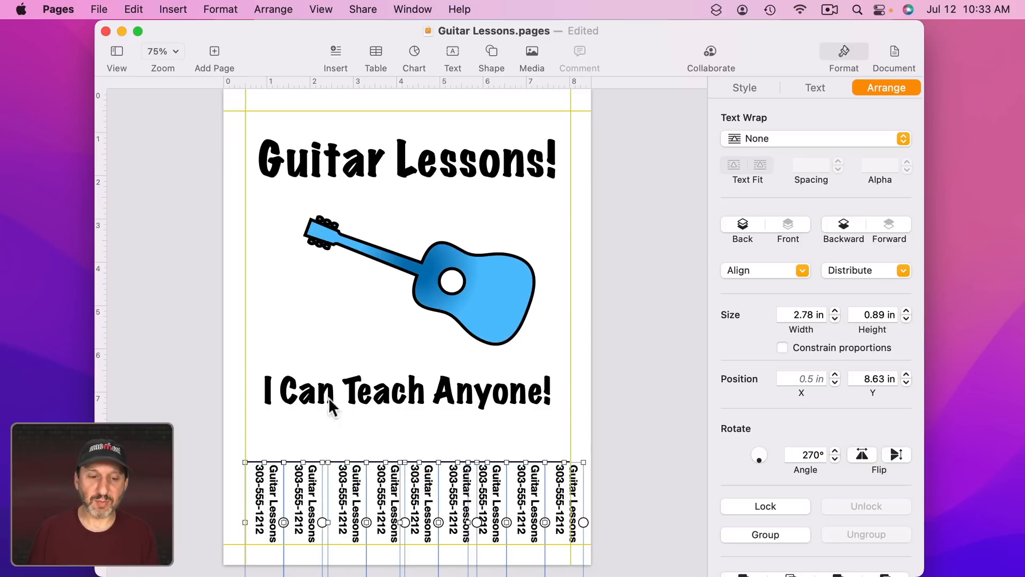
left_click(273, 10)
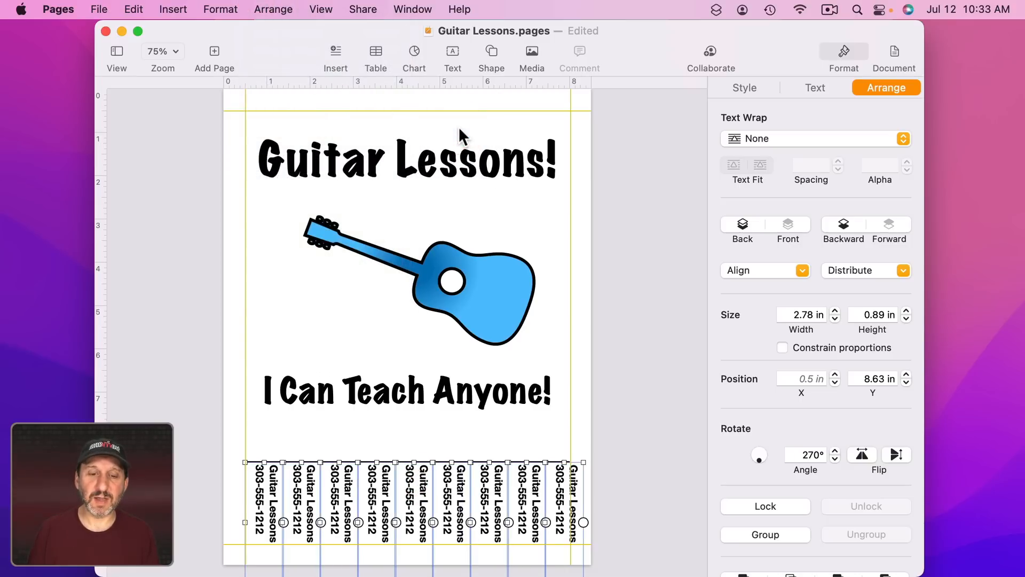
mouse_move(542, 447)
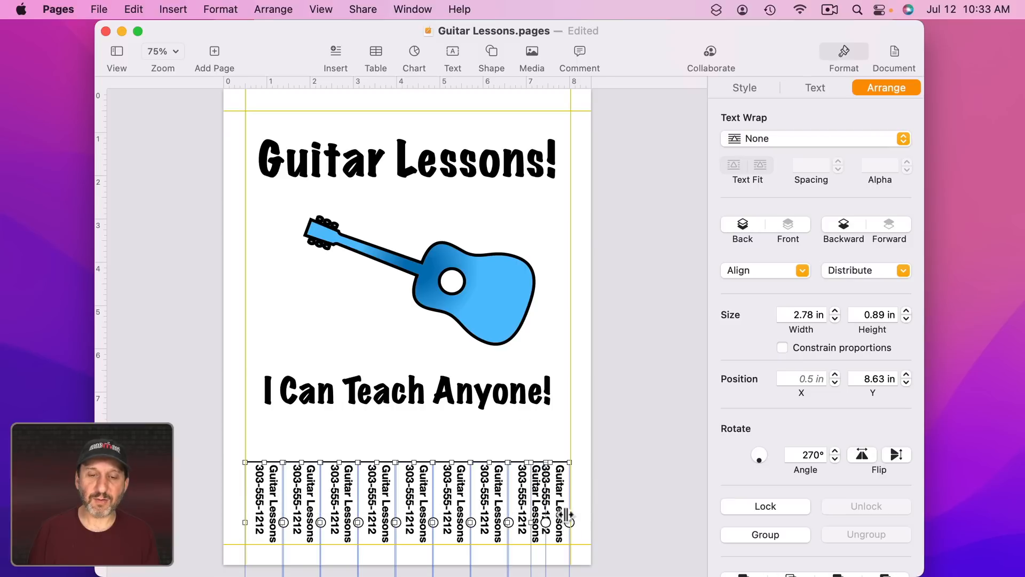
left_click(273, 9)
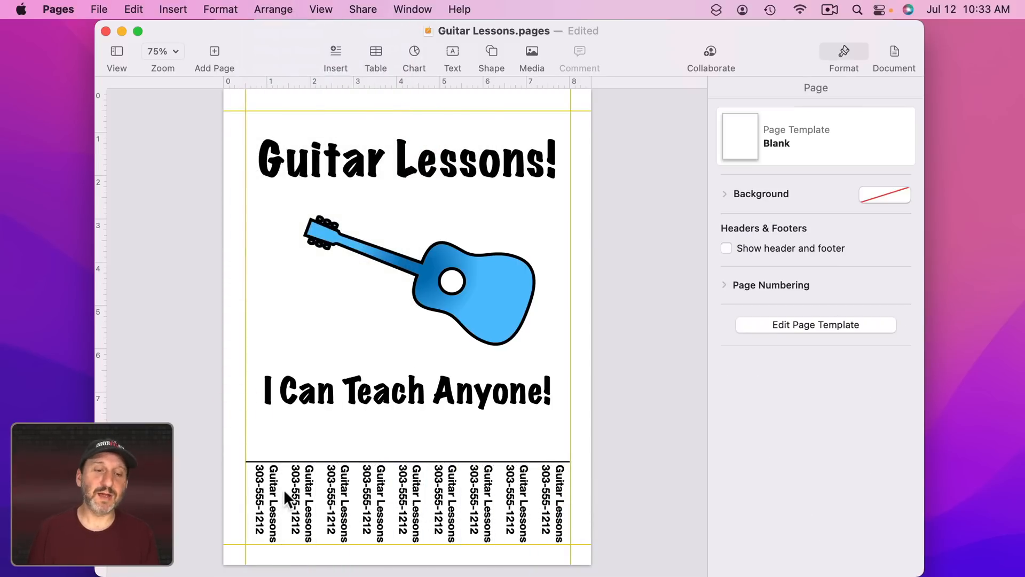
mouse_move(354, 461)
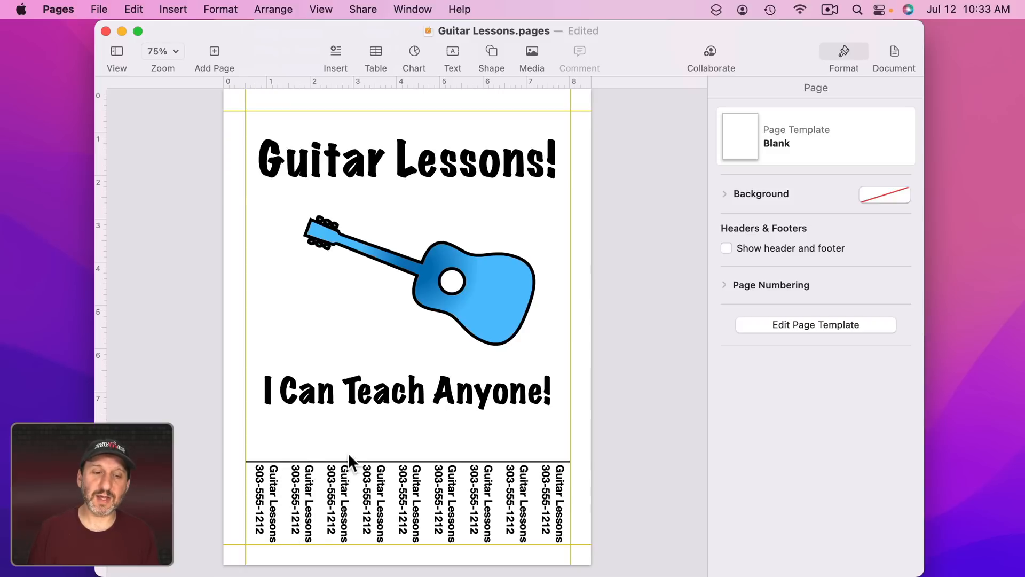
mouse_move(558, 456)
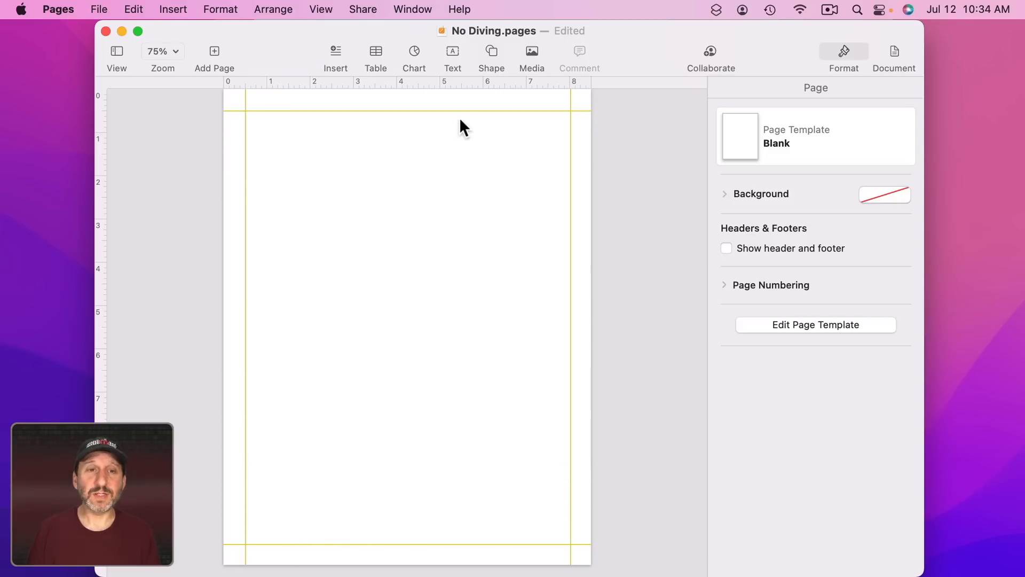
Step: Replace the placeholder with Warning! and select the heading text
key("cmd+a")
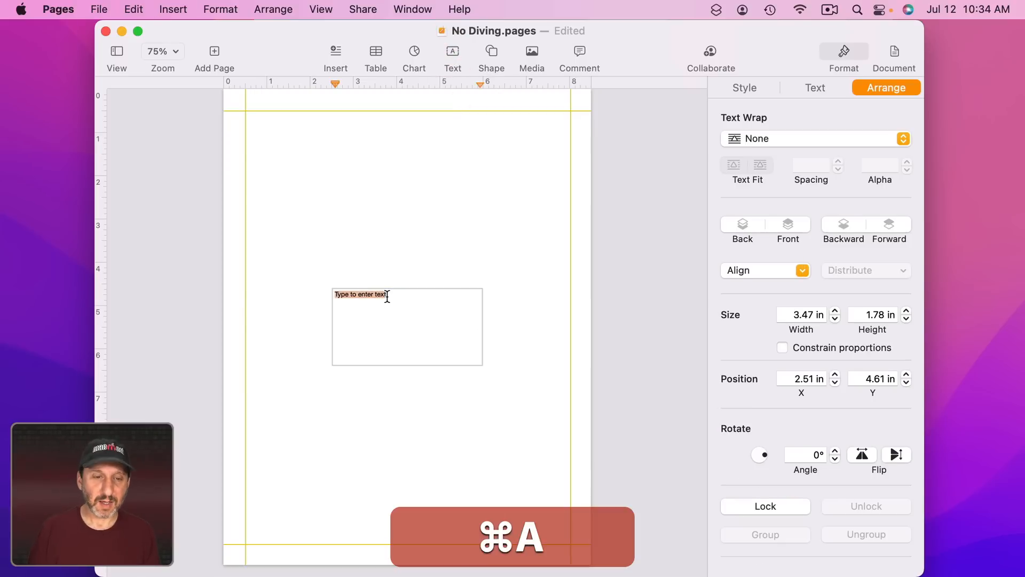
type("Warn")
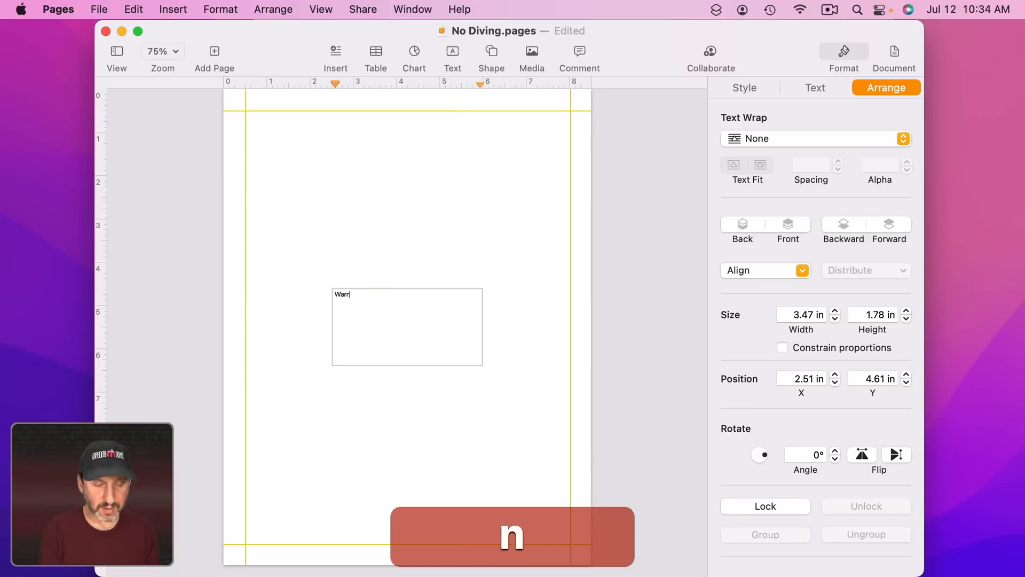
type("ing!")
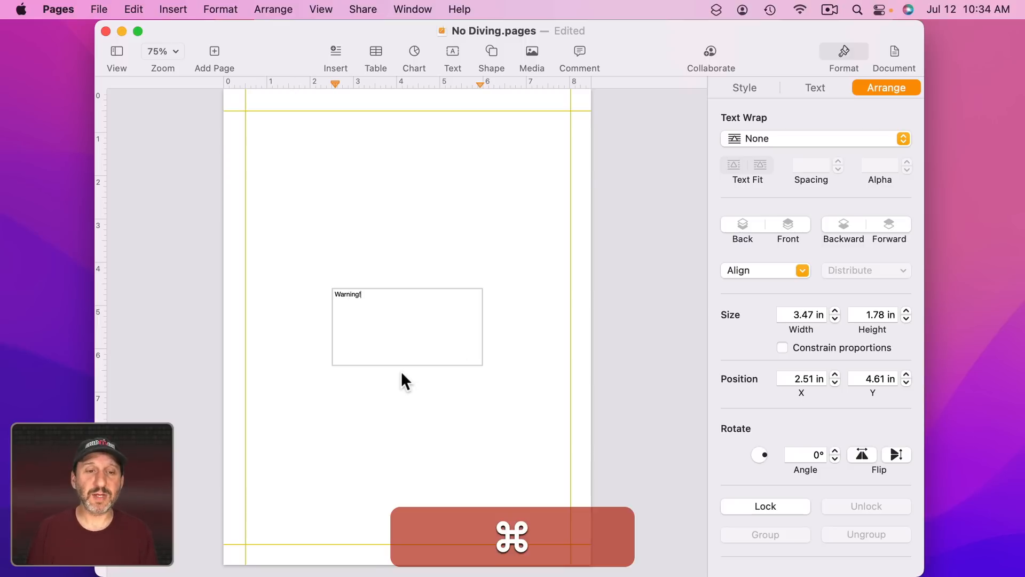
left_click(581, 260)
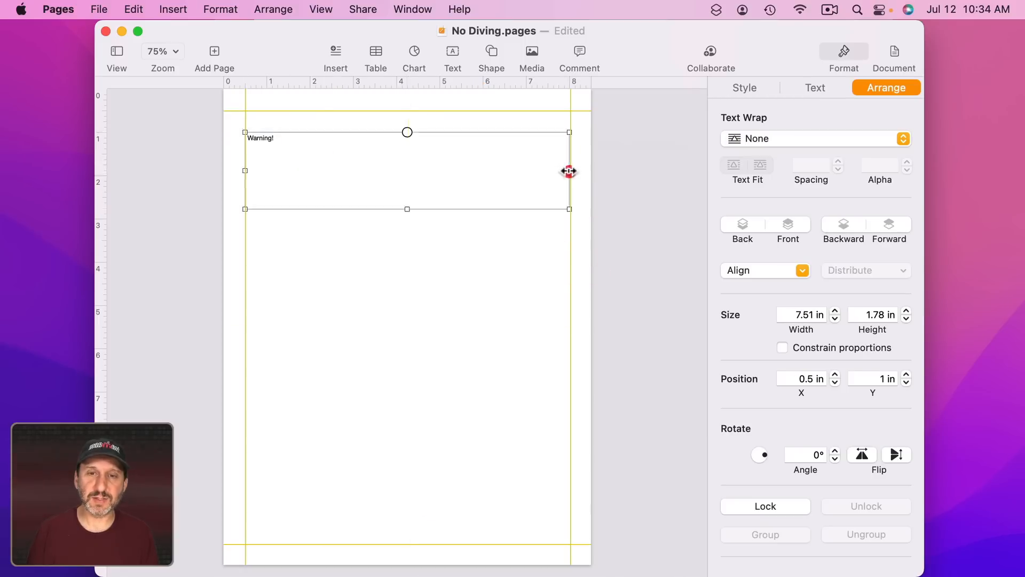
key("cmd+a")
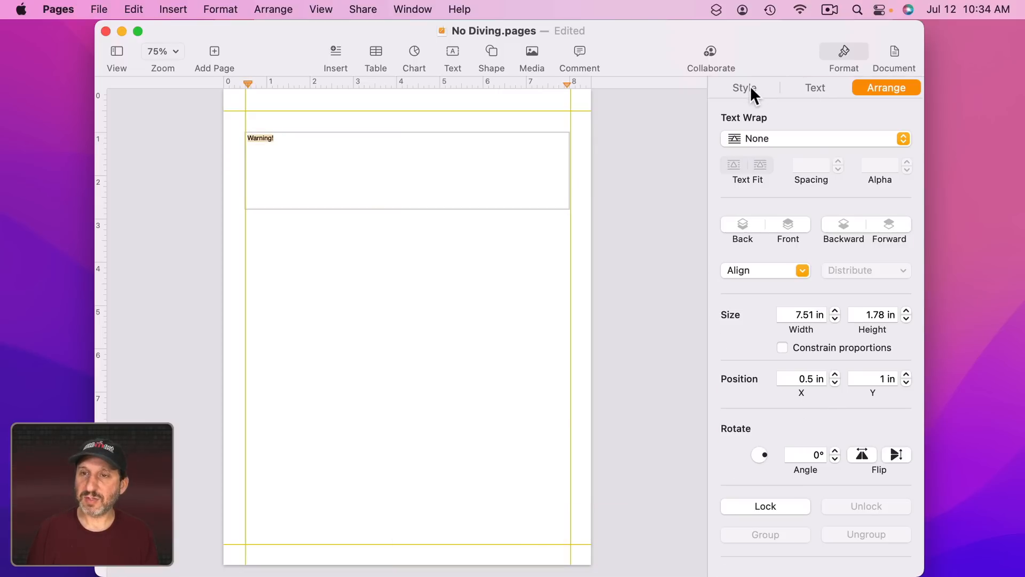
Step: Enlarge the heading to 87 pt and set its capitalization to All Caps
left_click(815, 86)
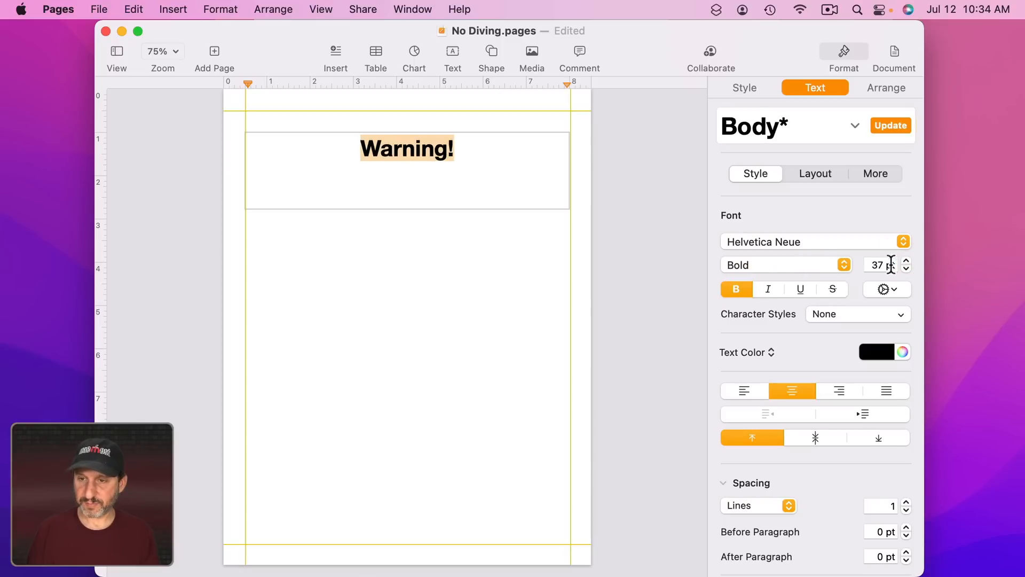
left_click(907, 261)
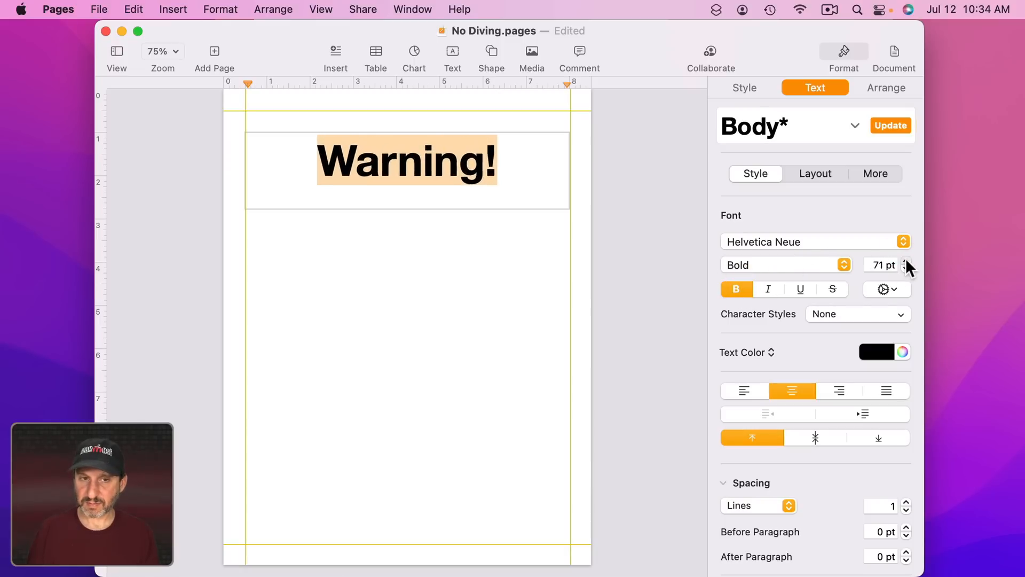
left_click(905, 261)
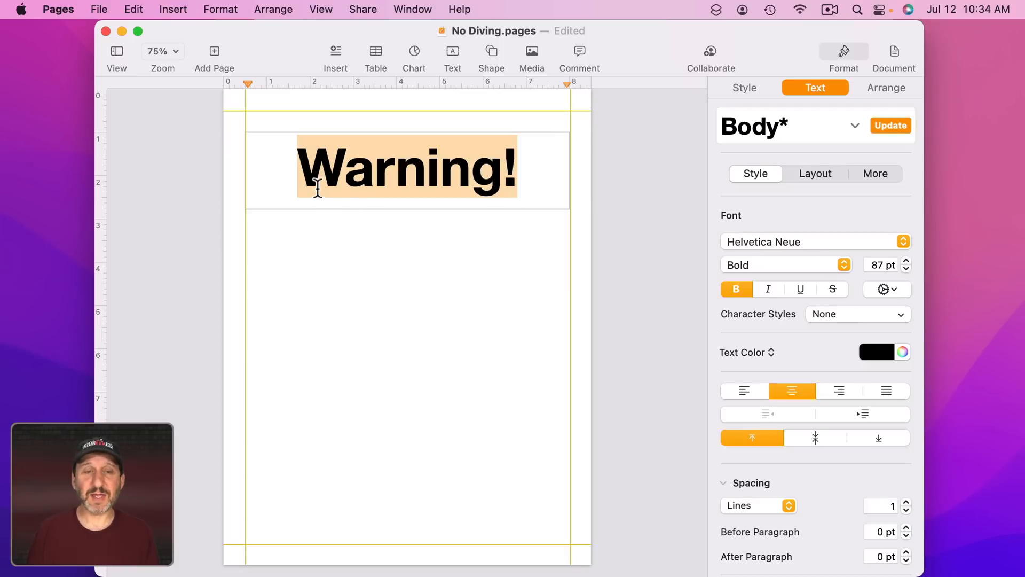
left_click(883, 290)
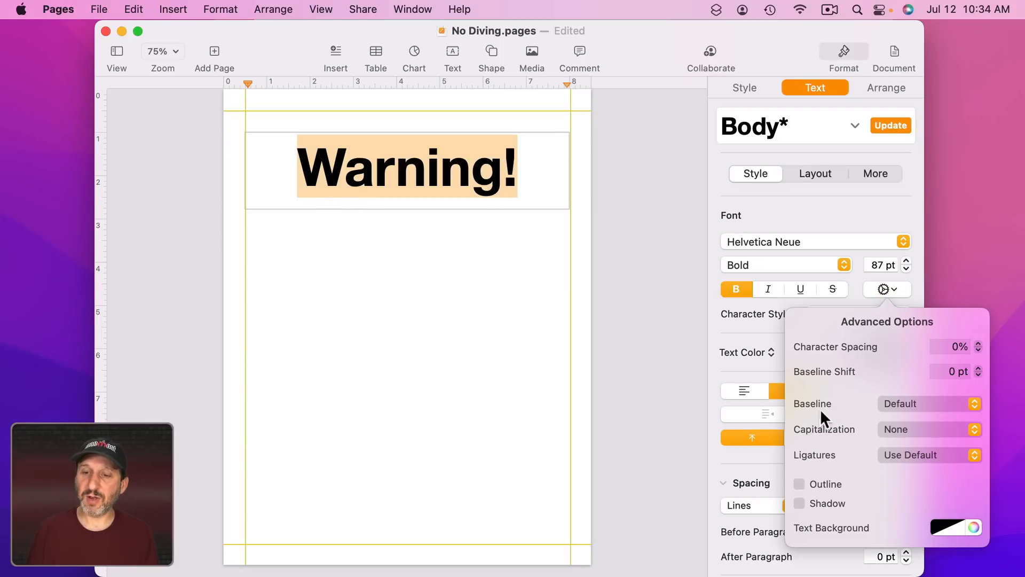
left_click(928, 429)
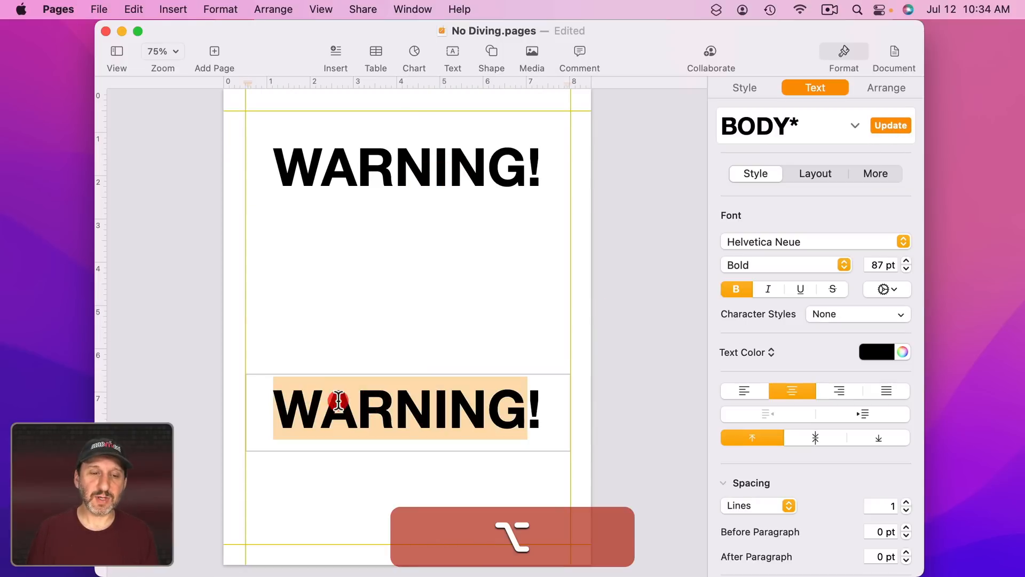
Step: Type NO DIVING! into the duplicated box near the page bottom
type("NO")
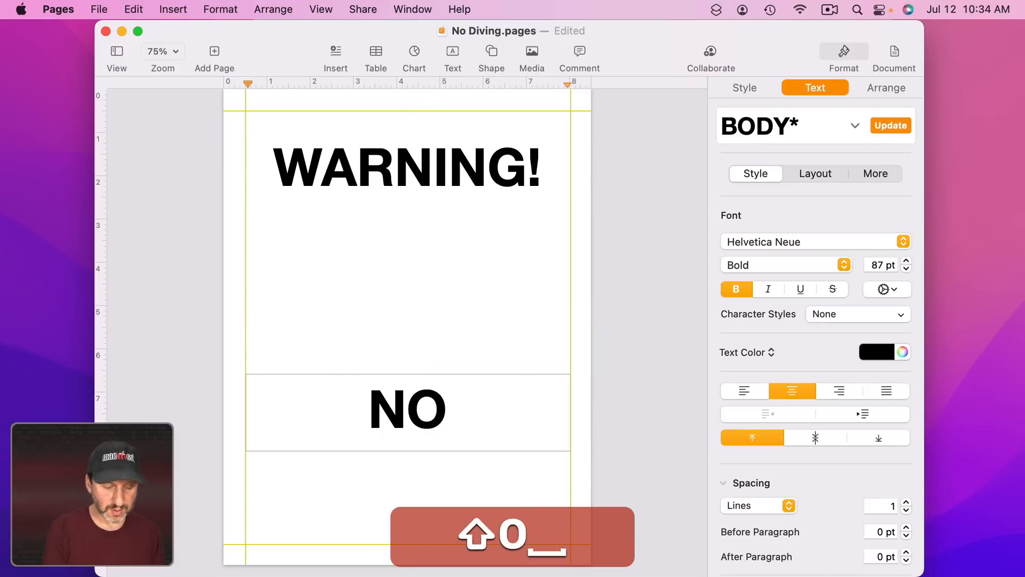
type("DIVING!")
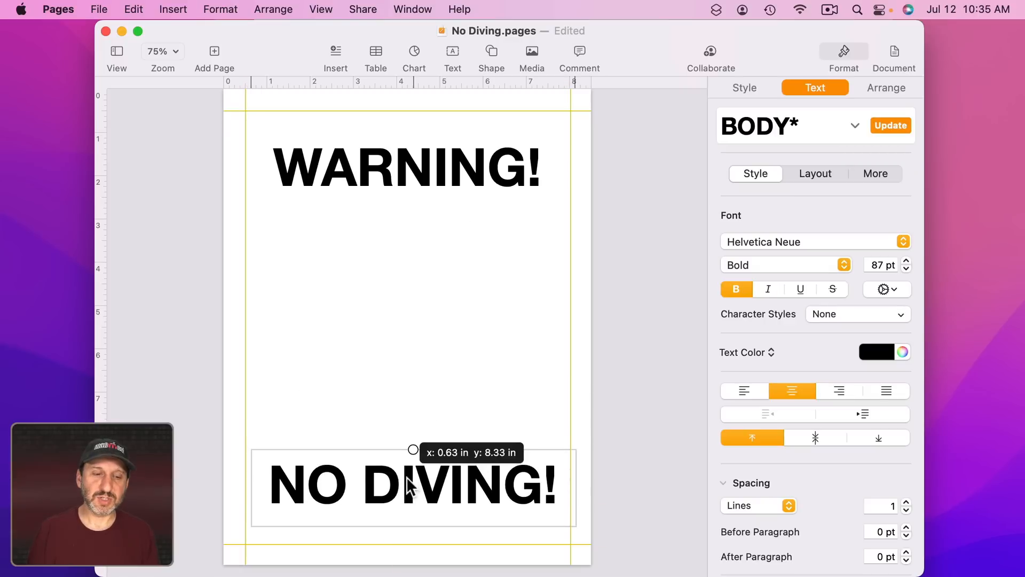
left_click(345, 274)
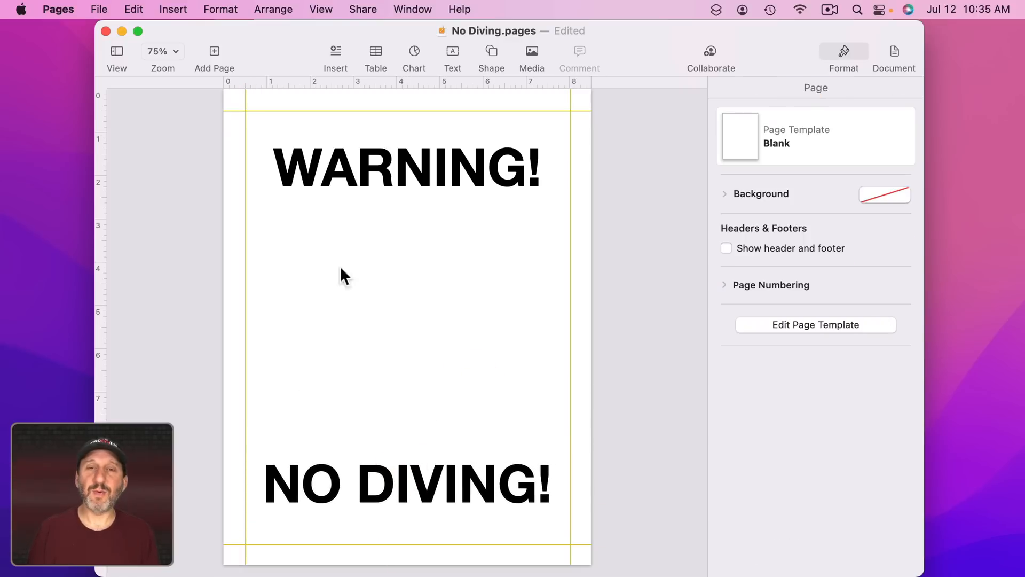
mouse_move(483, 53)
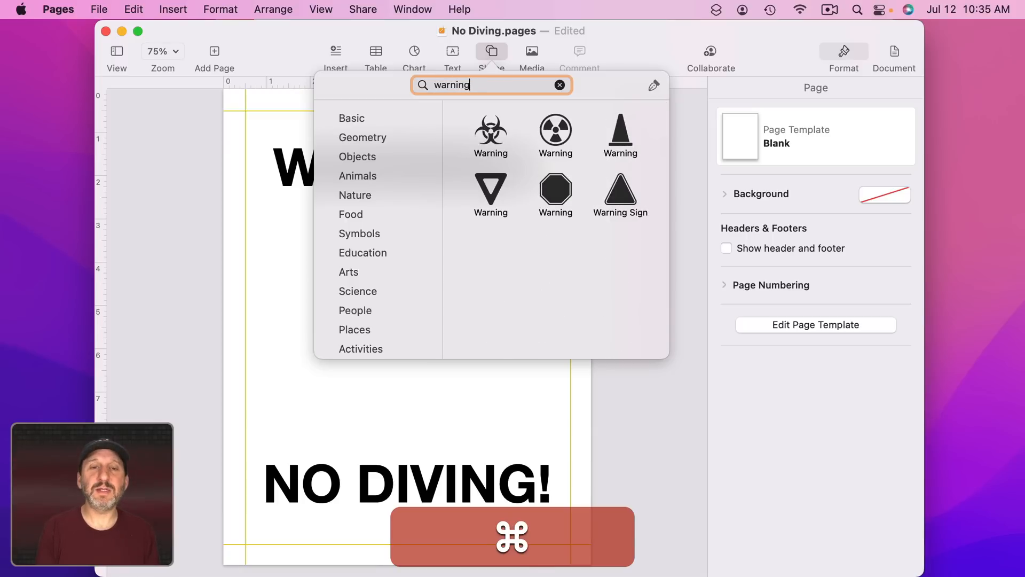
Step: Insert a black circle, recolour its duplicate teal and shrink it from the centre inside the ring
left_click(558, 86)
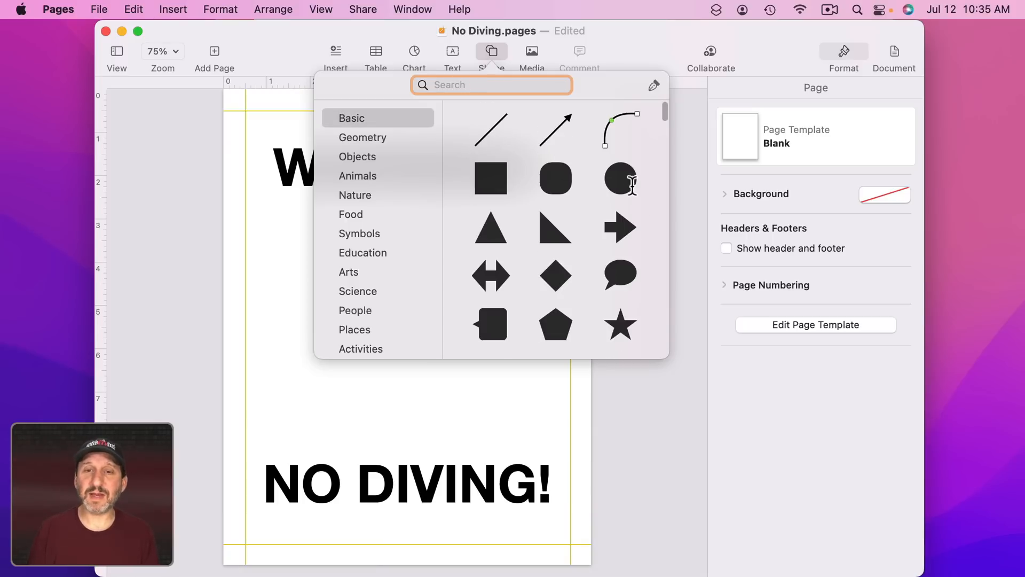
left_click(556, 179)
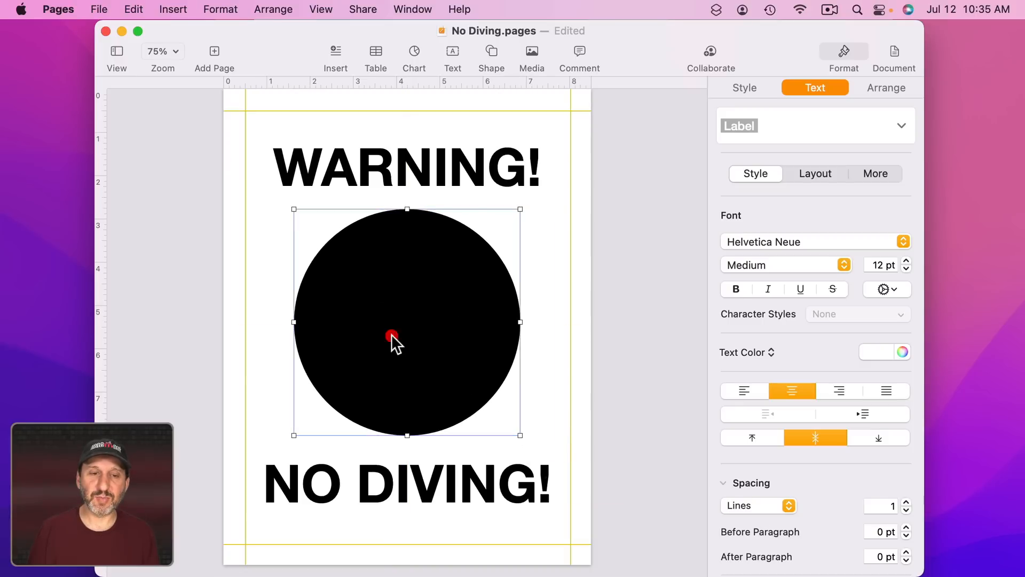
mouse_move(405, 281)
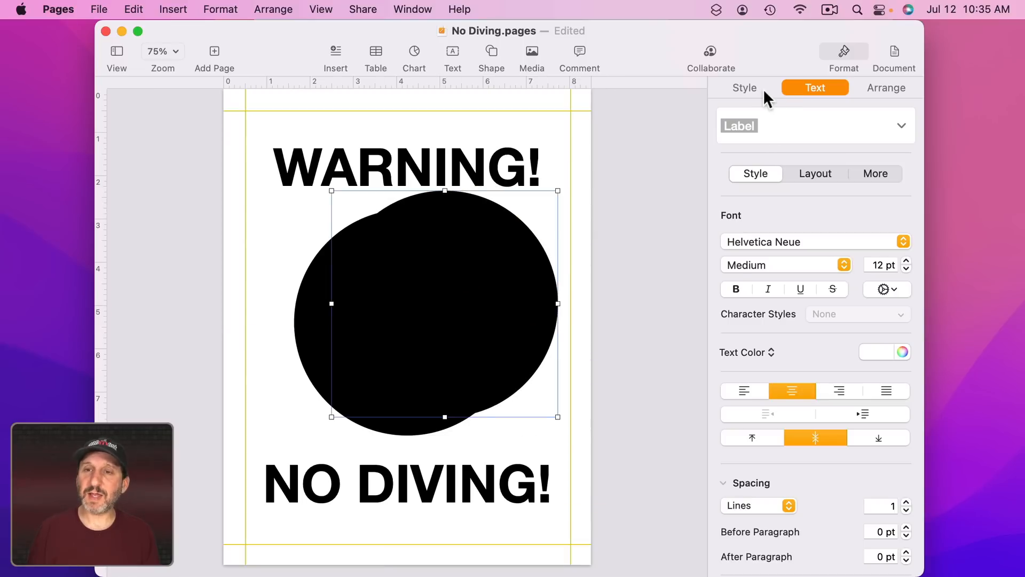
left_click(744, 87)
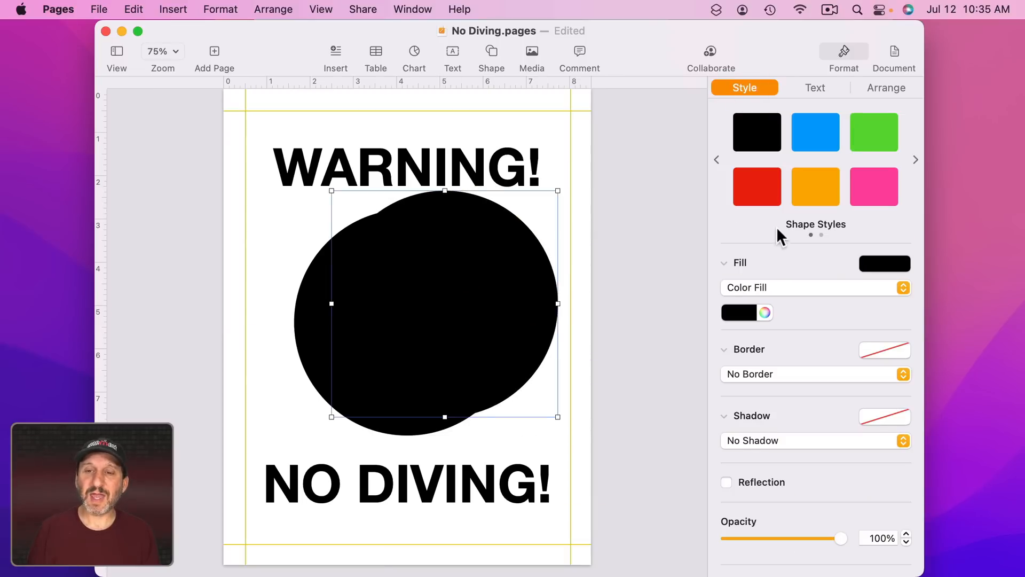
left_click(763, 312)
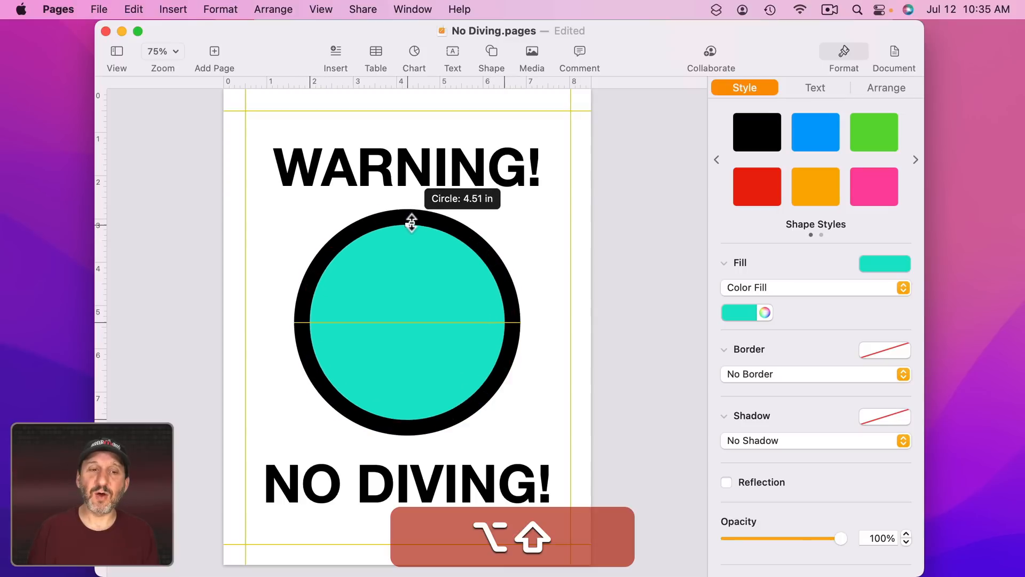
left_click_drag(410, 221, 410, 226)
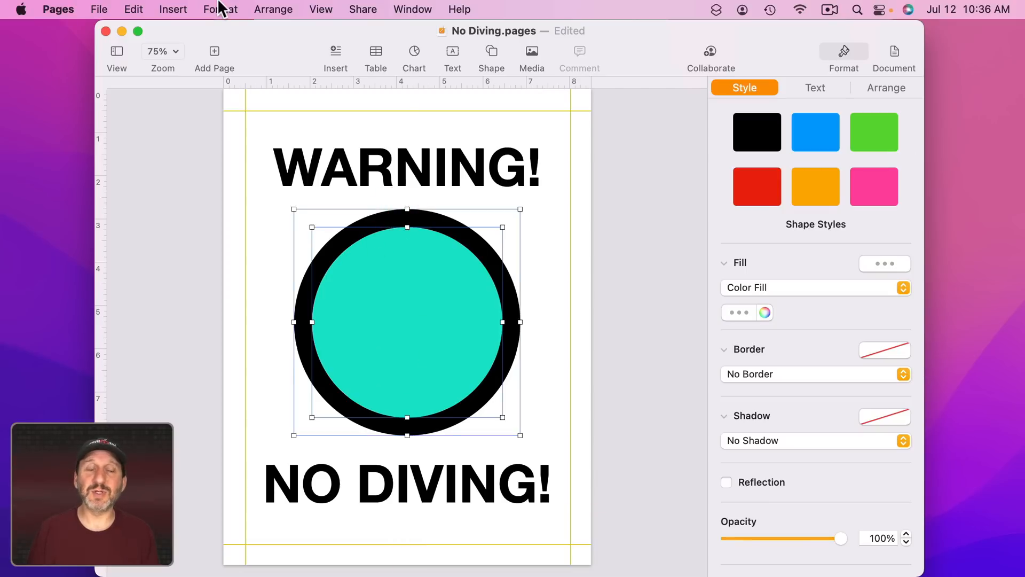
Step: Subtract the inner circle from the outer one via Format > Shapes and Lines, leaving a black ring
left_click(220, 9)
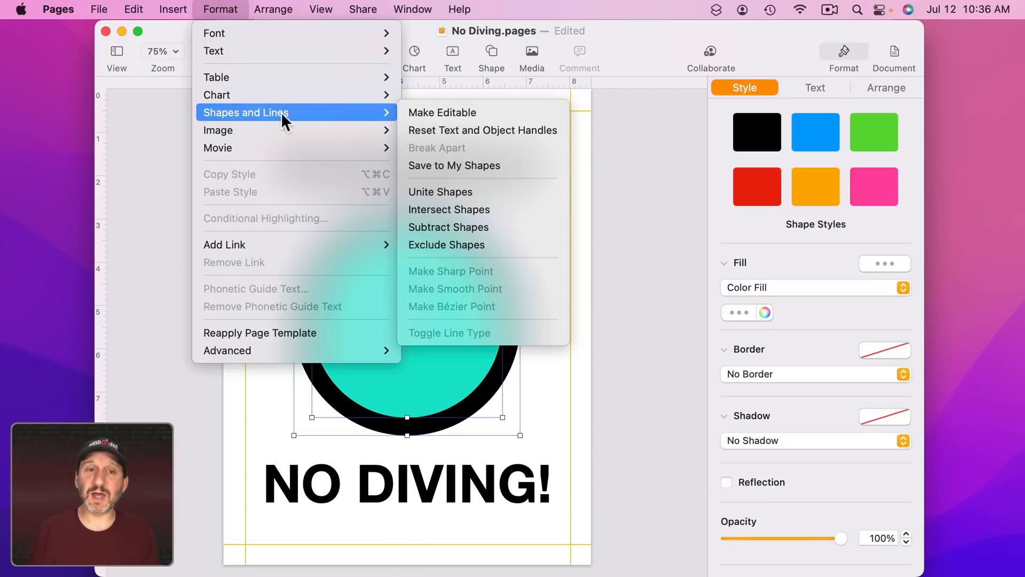
left_click(449, 227)
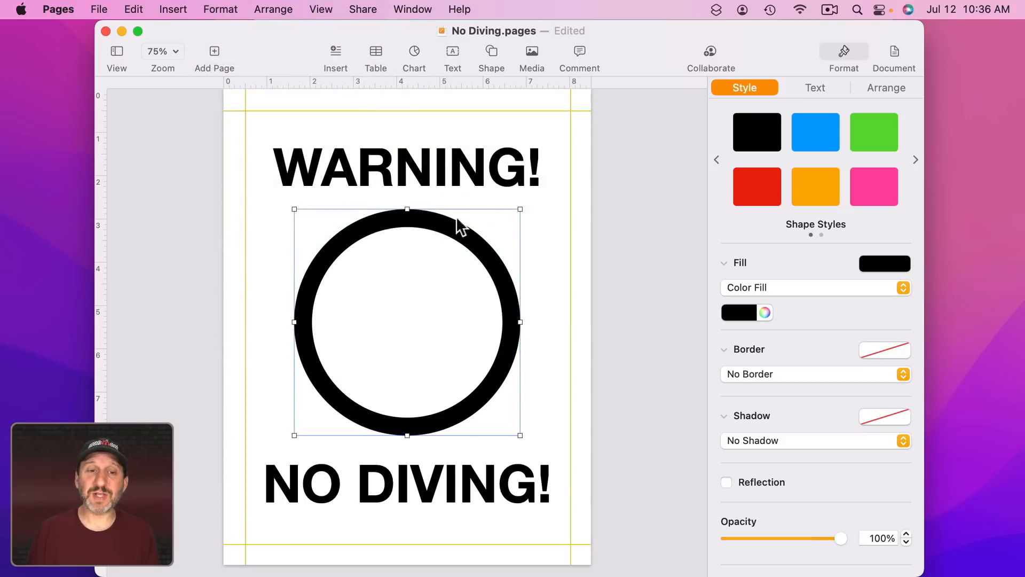
mouse_move(503, 90)
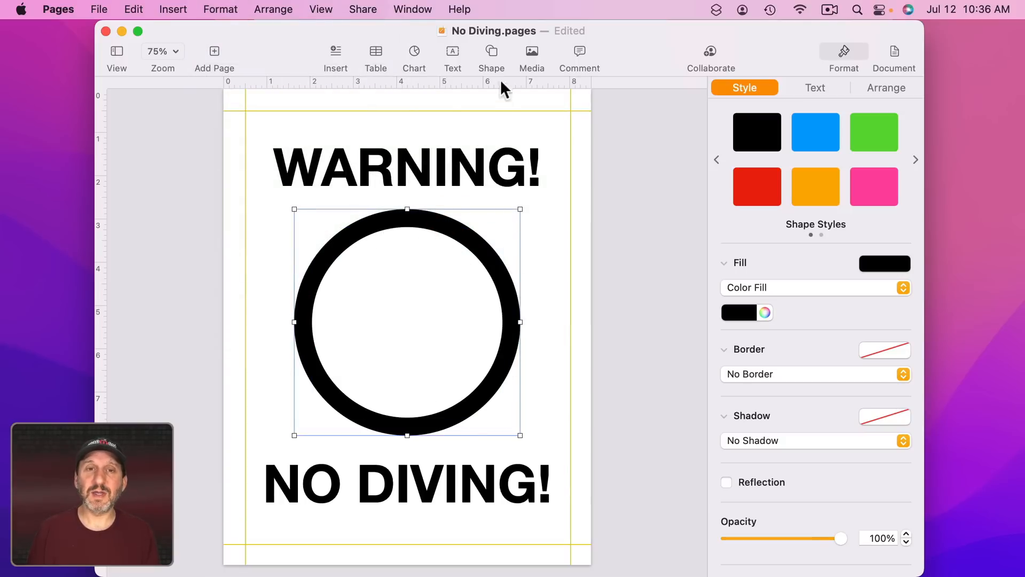
Step: Add a square, stretch it into a diagonal bar and unite it with the ring into one shape
left_click(491, 55)
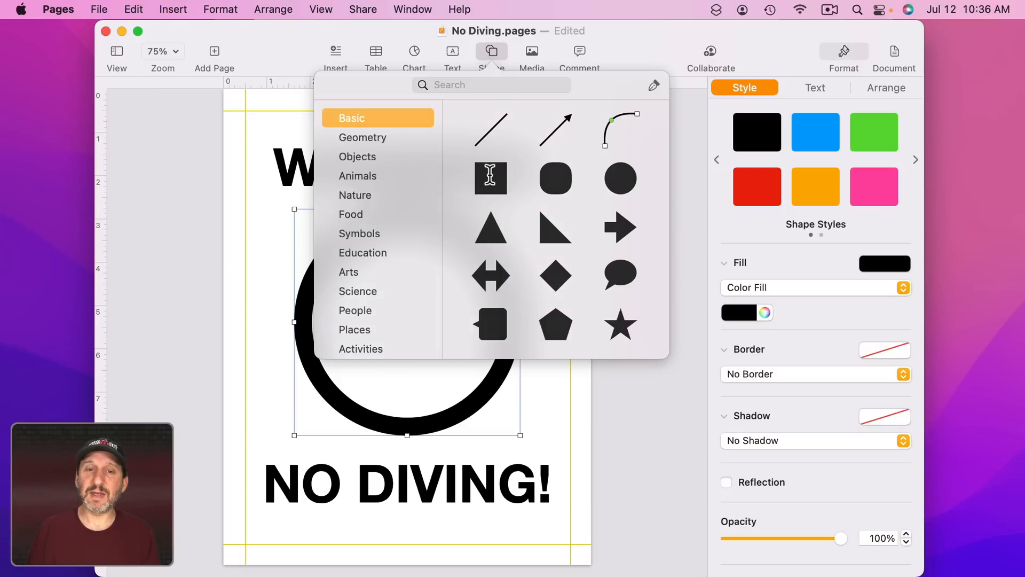
left_click(490, 325)
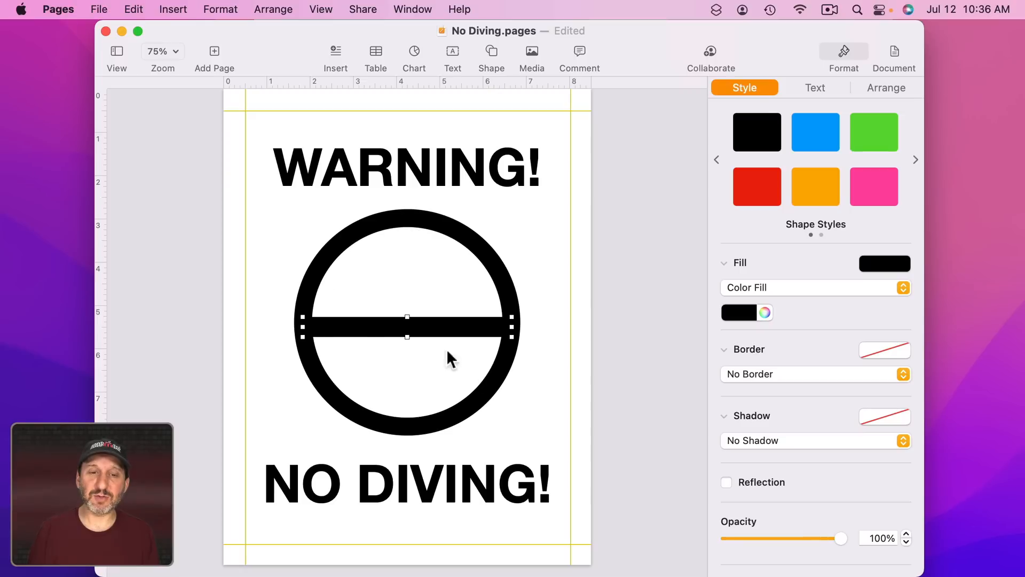
mouse_move(372, 324)
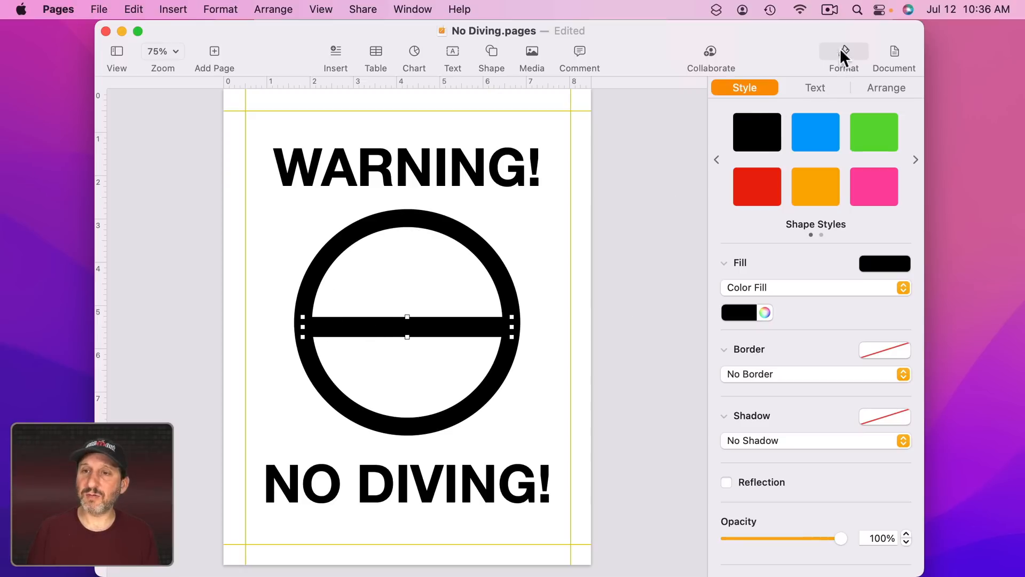
left_click(887, 86)
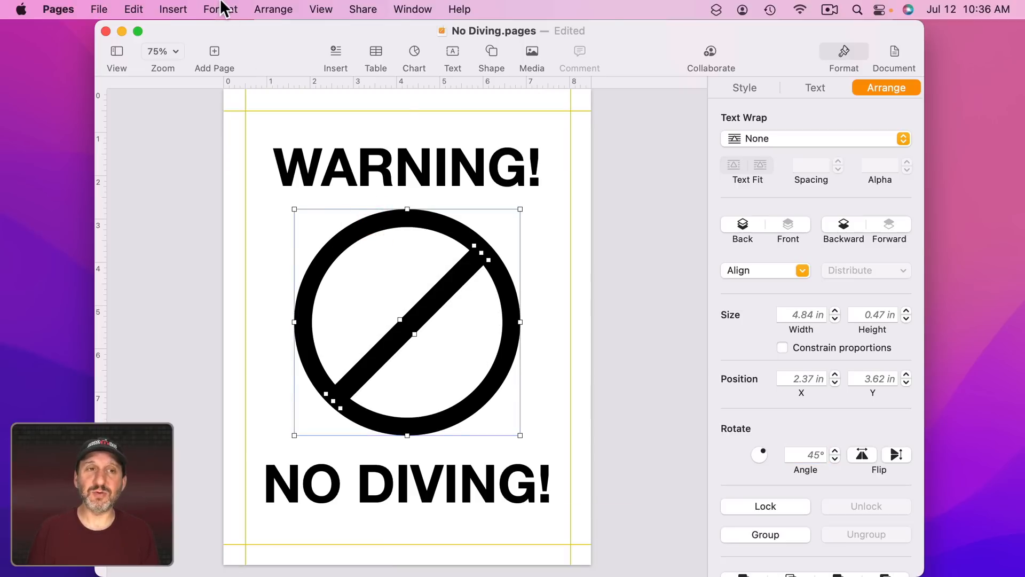
left_click(220, 9)
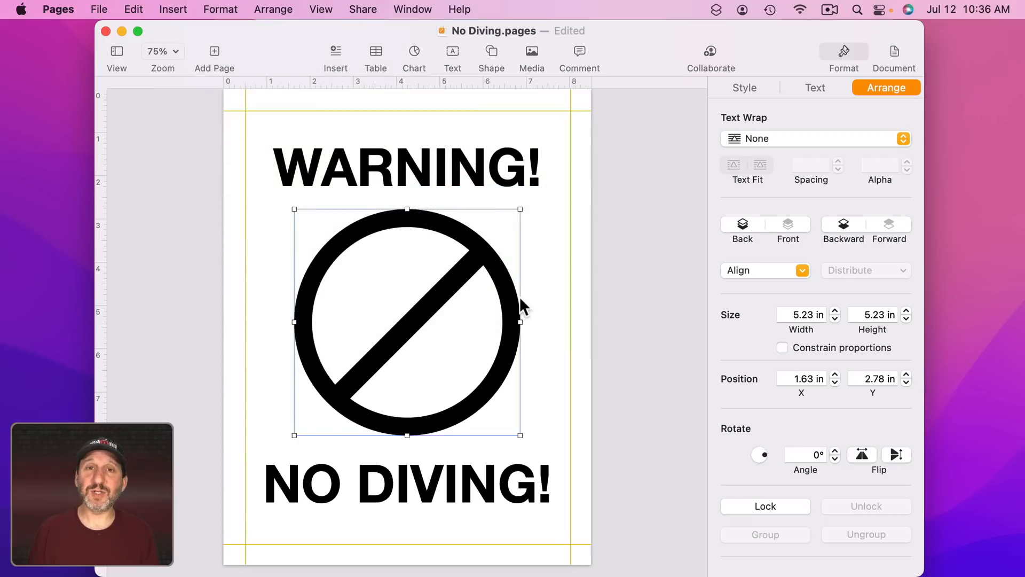
Step: Fill the combined prohibition symbol with red
left_click(744, 87)
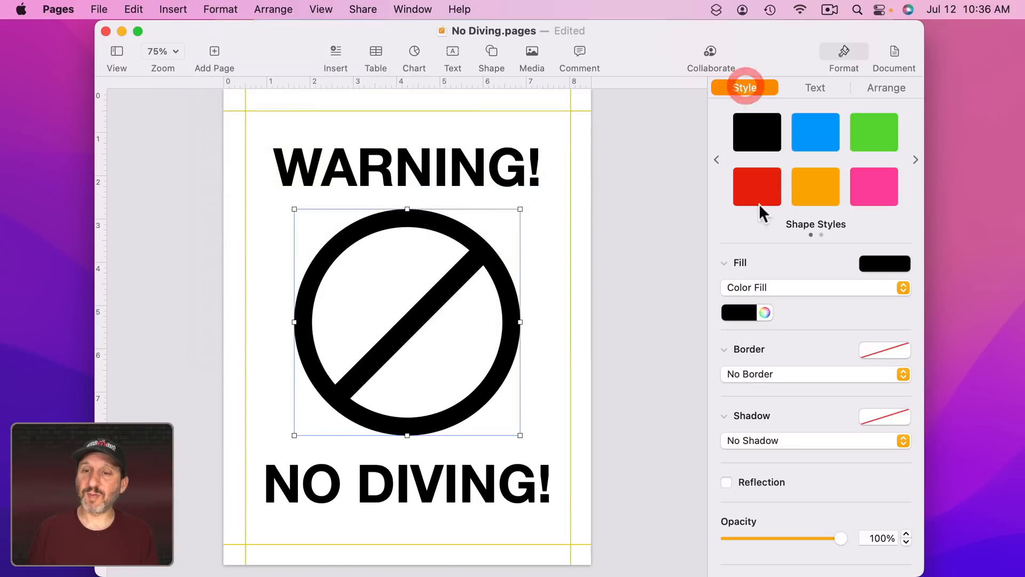
left_click(885, 264)
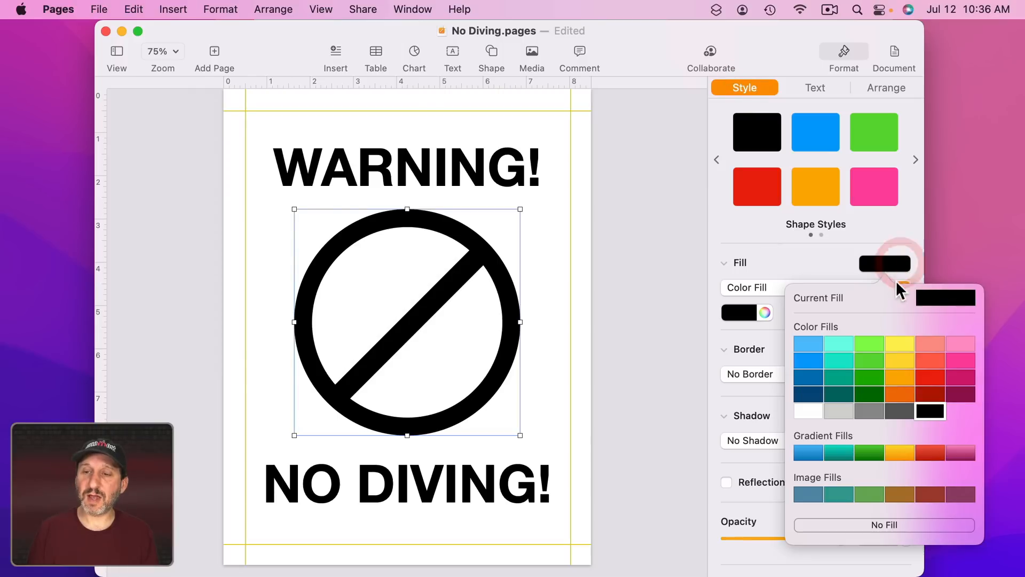
left_click(928, 375)
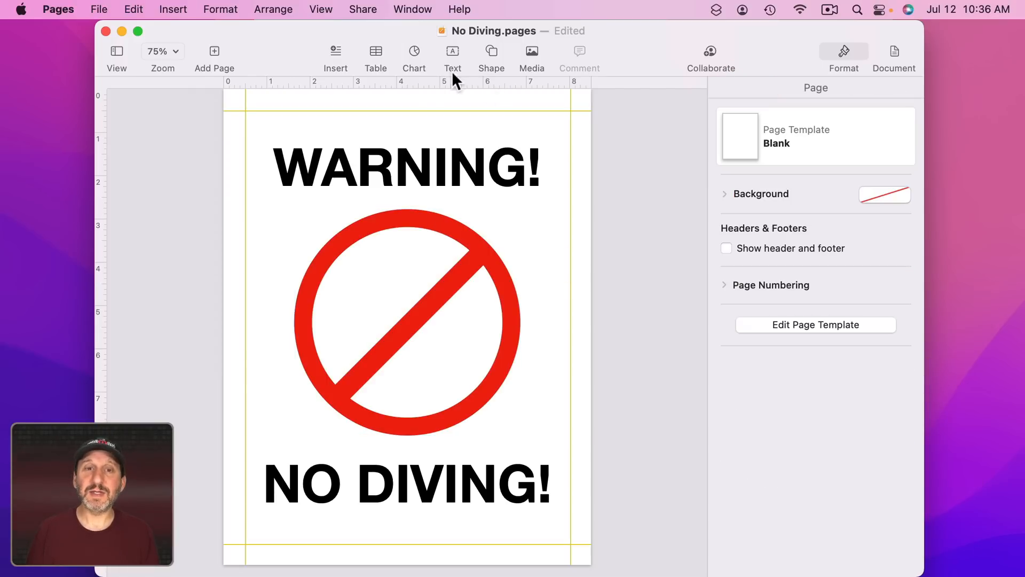
Step: Insert the Scuba Diving figure shape from the shape library search 'div'
left_click(492, 51)
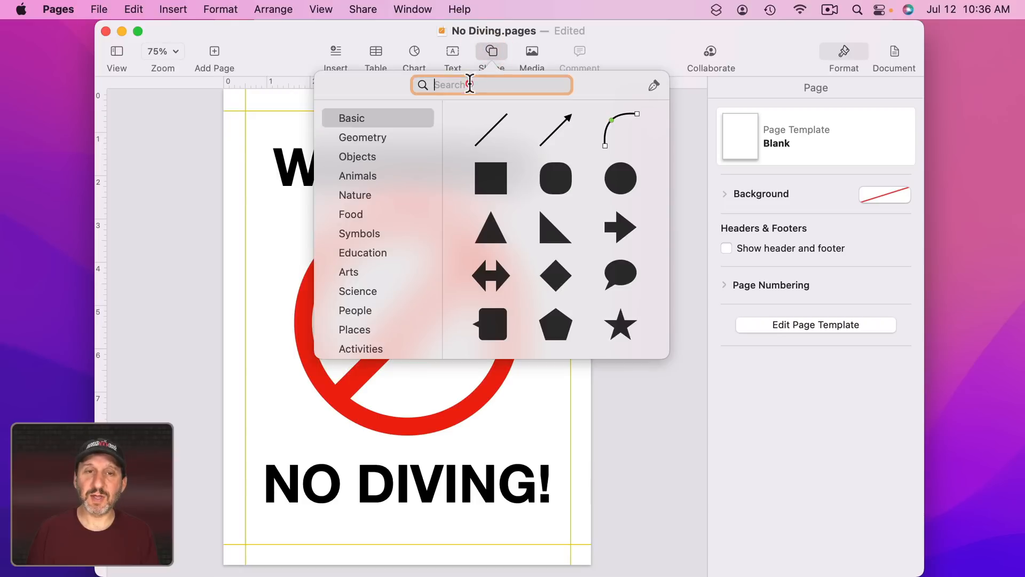
type("div")
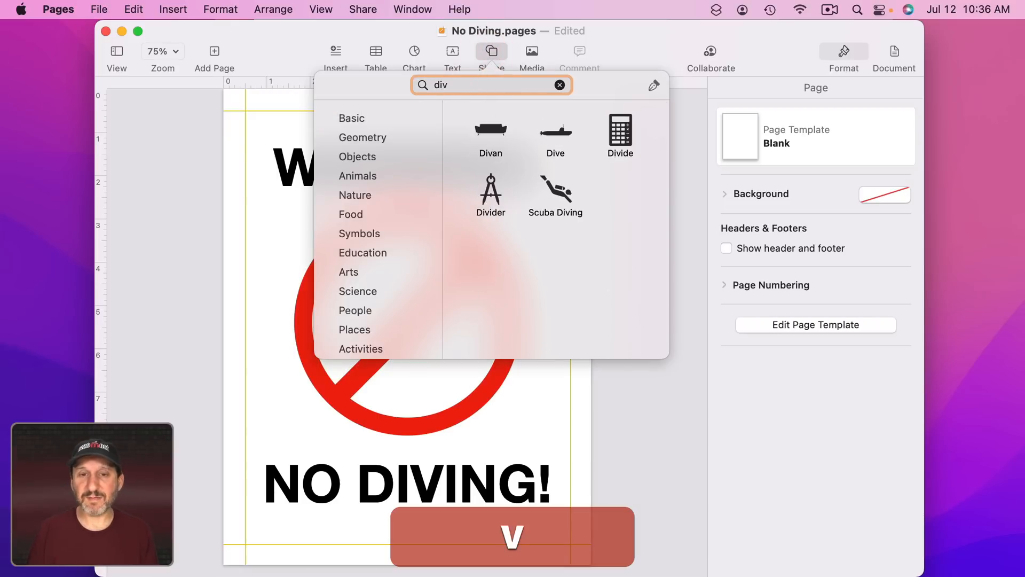
left_click(555, 191)
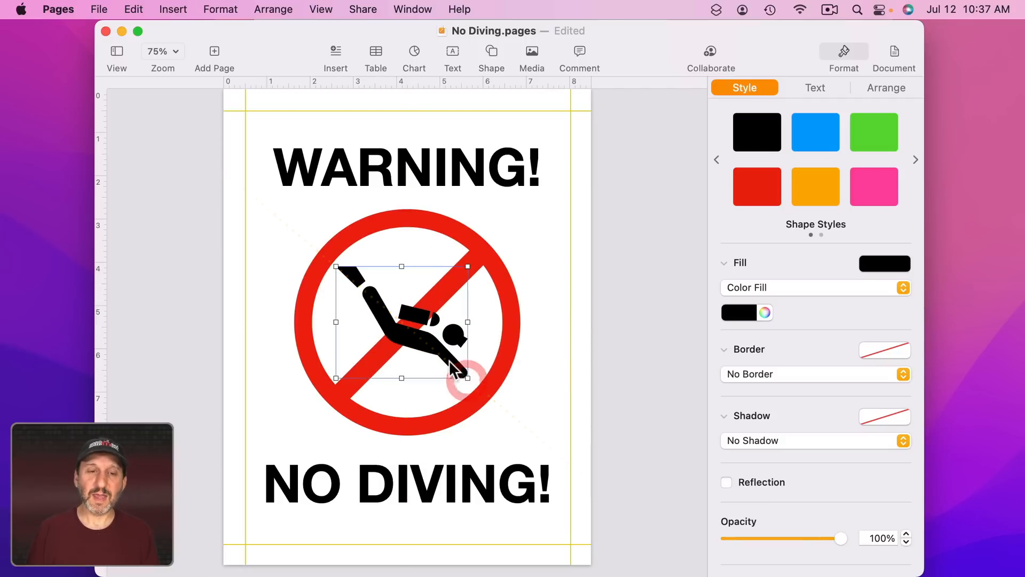
Step: Send the diver behind the red prohibition sign so the slash crosses over it, then deselect
left_click(220, 10)
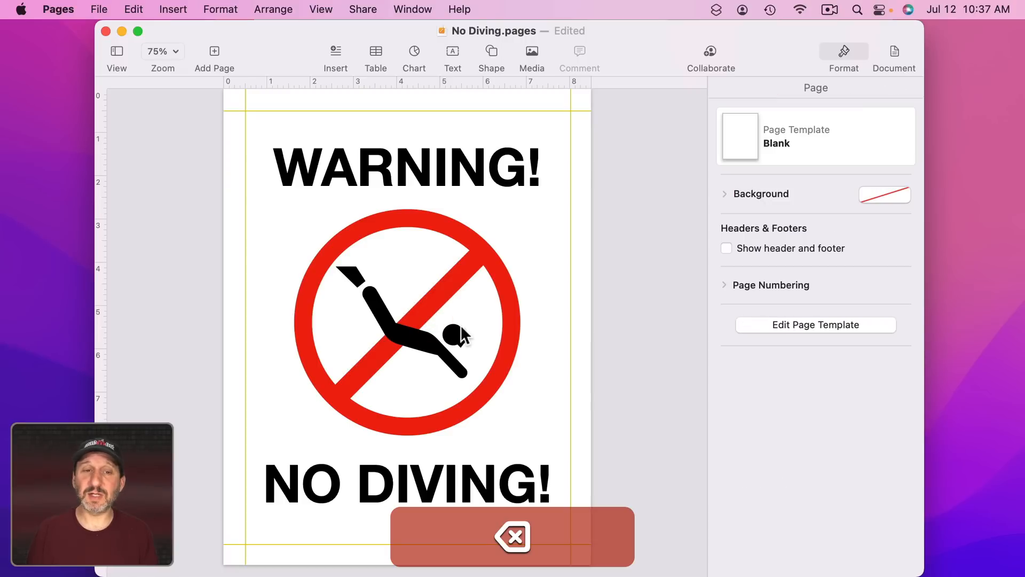
left_click(450, 338)
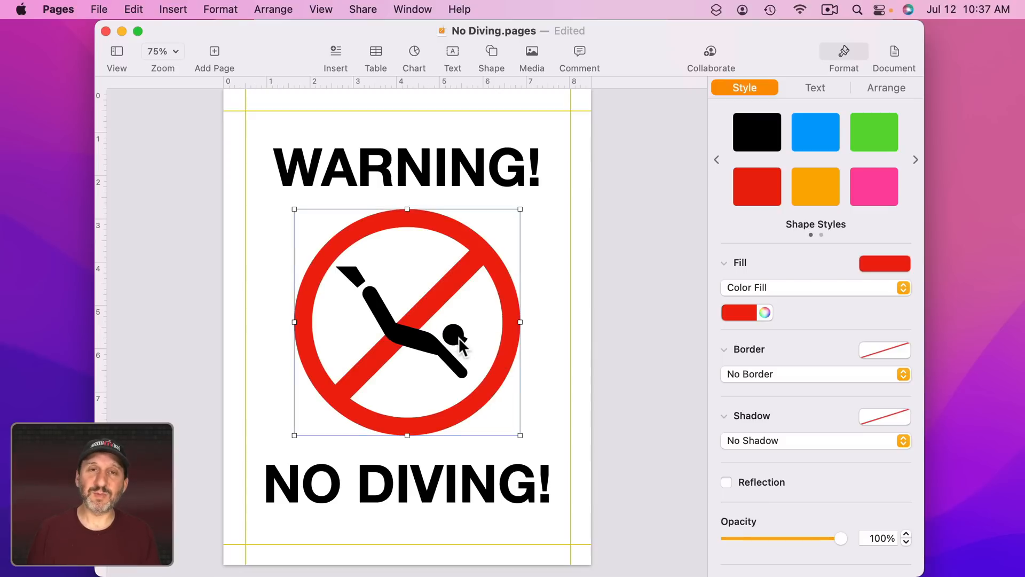
mouse_move(459, 350)
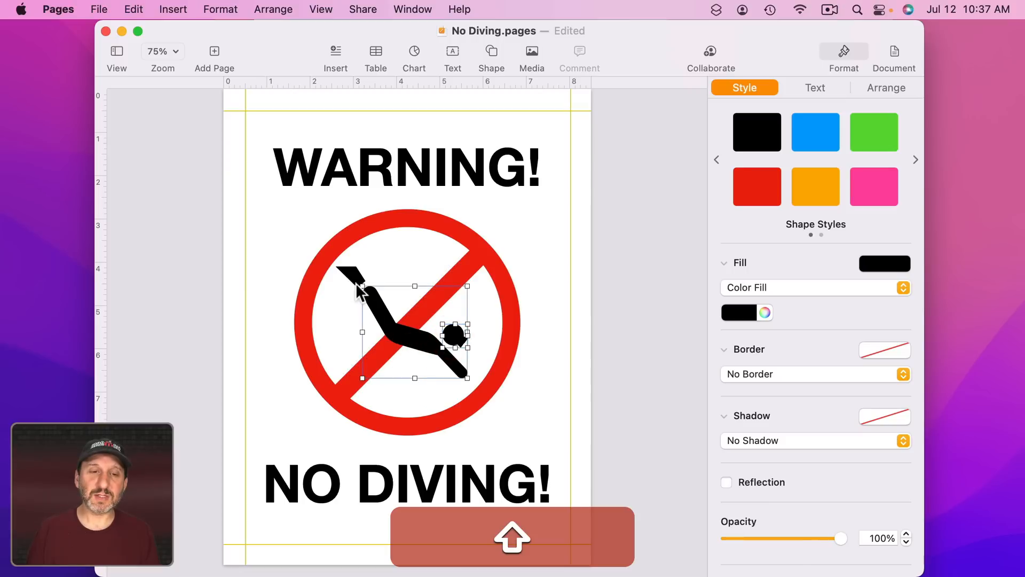
left_click(220, 10)
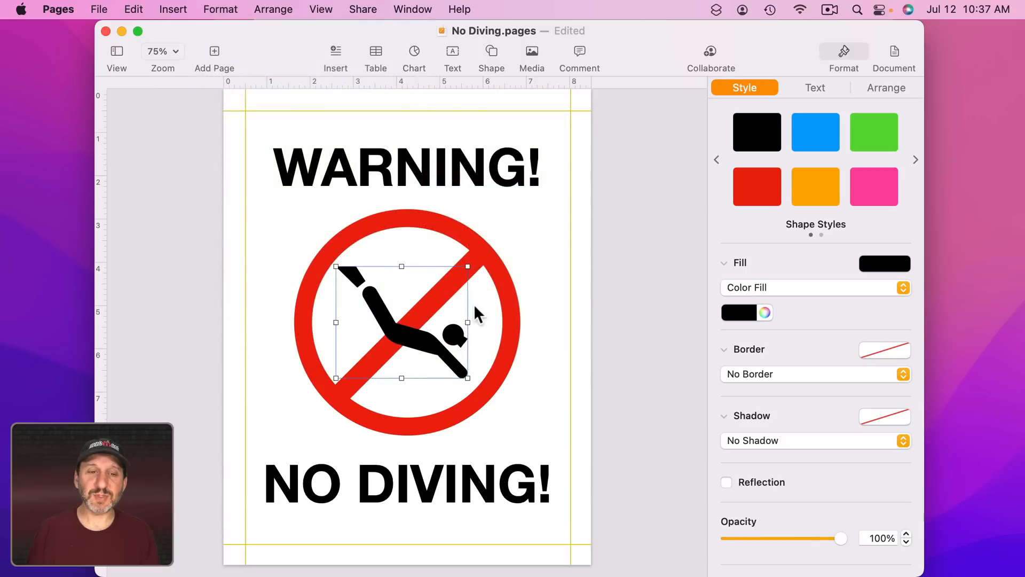
mouse_move(275, 9)
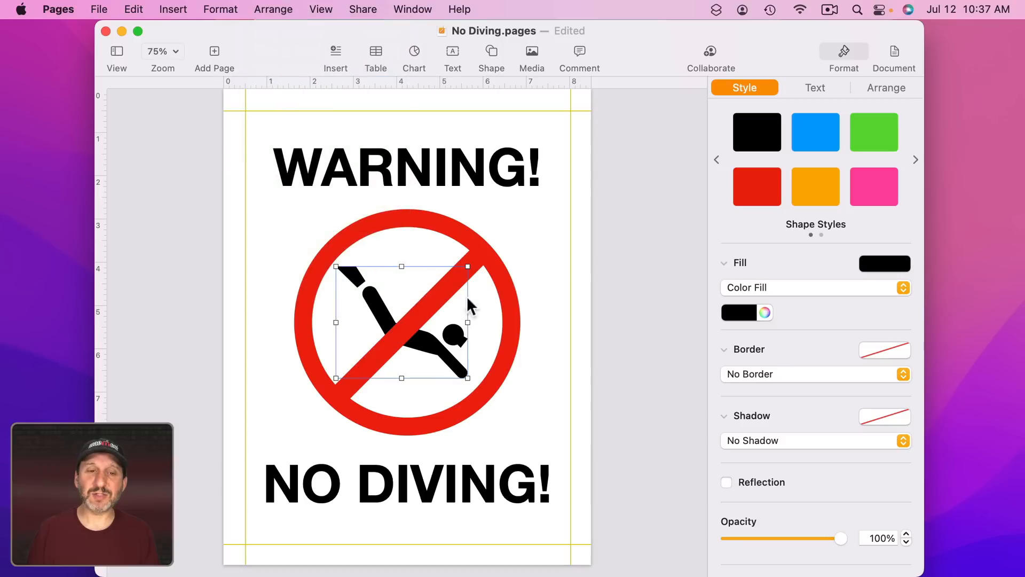
left_click(333, 210)
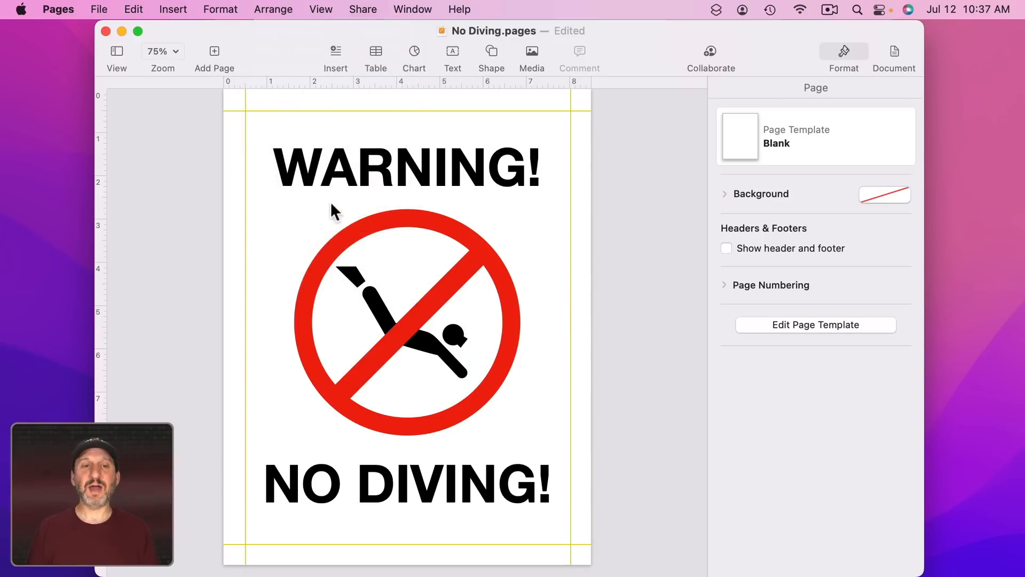
mouse_move(472, 442)
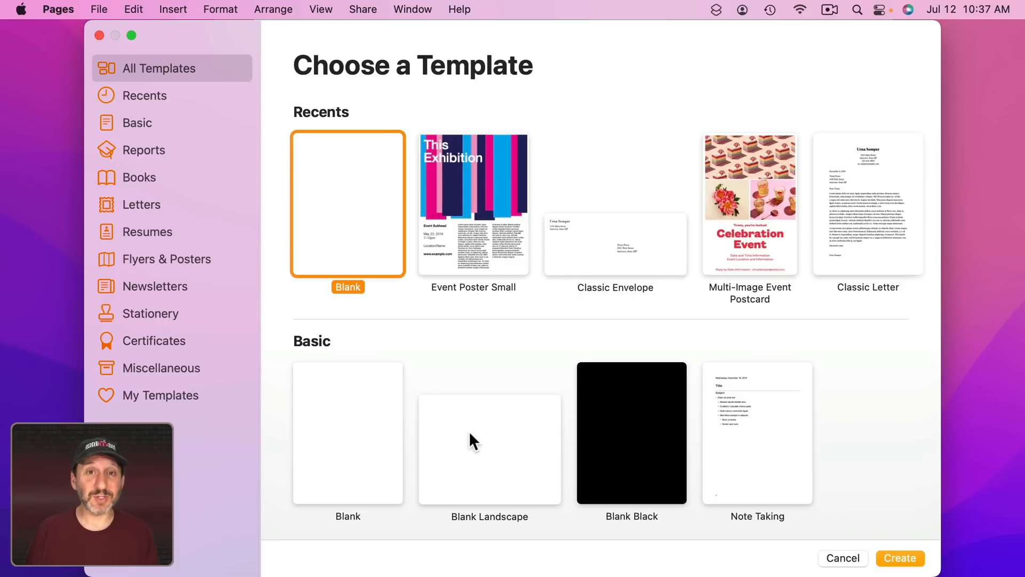
mouse_move(503, 446)
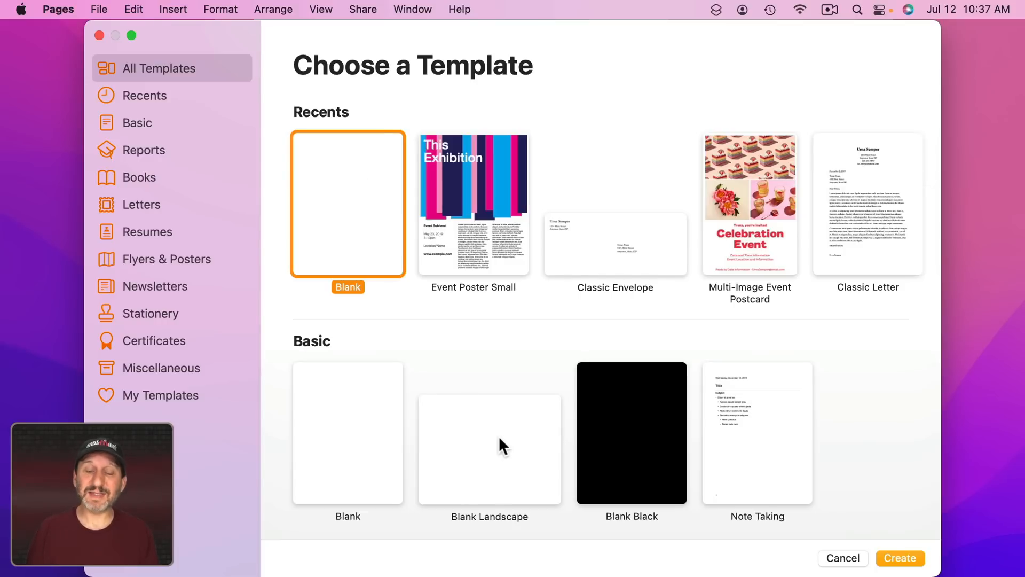
Step: Create a new Blank document and zoom to 75%
left_click(900, 557)
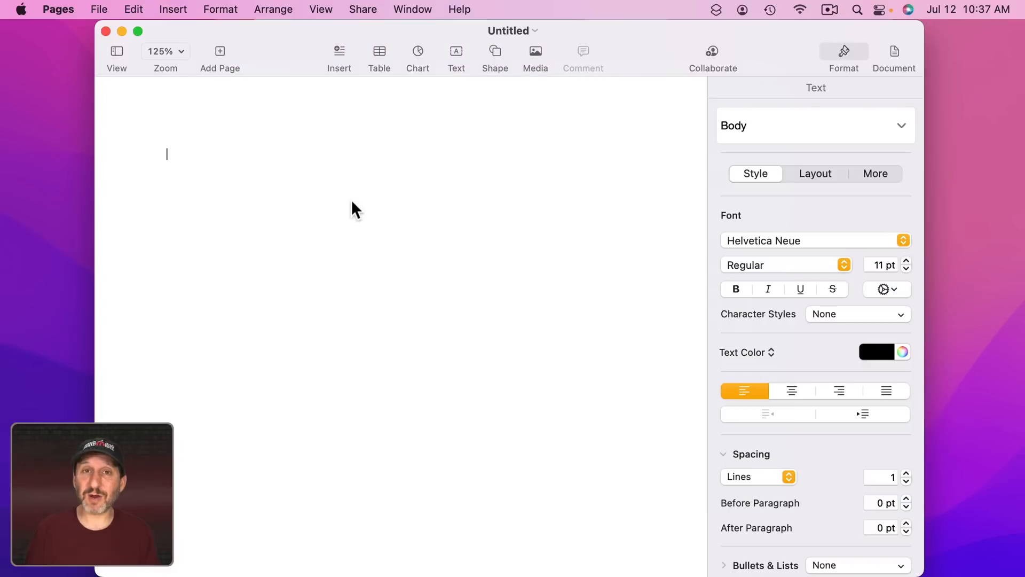
left_click(164, 51)
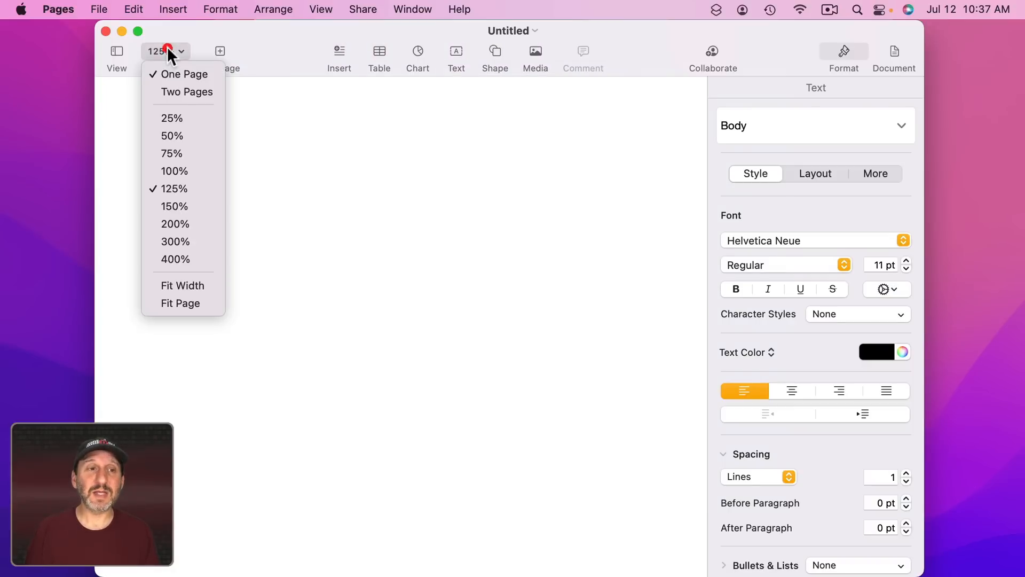
left_click(171, 153)
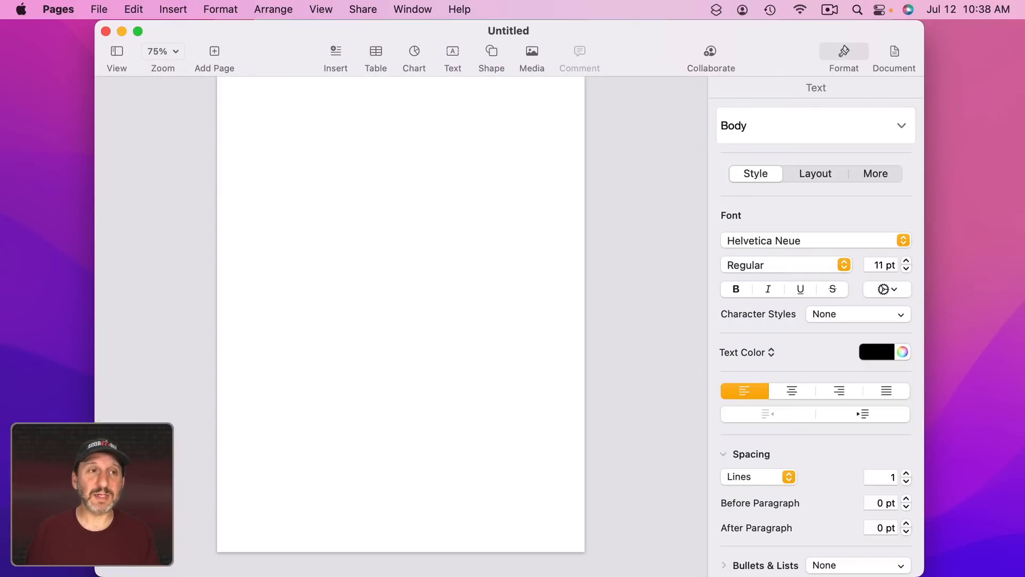
Step: Convert the document to page layout, turn off header and footer, and set Landscape orientation
left_click(98, 10)
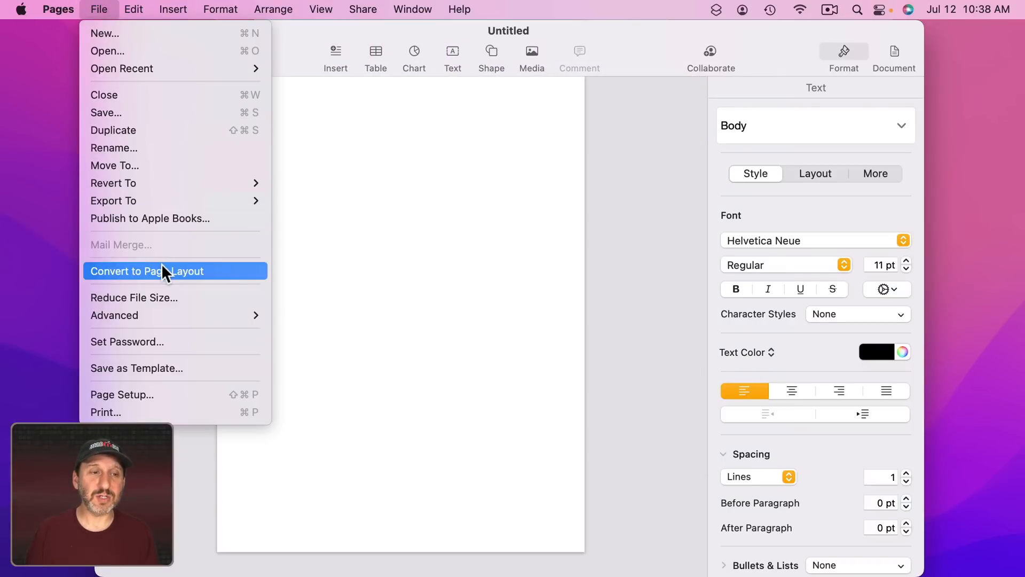
left_click(147, 270)
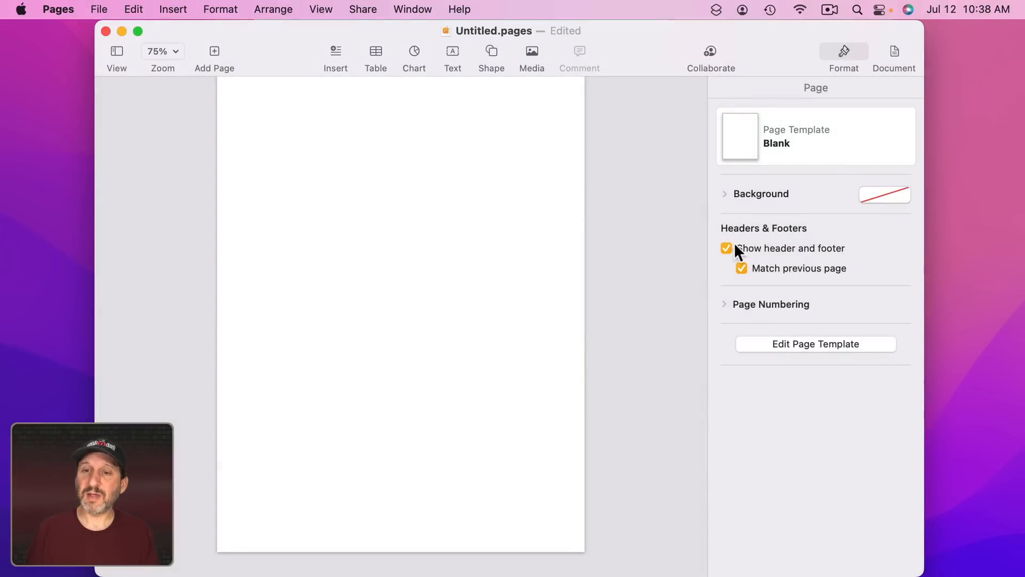
left_click(726, 248)
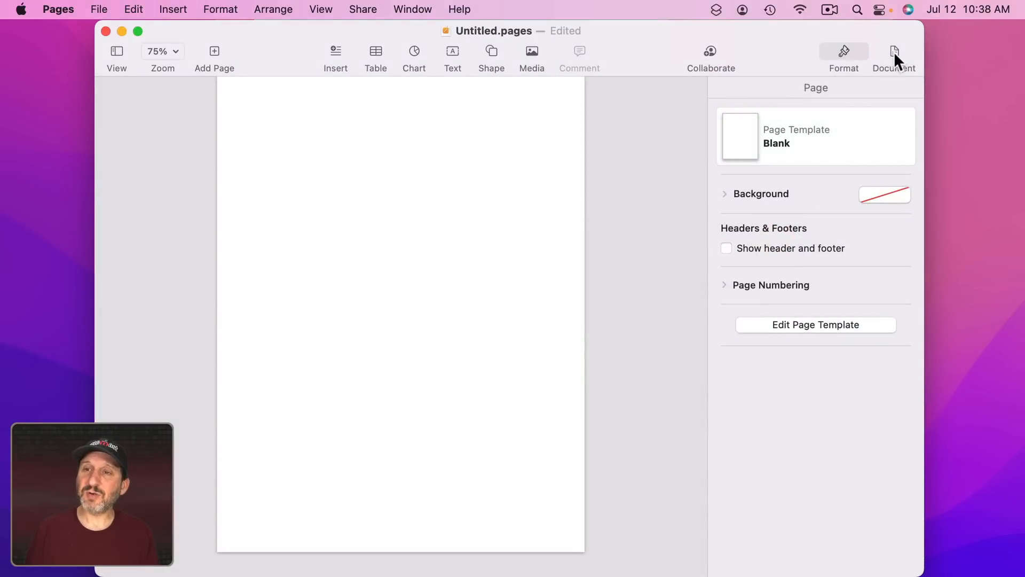
left_click(894, 55)
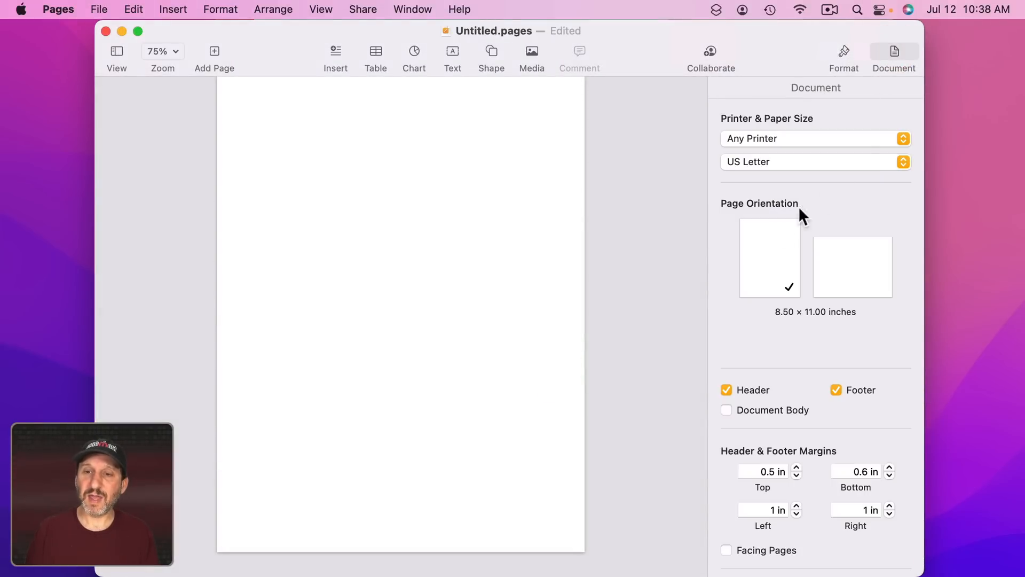
mouse_move(843, 280)
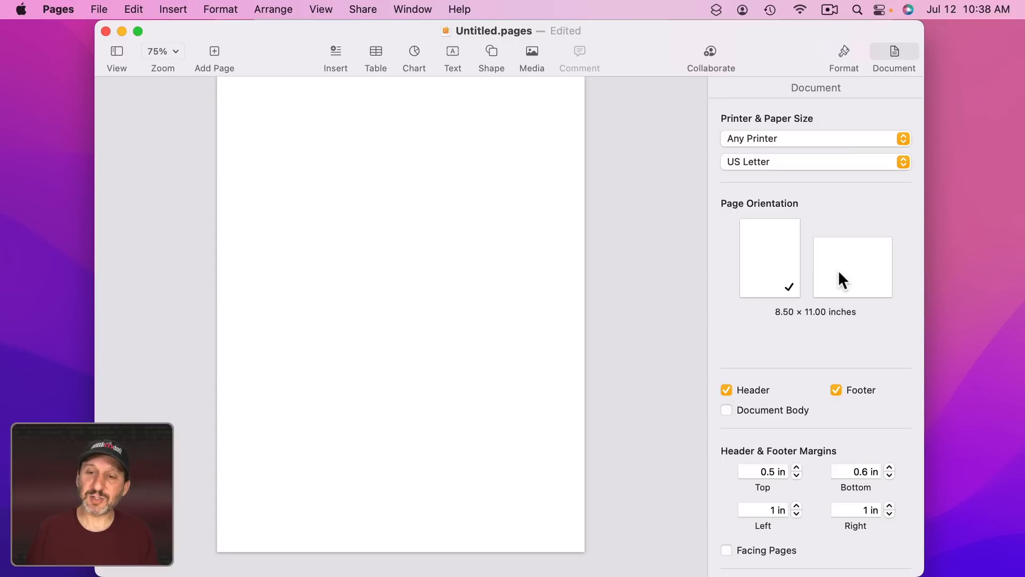
left_click(852, 266)
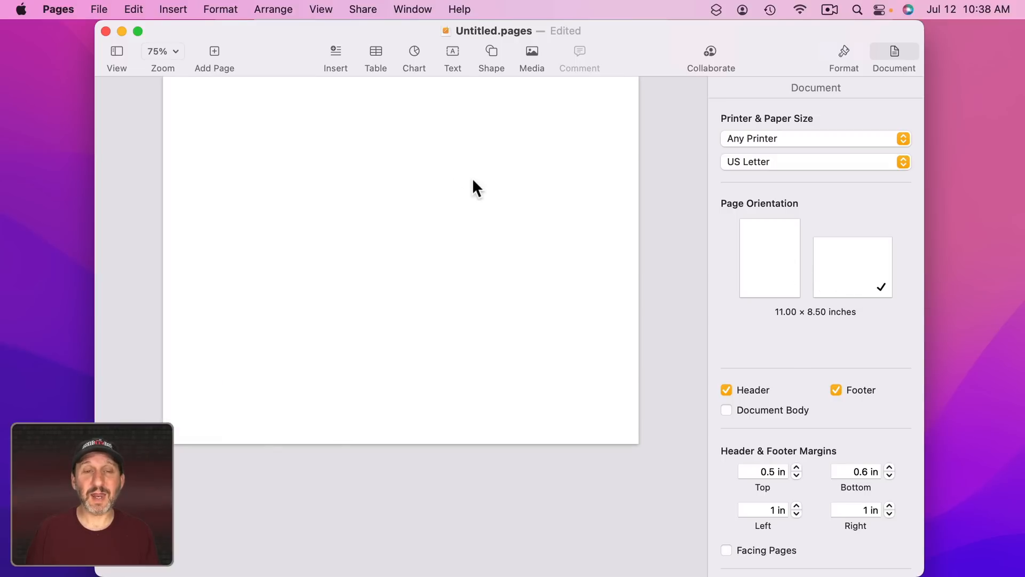
mouse_move(366, 139)
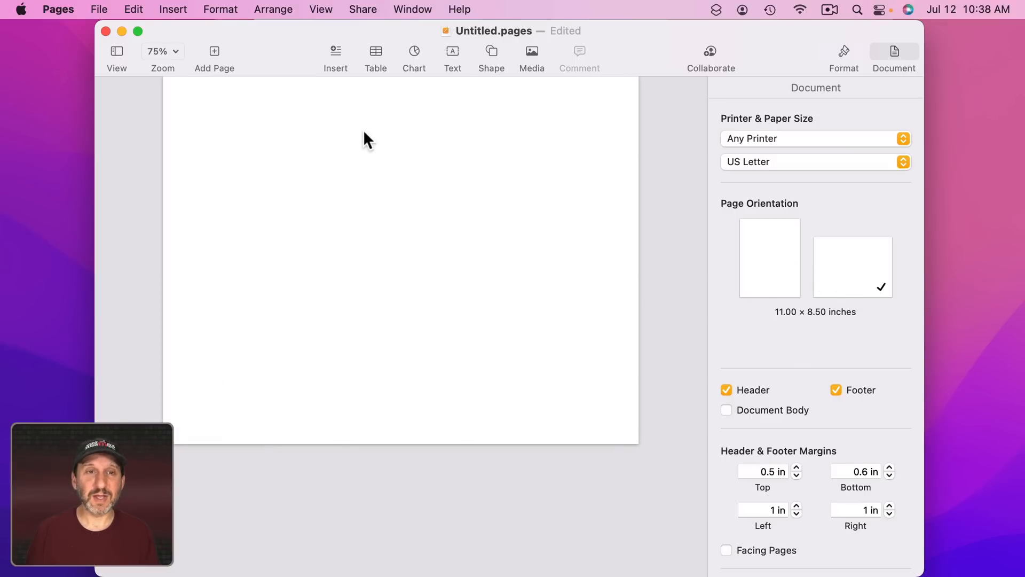
mouse_move(490, 52)
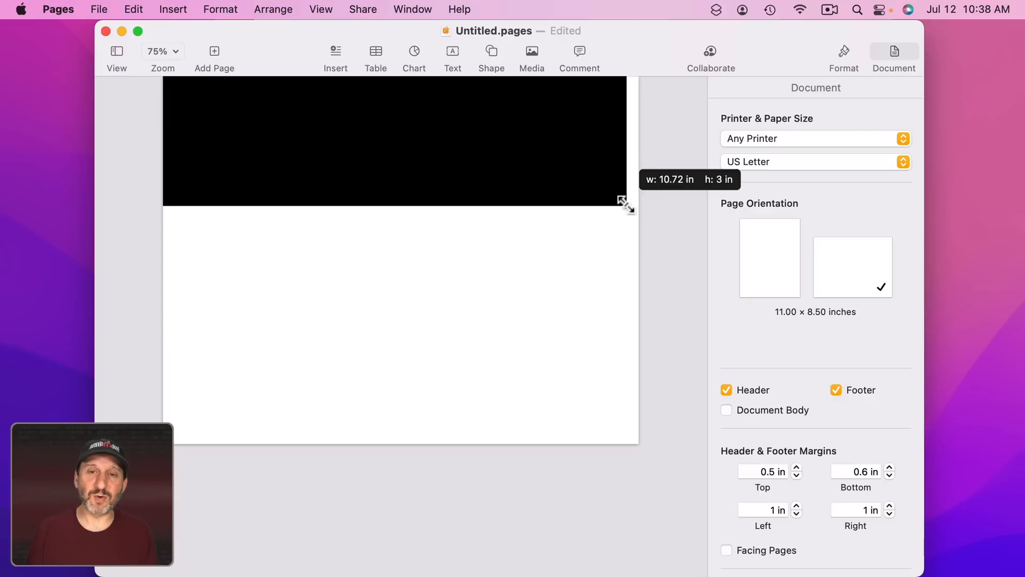
Step: Insert a circle on the black band, fill it dark red and stretch it into a wide oval
left_click(491, 51)
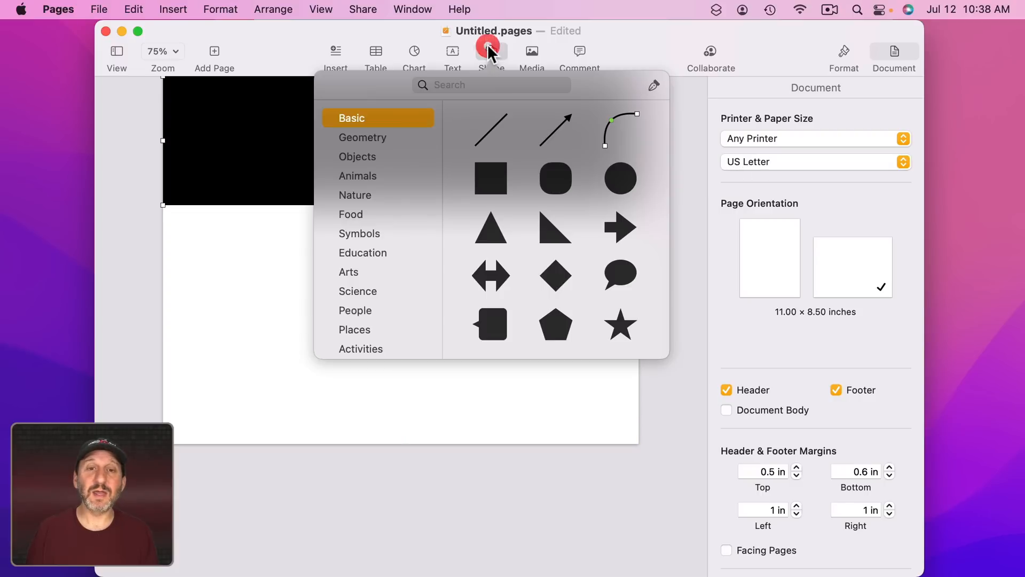
left_click(618, 179)
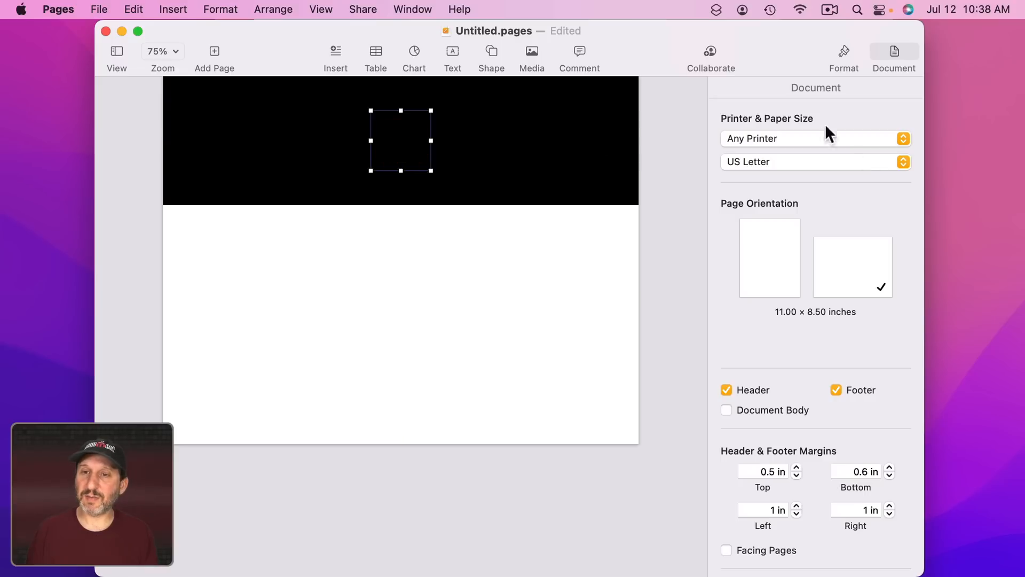
left_click(842, 51)
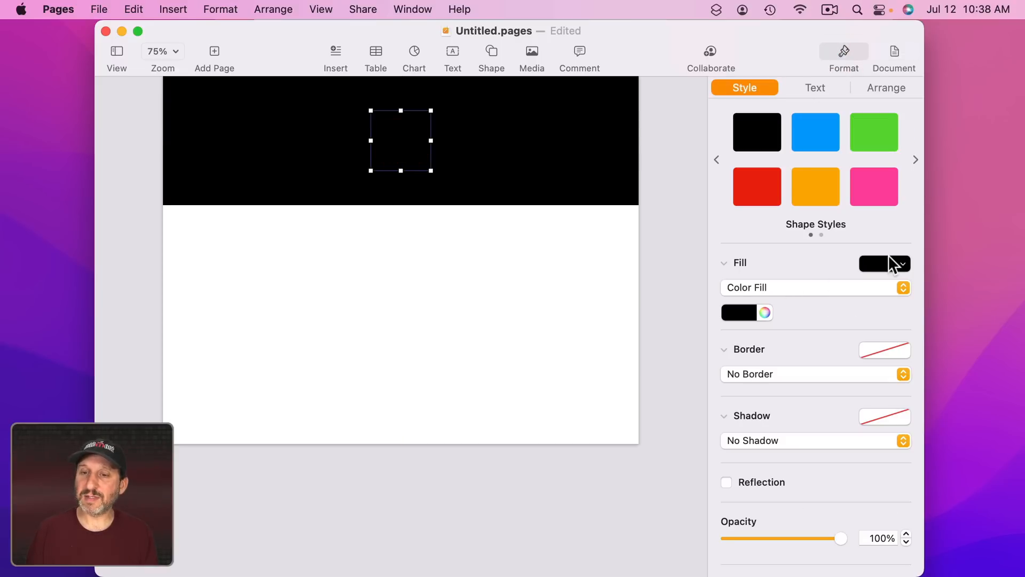
left_click(901, 263)
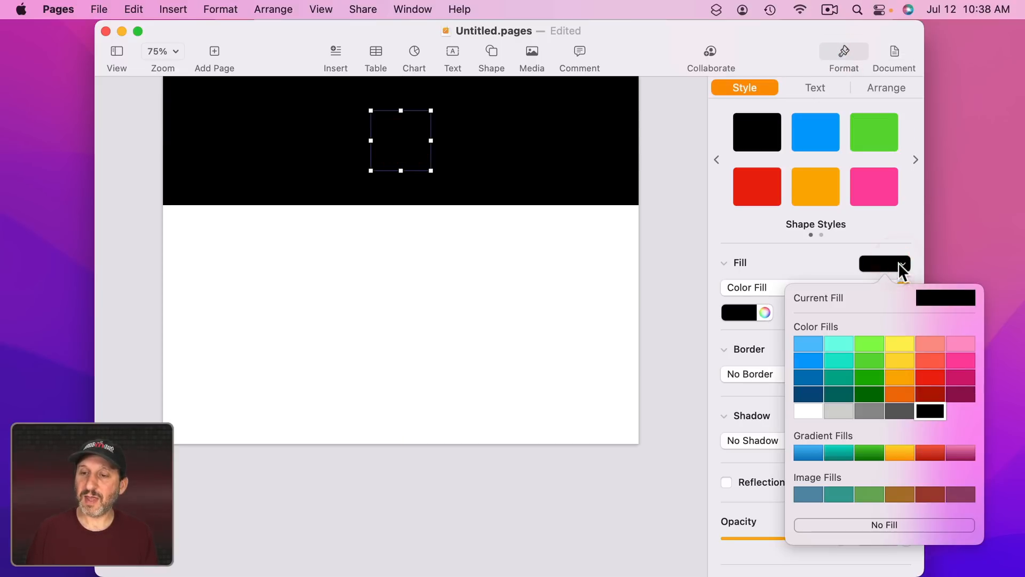
left_click(928, 393)
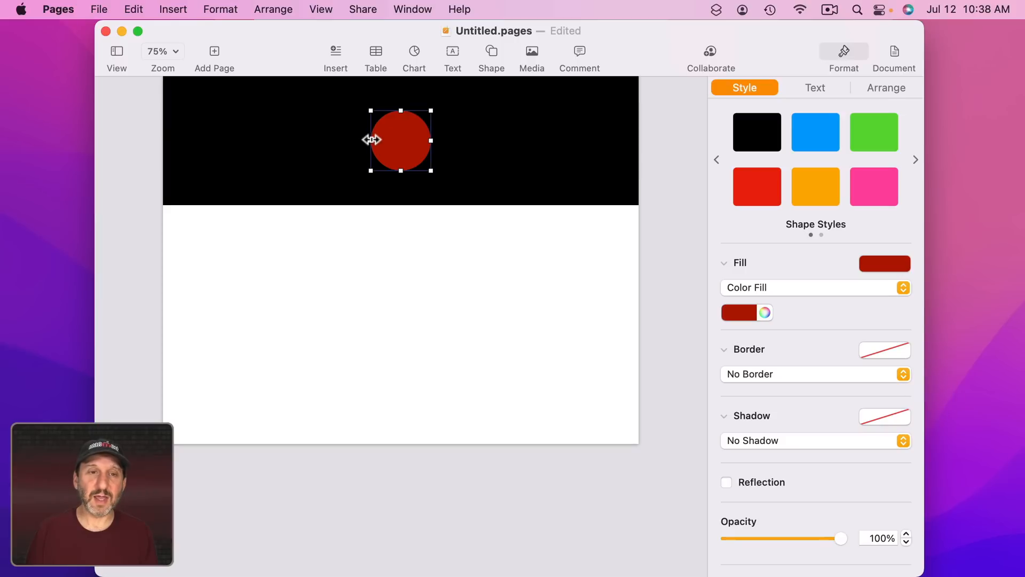
left_click_drag(371, 140, 193, 140)
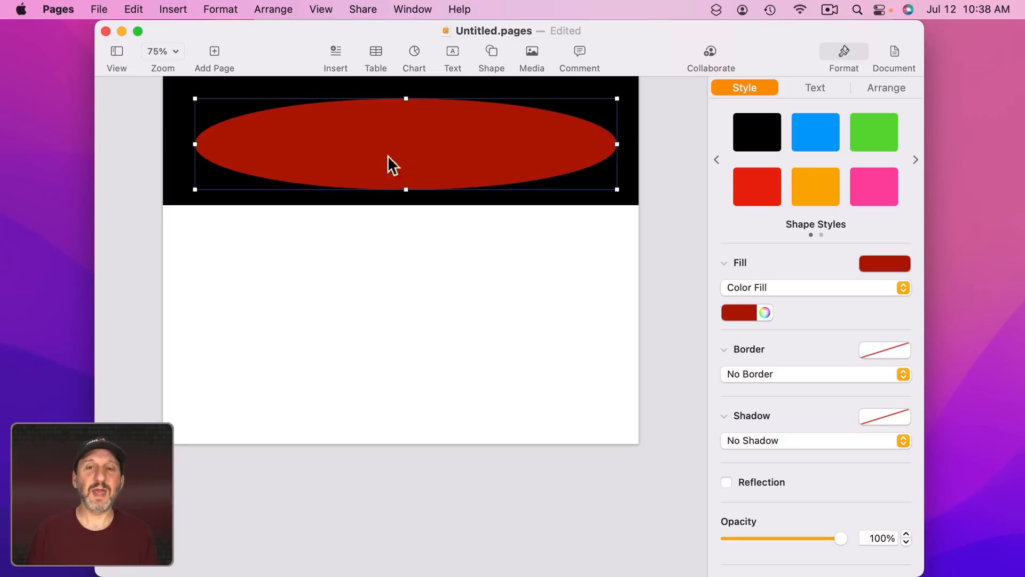
mouse_move(829, 293)
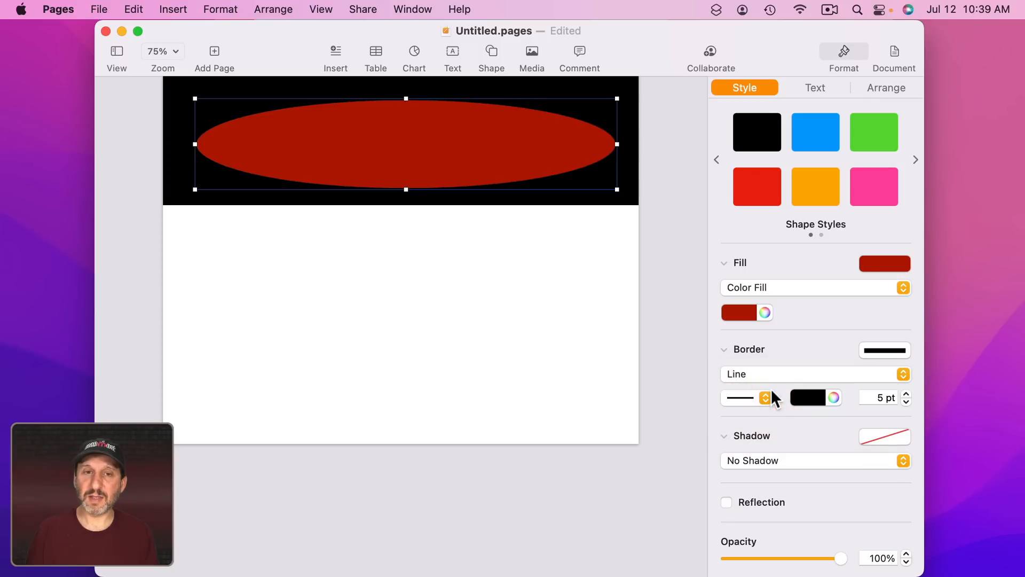
Step: Give the oval a white border line and start entering text inside it
left_click(808, 398)
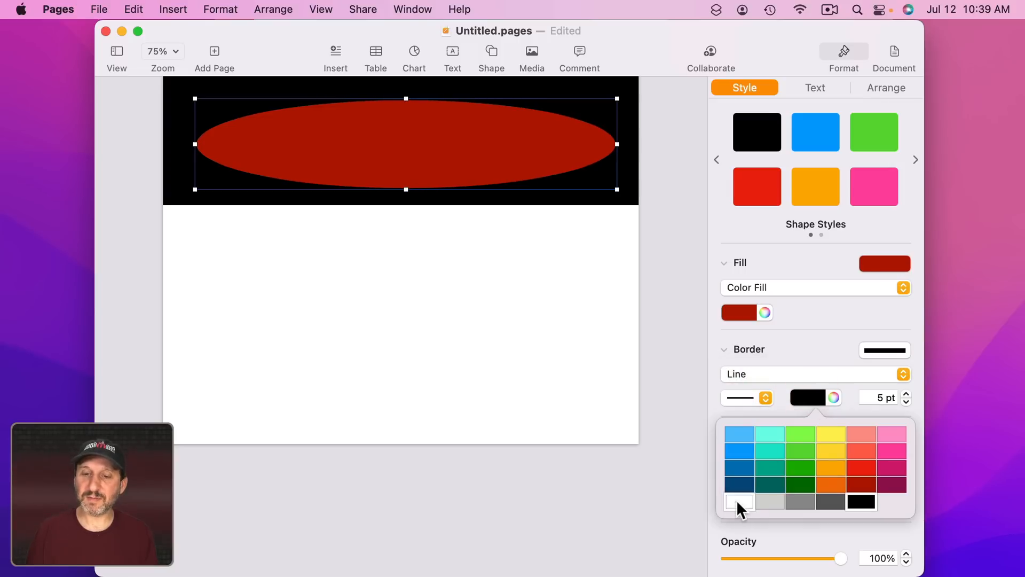
left_click(739, 502)
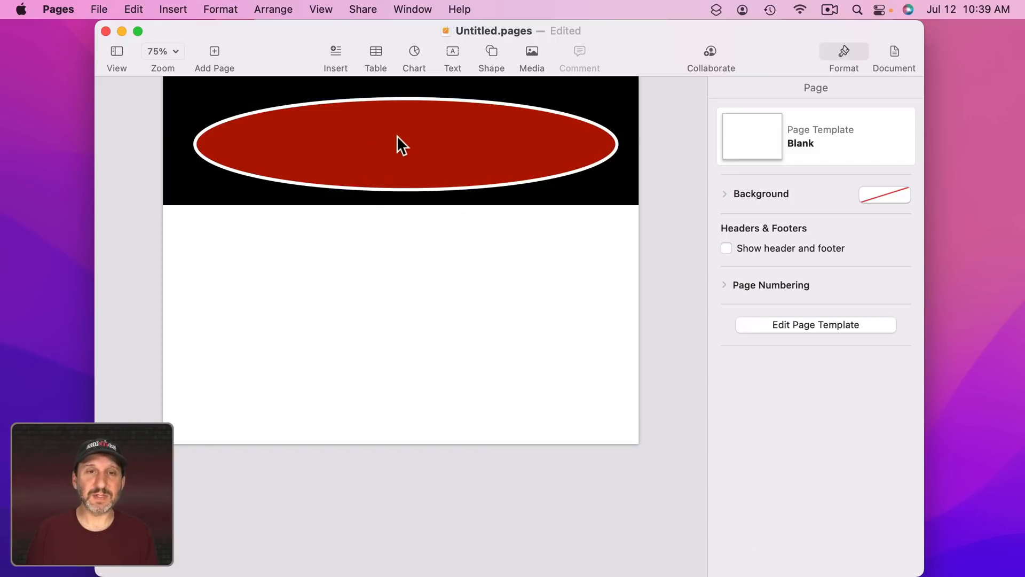
left_click(401, 145)
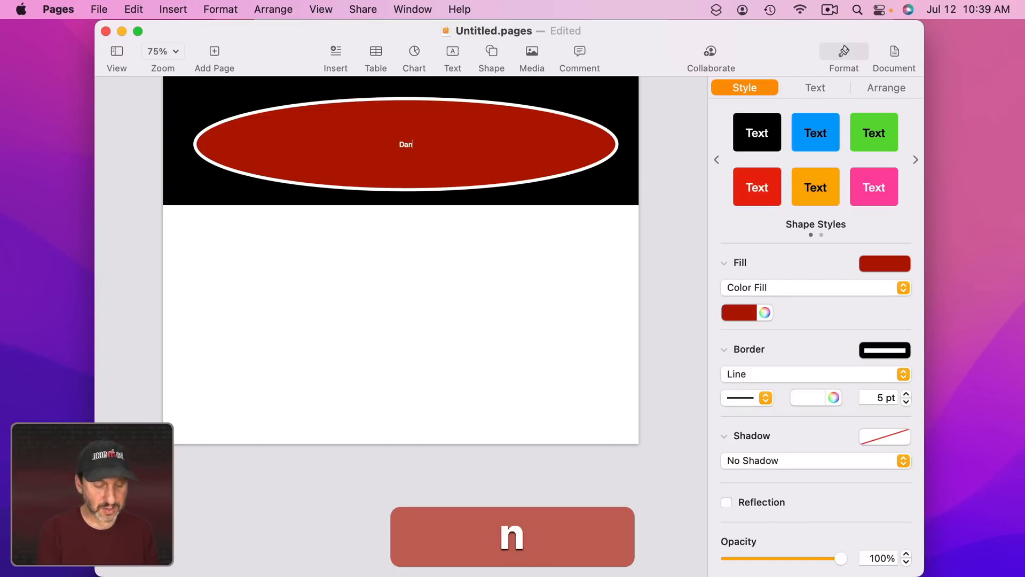
Step: Set the oval's label text to All Caps in the advanced text options
key("cmd+a")
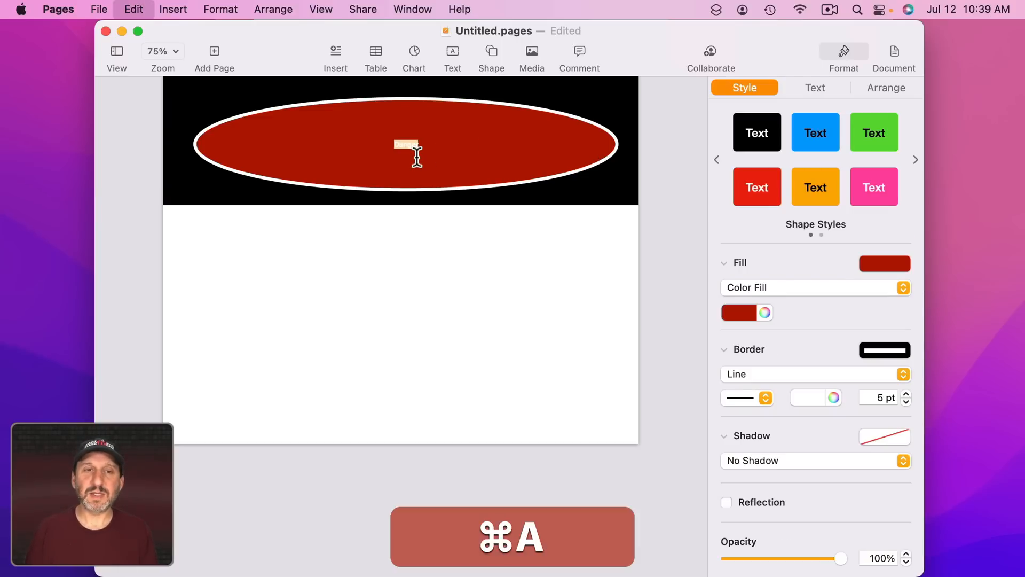
left_click(814, 87)
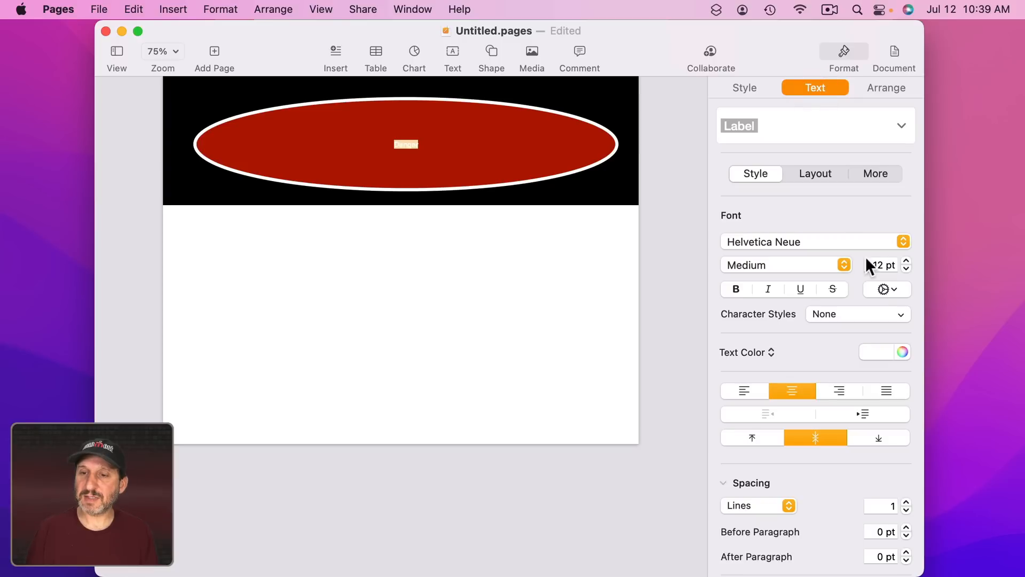
left_click(883, 288)
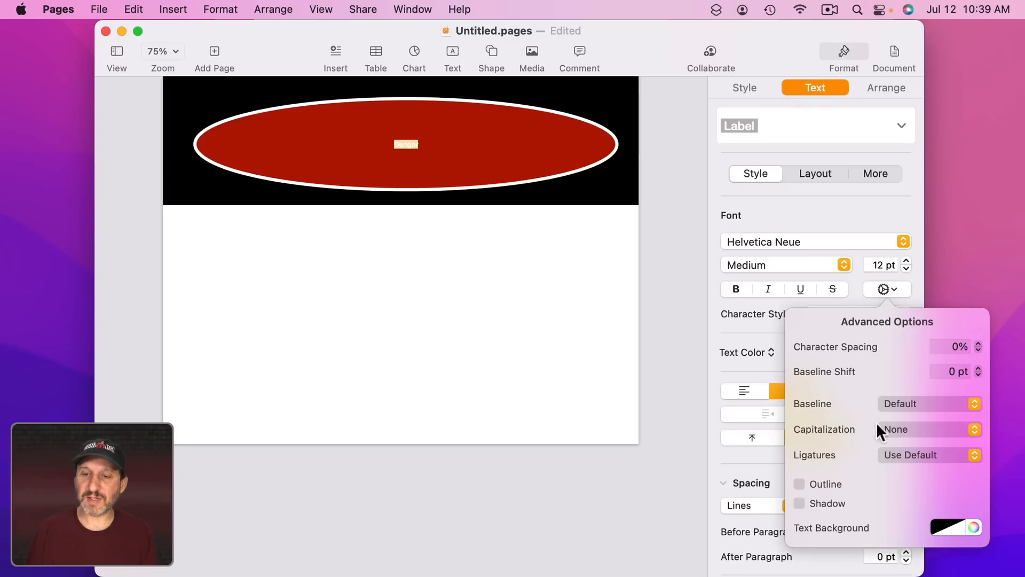
left_click(928, 429)
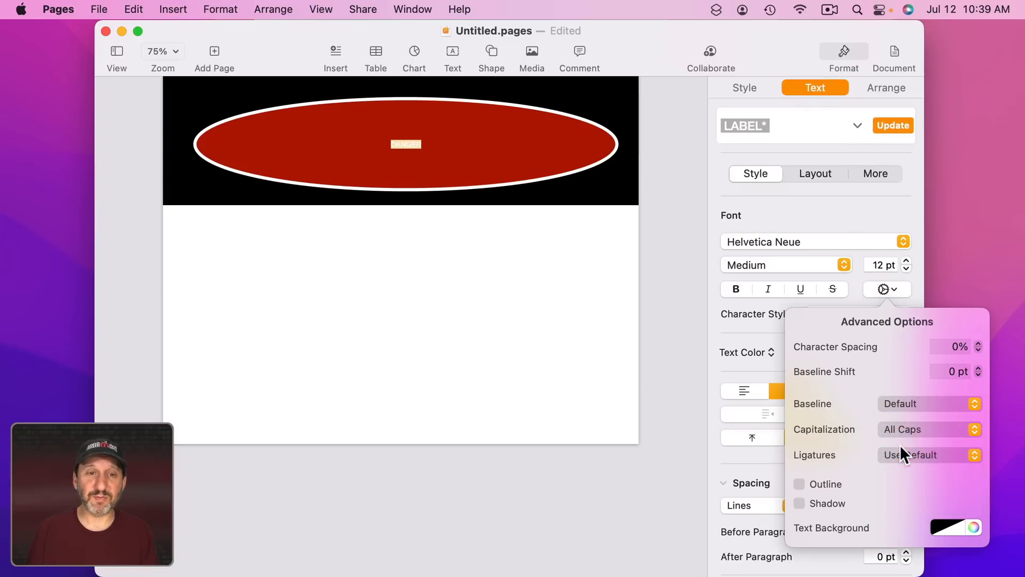
mouse_move(823, 235)
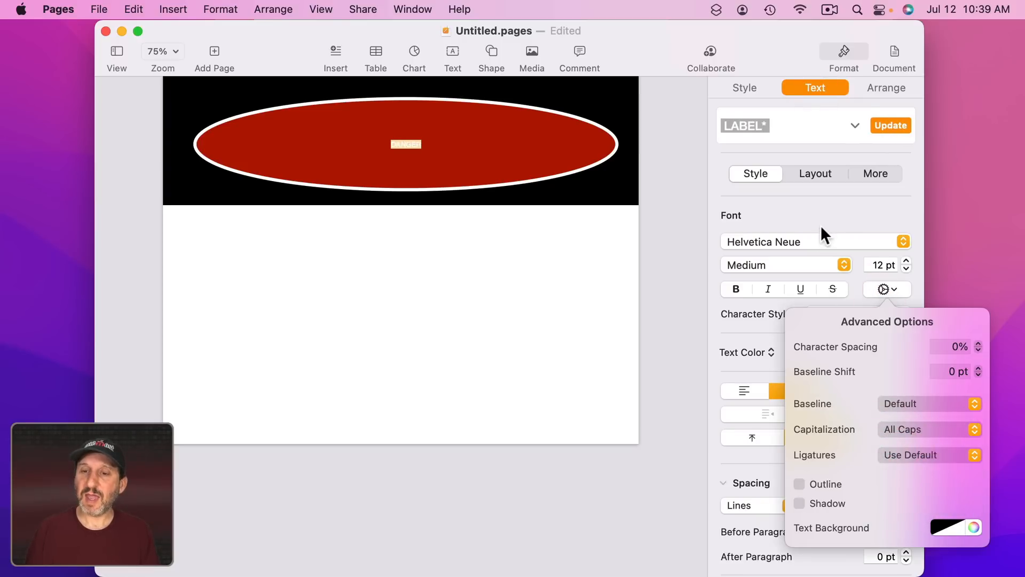
left_click(907, 261)
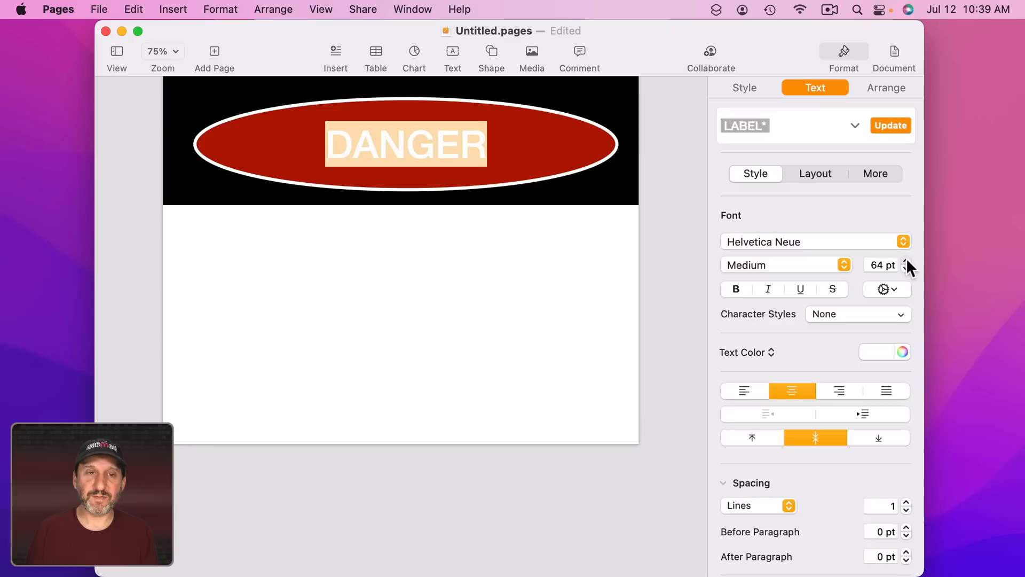
Step: Make the DANGER text bold and enlarge it step by step
left_click(736, 289)
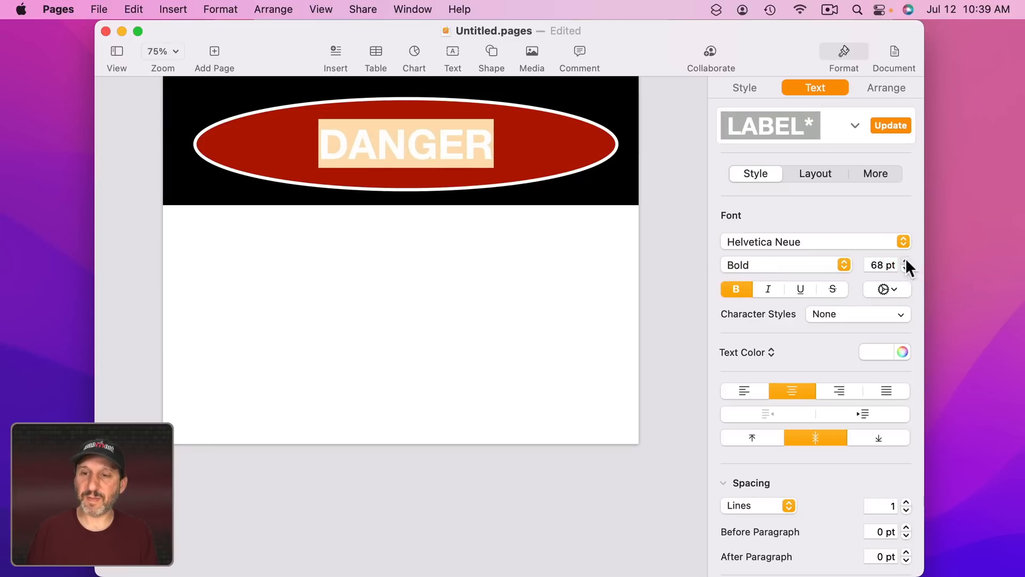
left_click(907, 261)
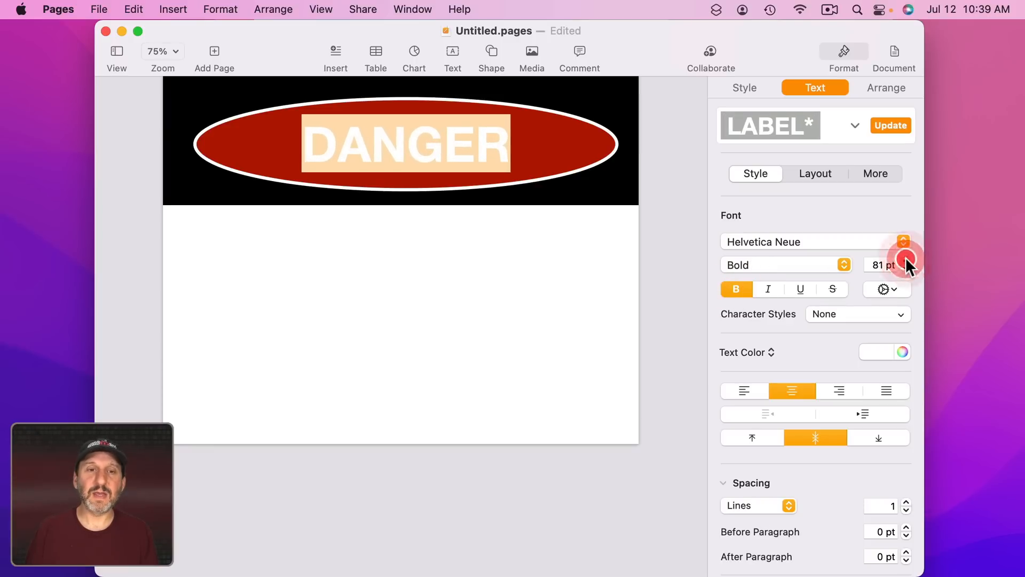
left_click(391, 104)
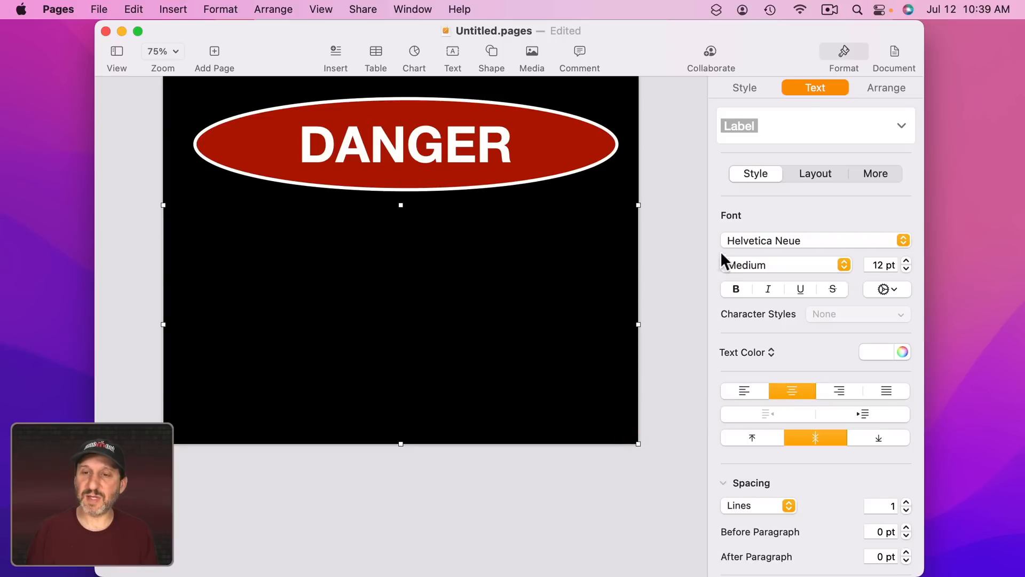
mouse_move(751, 96)
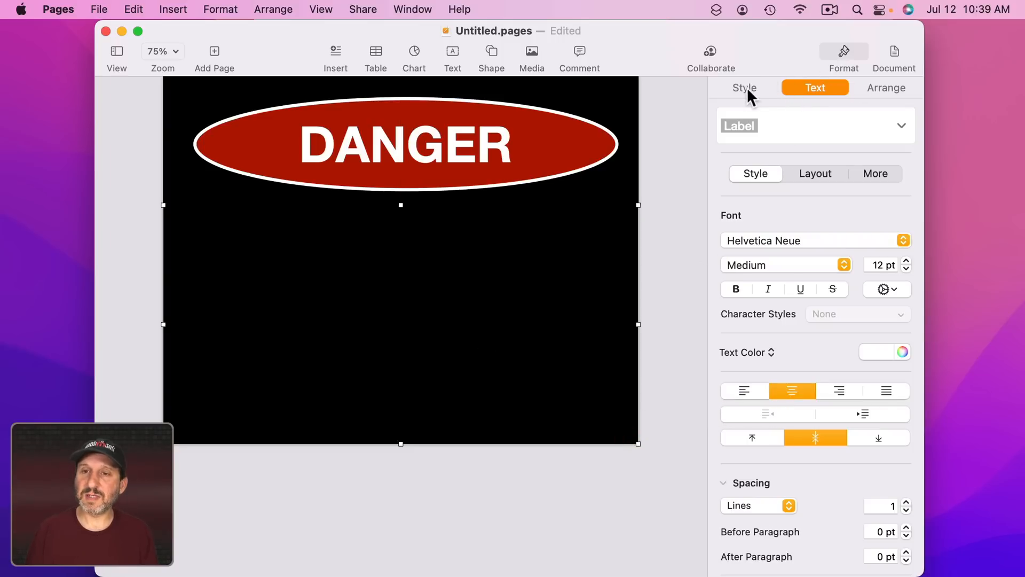
Step: Remove the rectangle's fill and thicken its black border into a heavy frame around the white panel
left_click(744, 86)
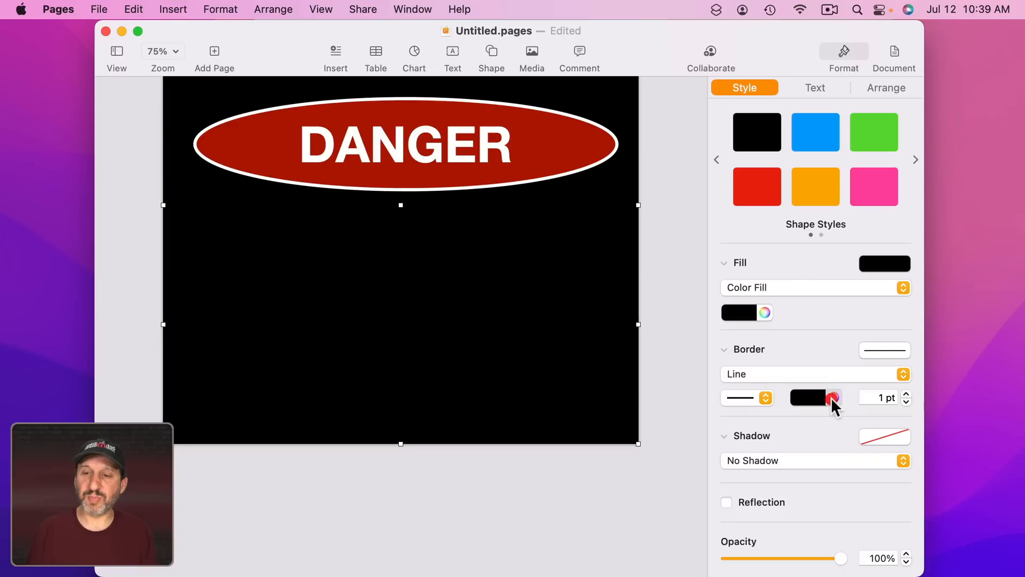
left_click(907, 392)
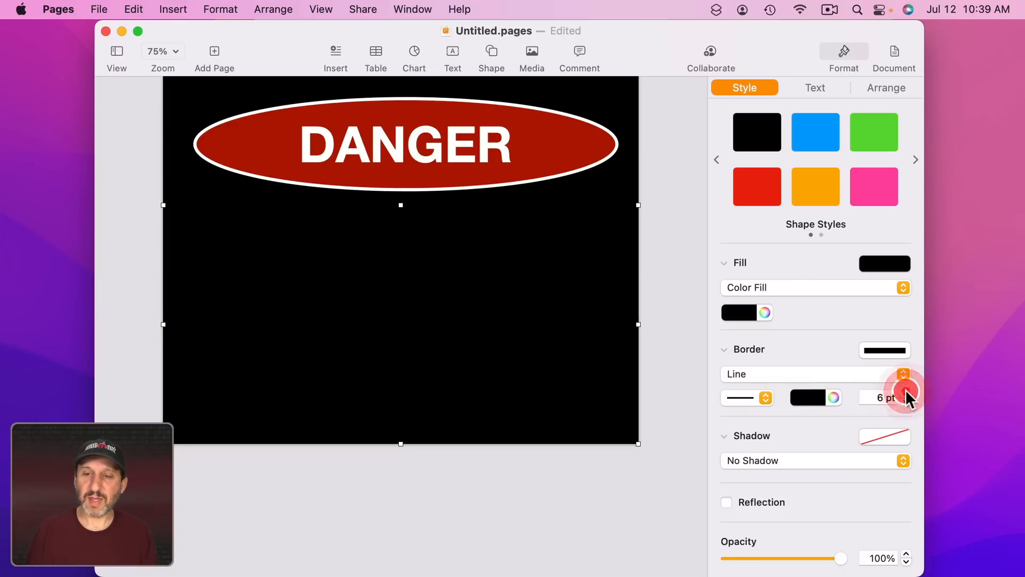
left_click(906, 393)
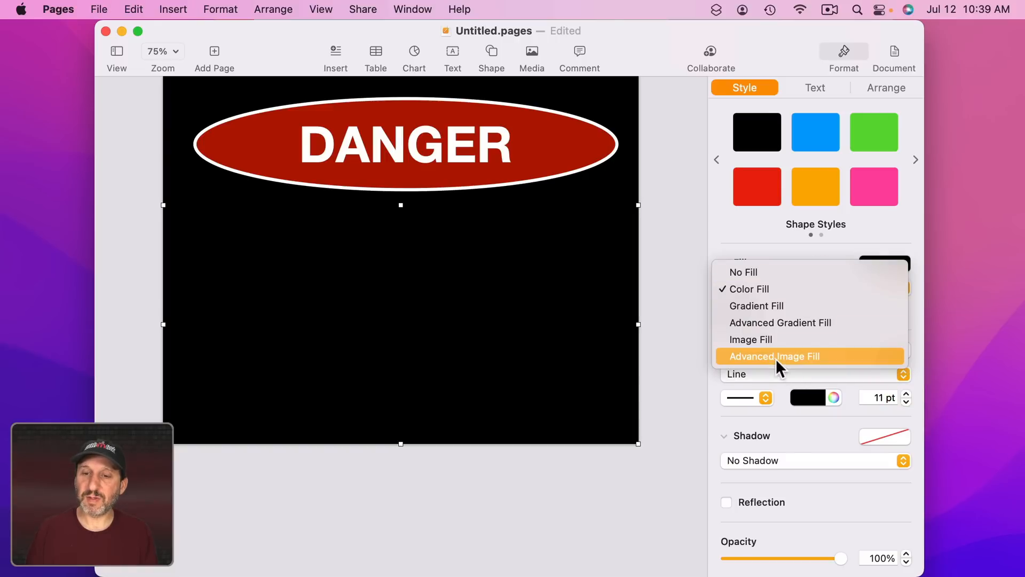
left_click(743, 272)
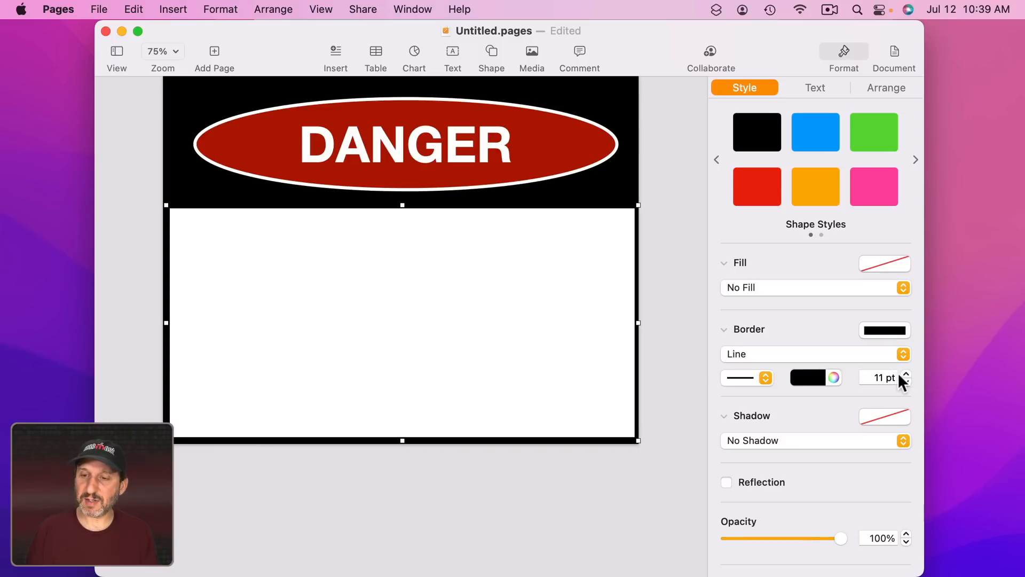
left_click(907, 373)
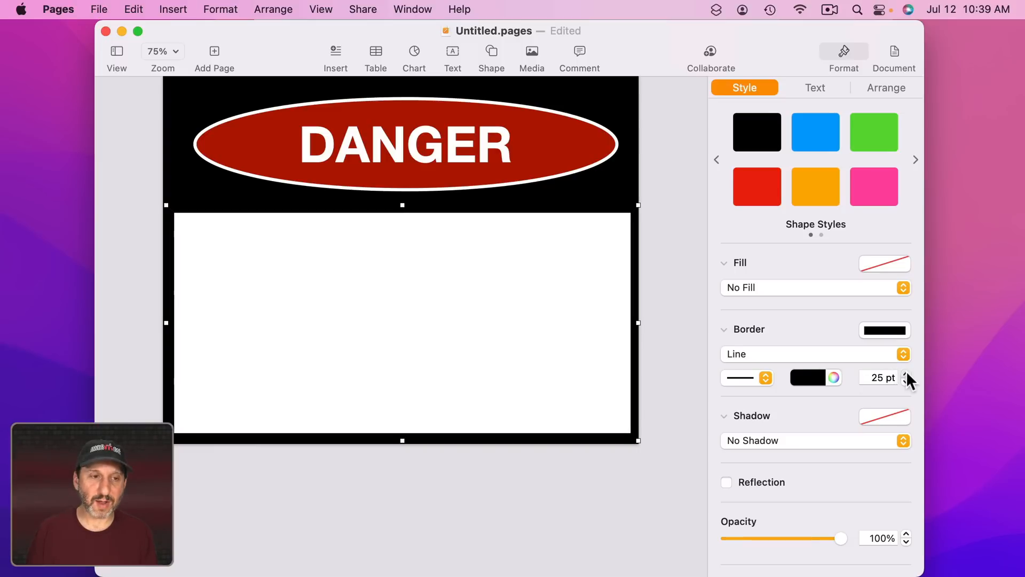
left_click(908, 374)
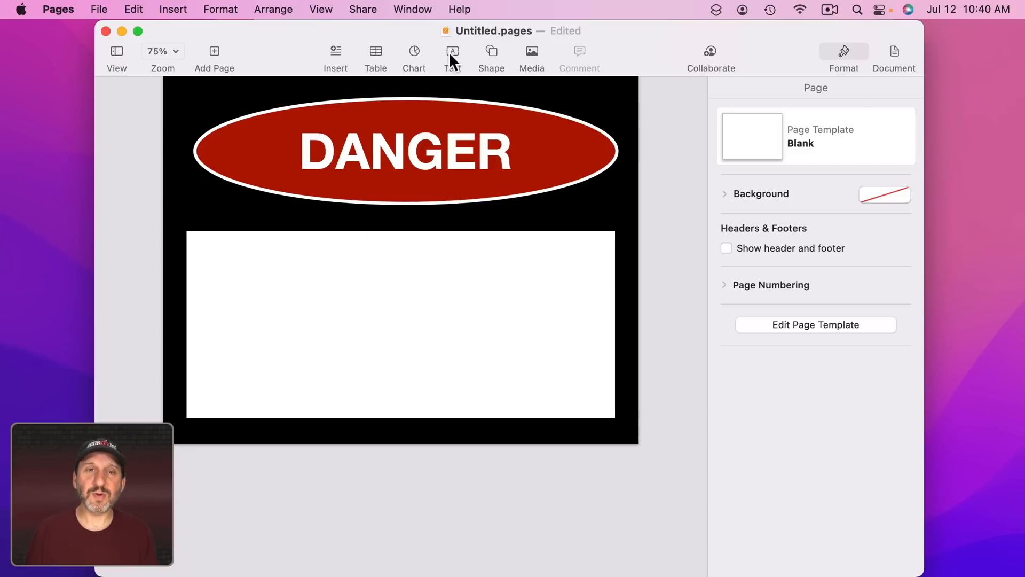
Step: Add a text box set to All Caps and type the warning message DO NOT ENTER THIS AREA
left_click(452, 51)
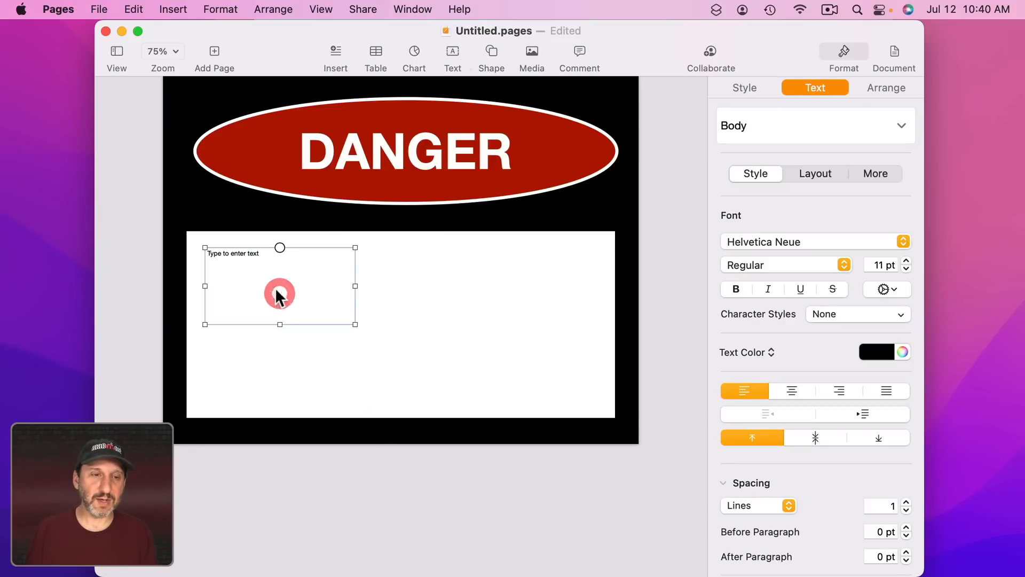
left_click(744, 87)
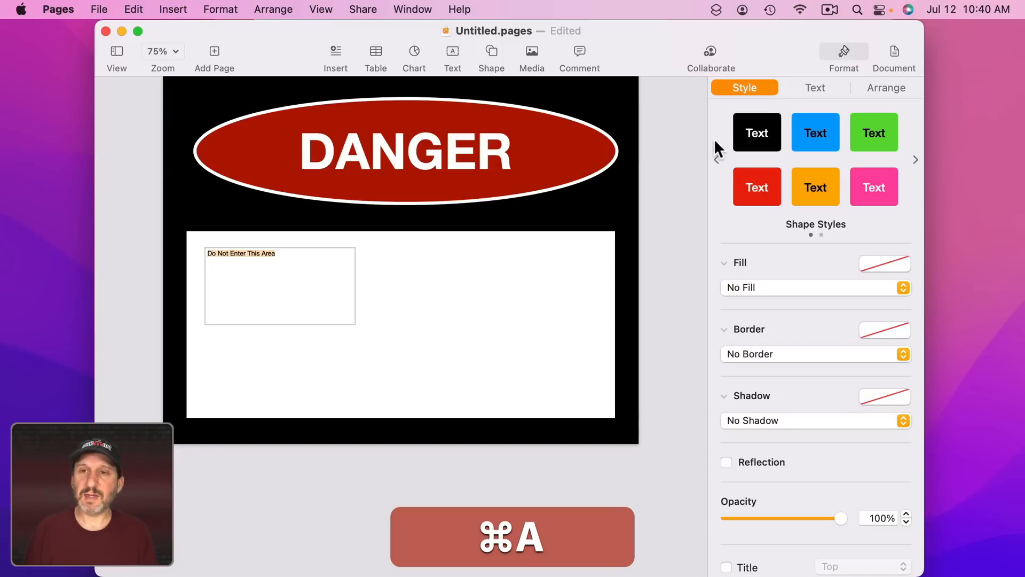
left_click(814, 86)
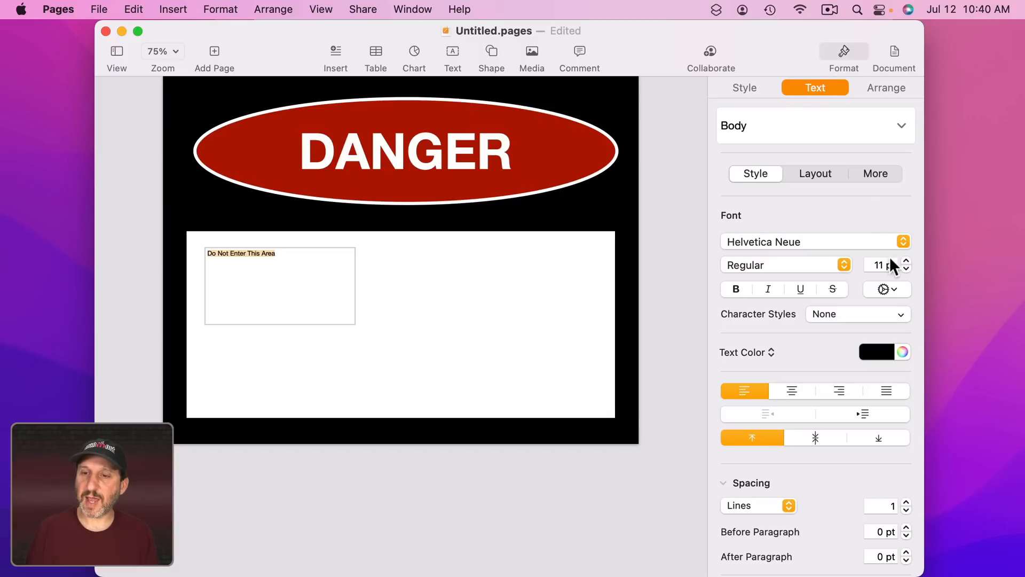
left_click(883, 290)
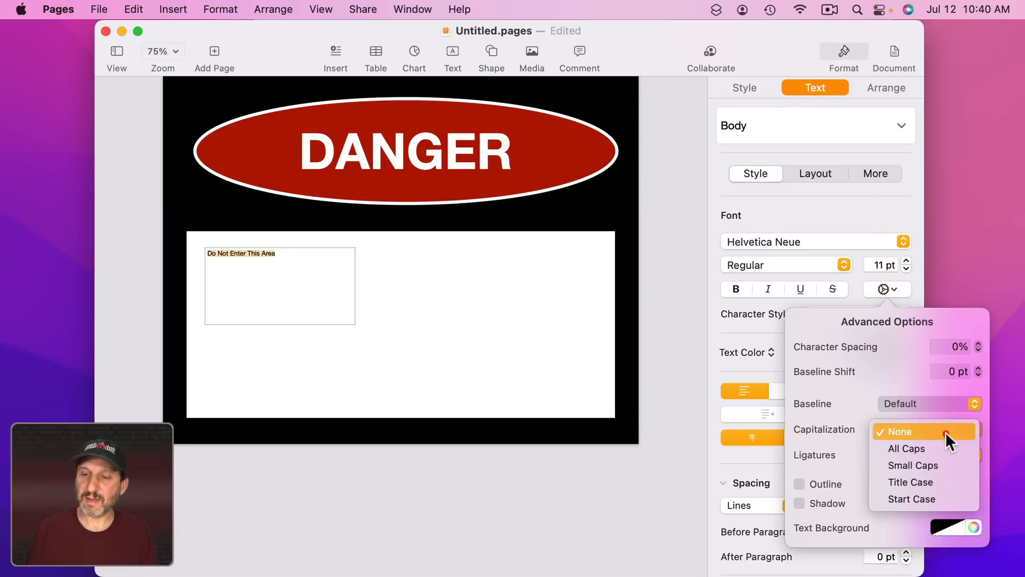
left_click(907, 447)
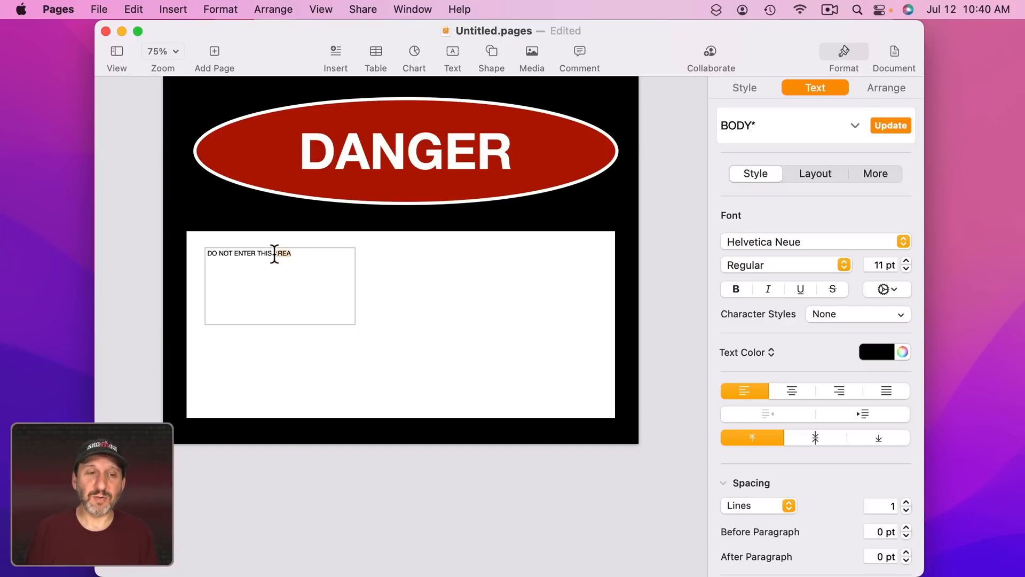
type("a")
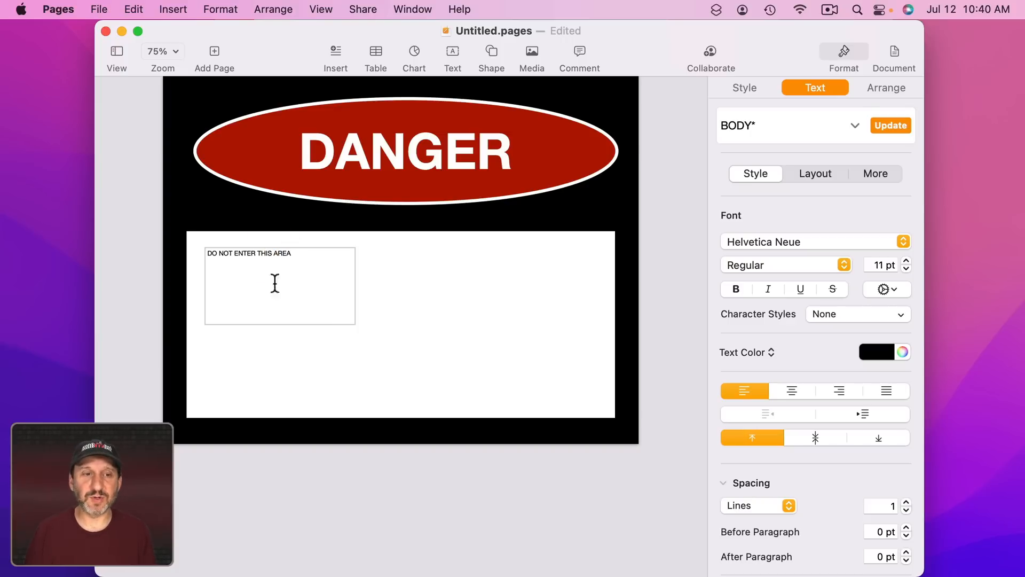
Step: Make the warning text bold, centred and around 84 pt so it fills the panel, then deselect
key("cmd+a")
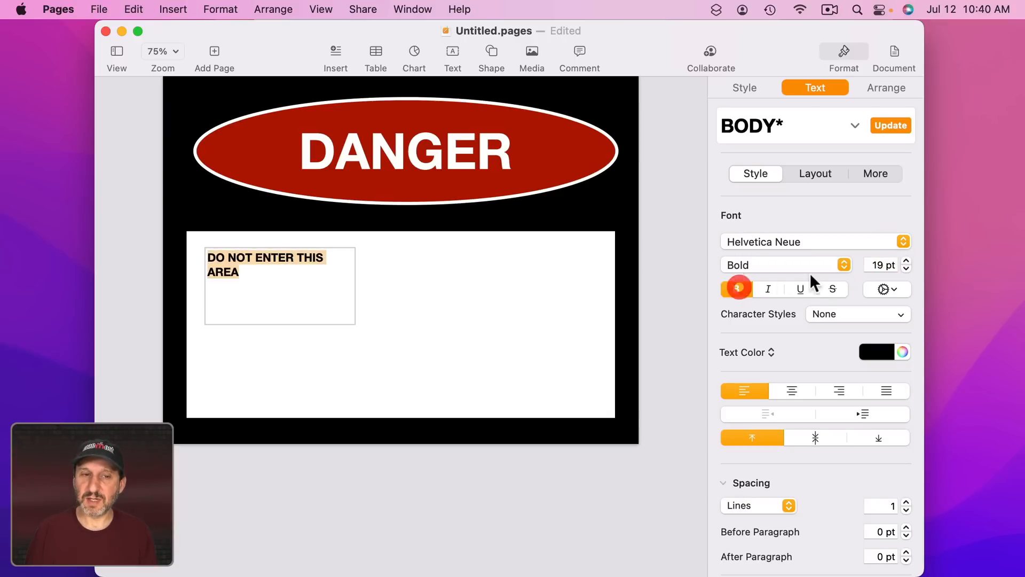
left_click(906, 261)
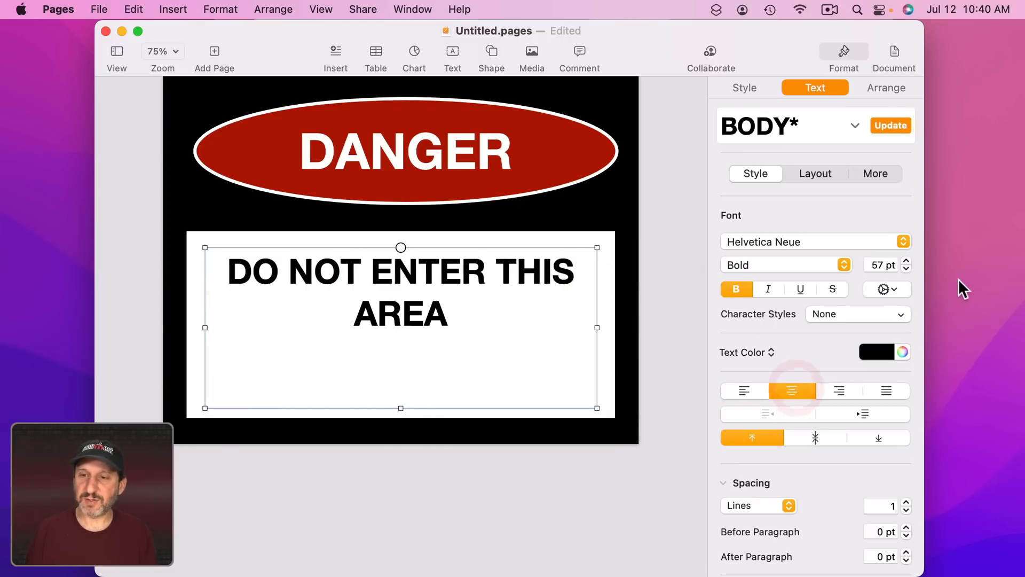
left_click(907, 261)
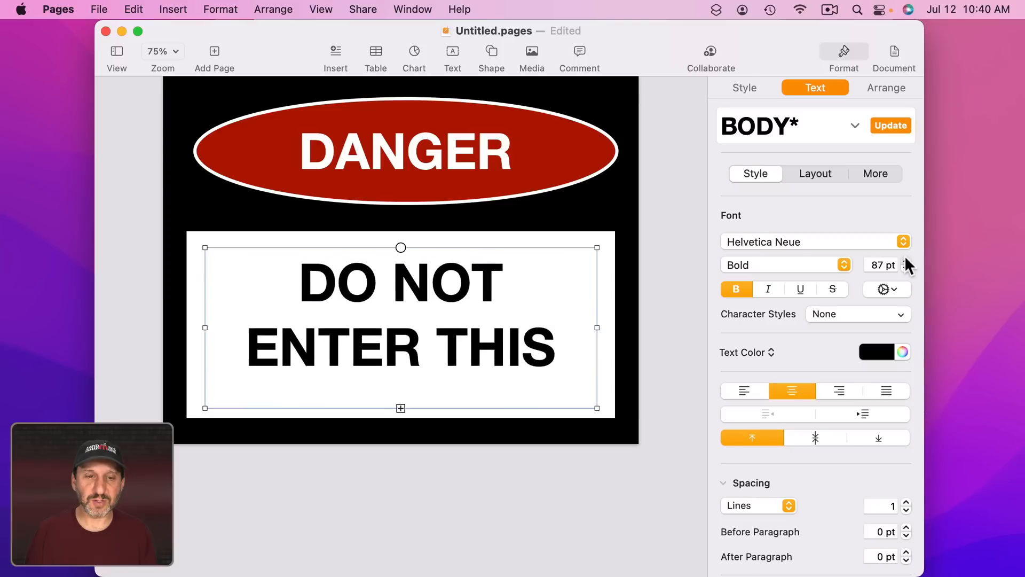
left_click(905, 269)
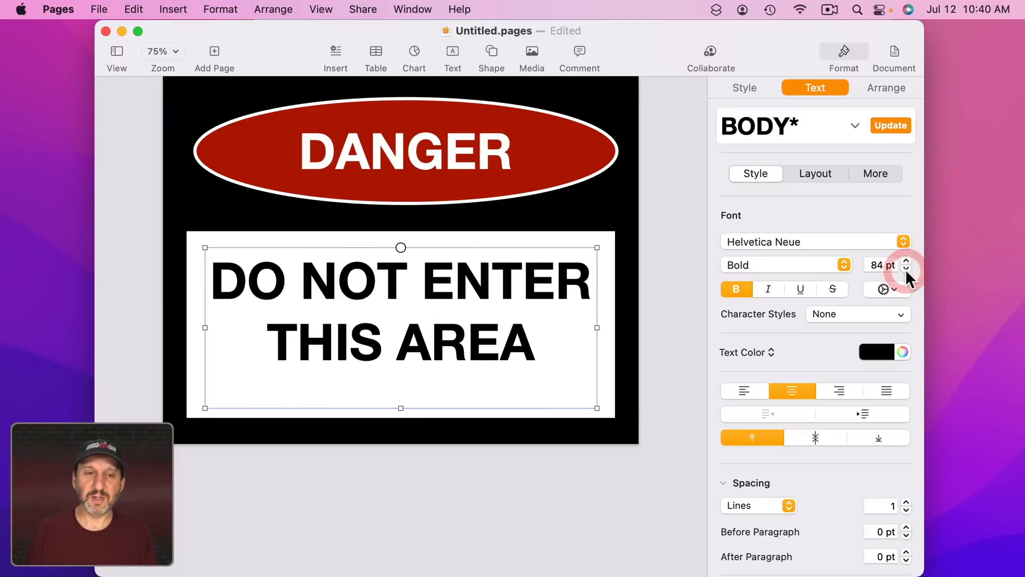
left_click(247, 112)
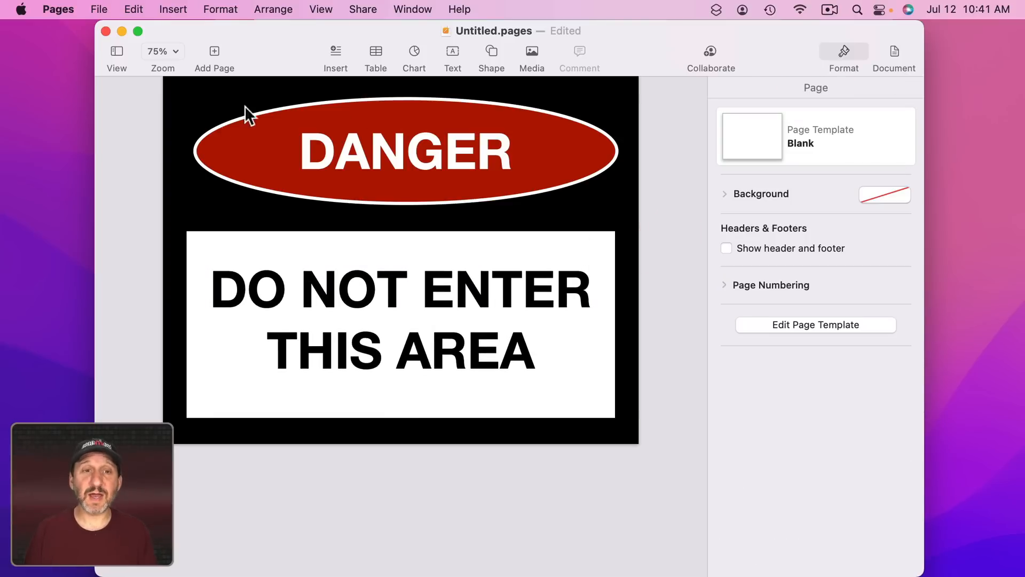
mouse_move(171, 123)
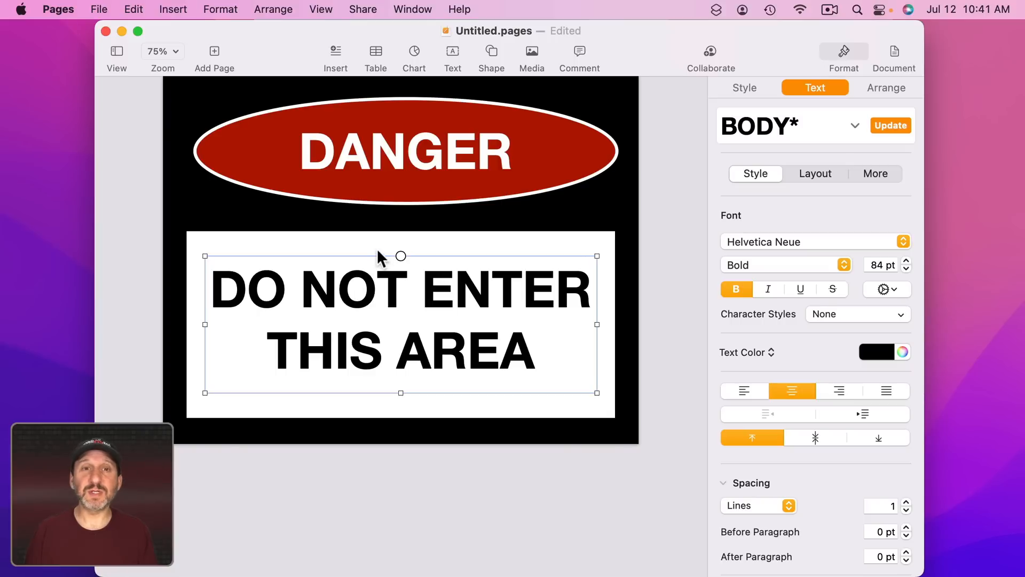
mouse_move(336, 166)
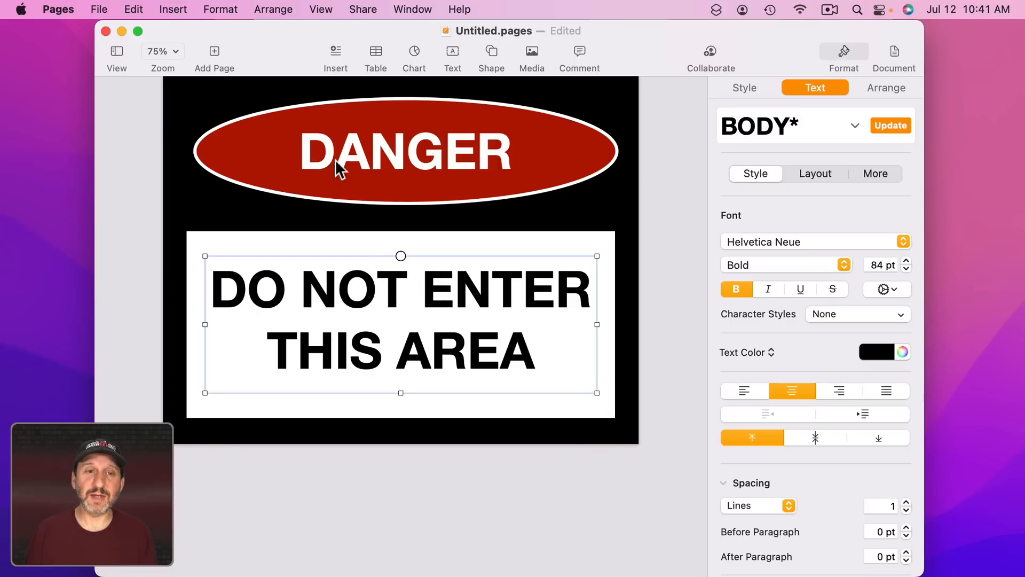
mouse_move(361, 351)
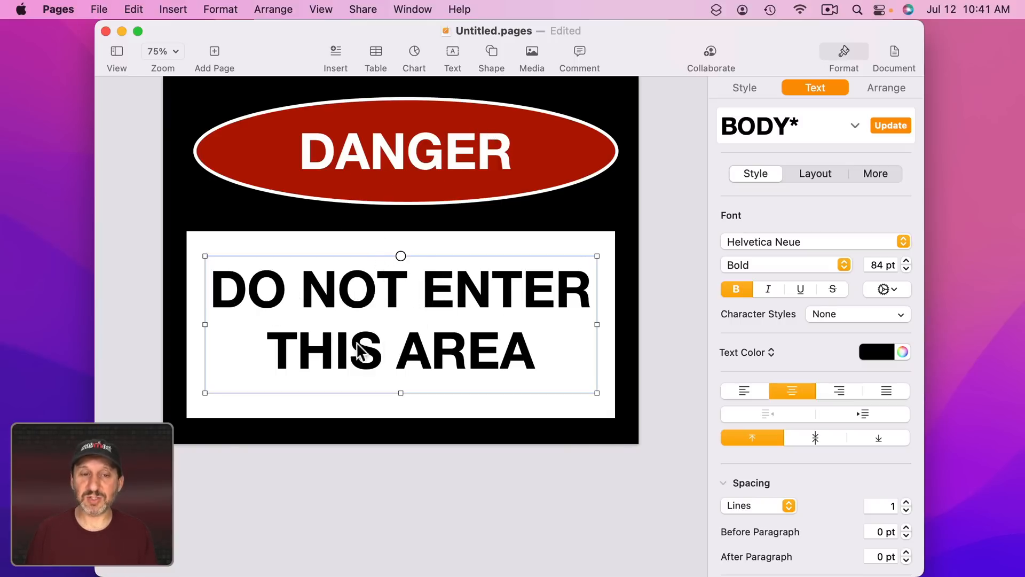